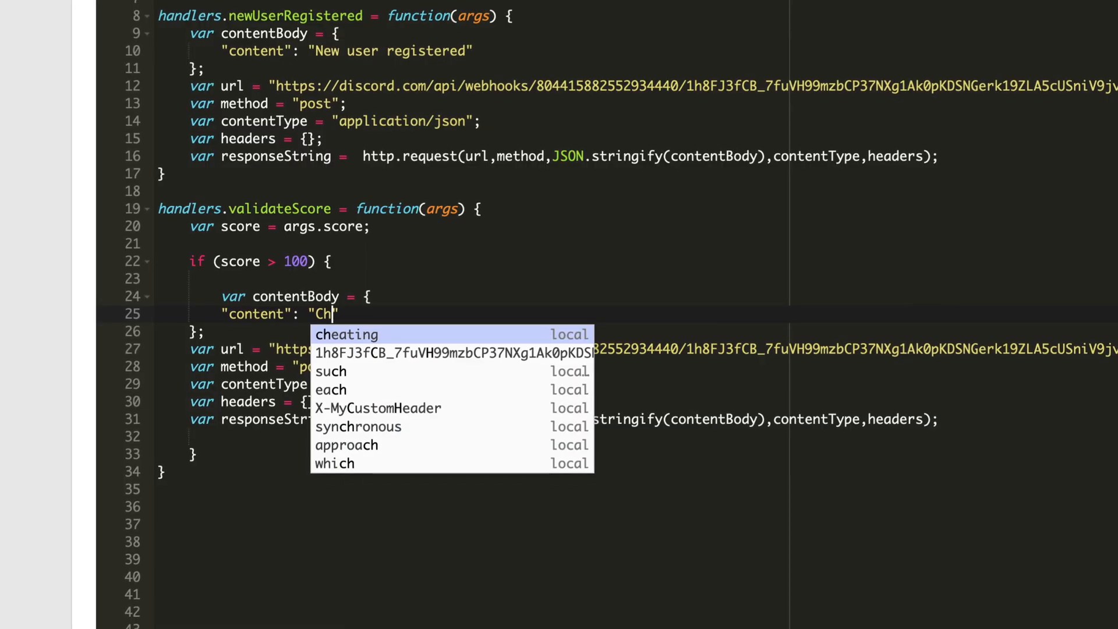
# Step: Preview the cheater-report demo and PlayFab login, ending on Coco code test server's #general
pyautogui.write('eater fou')
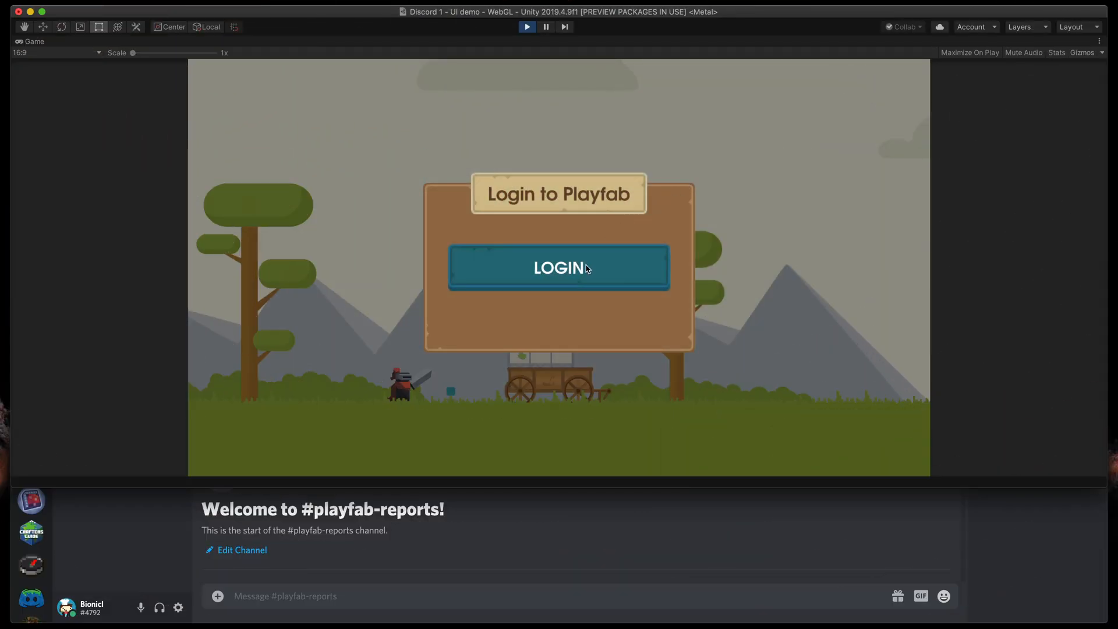
pyautogui.click(560, 267)
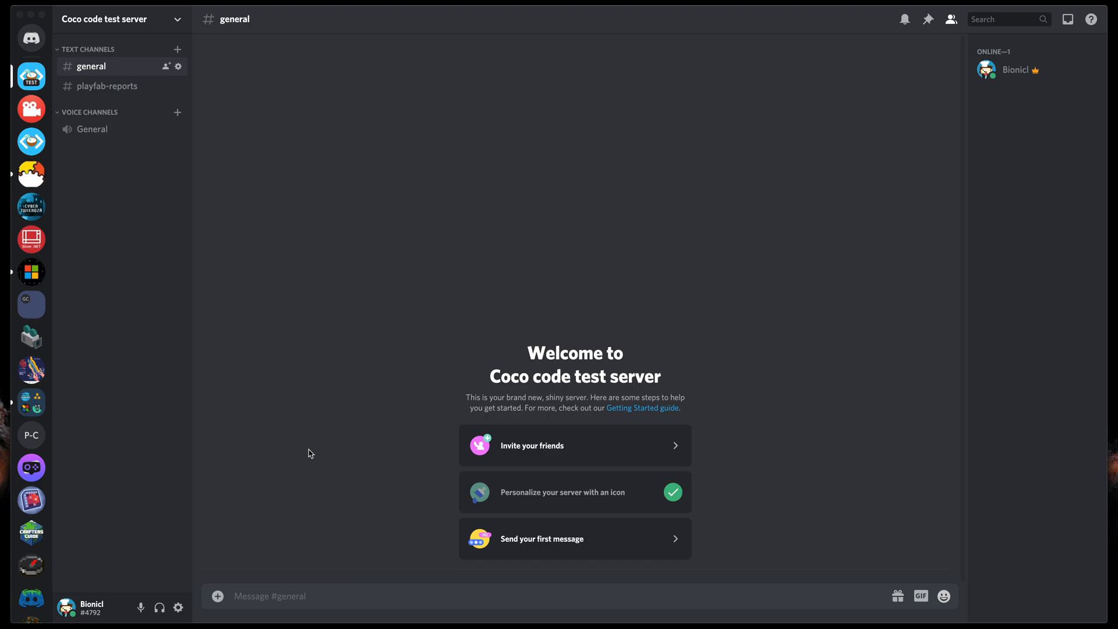
pyautogui.moveTo(102, 163)
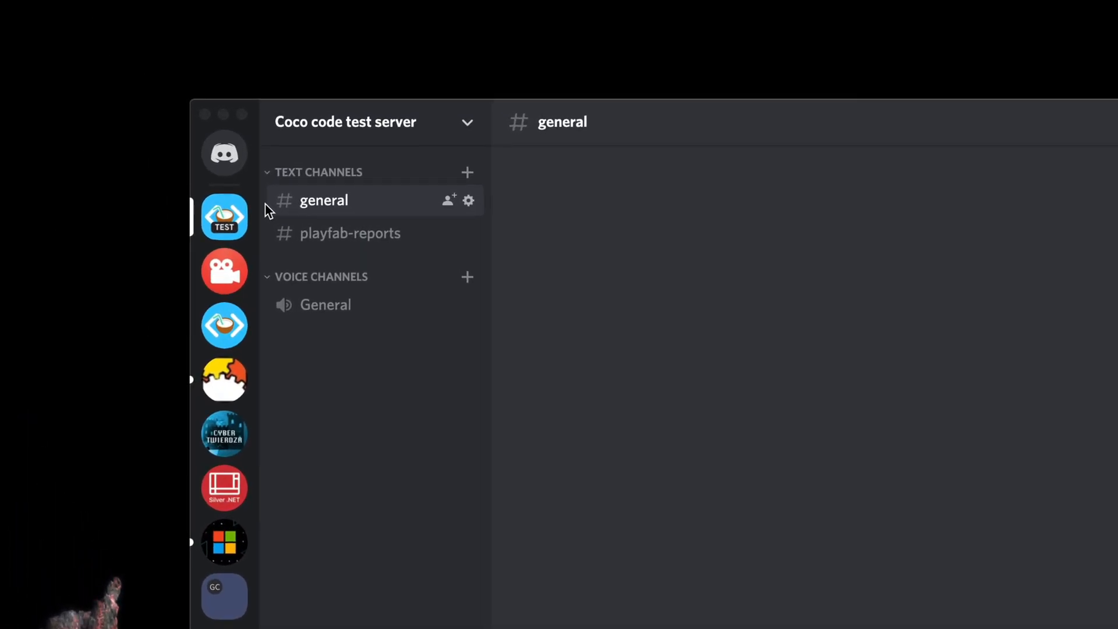
pyautogui.moveTo(287, 357)
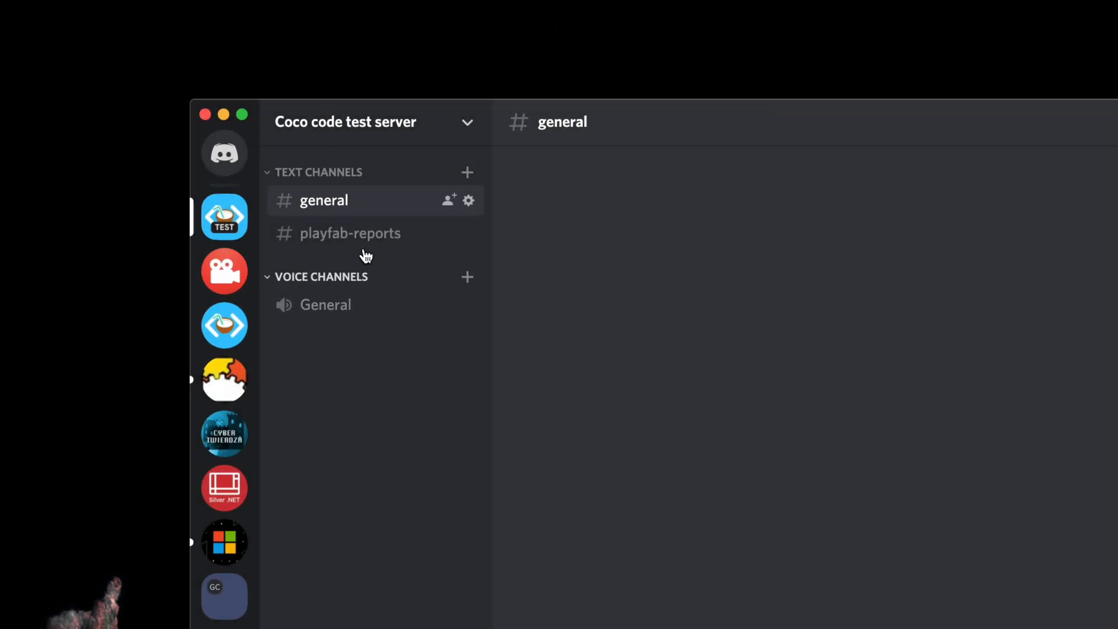
# Step: Open the Coco code test server's settings to the empty Integrations page
pyautogui.click(346, 122)
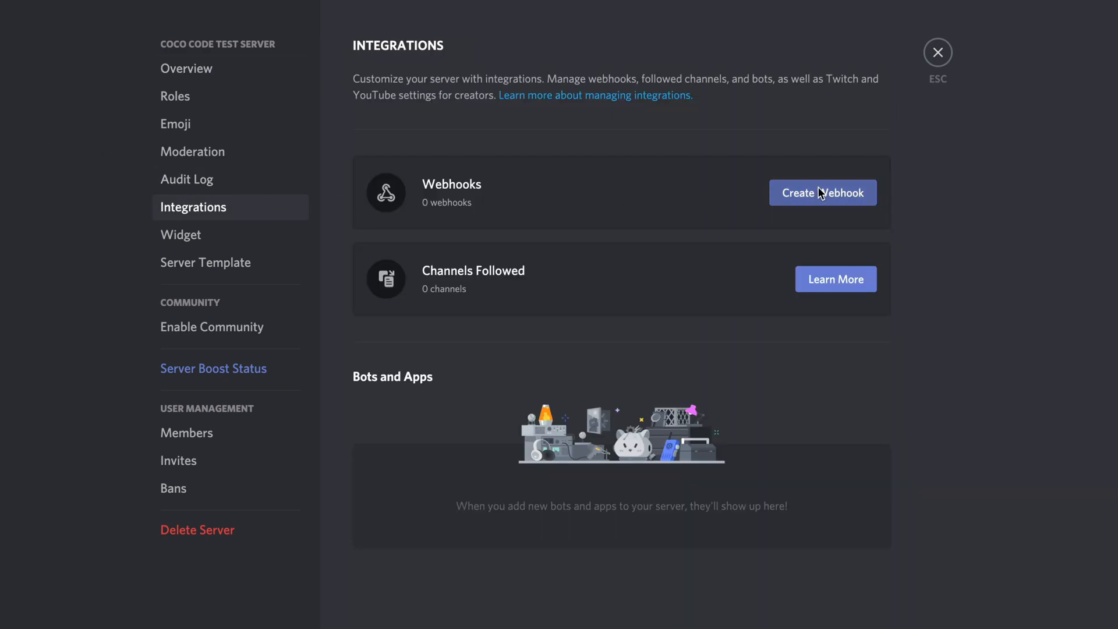
# Step: Create a 'Playfab bot' webhook posting to #playfab-reports, copy its URL, and save
pyautogui.click(822, 193)
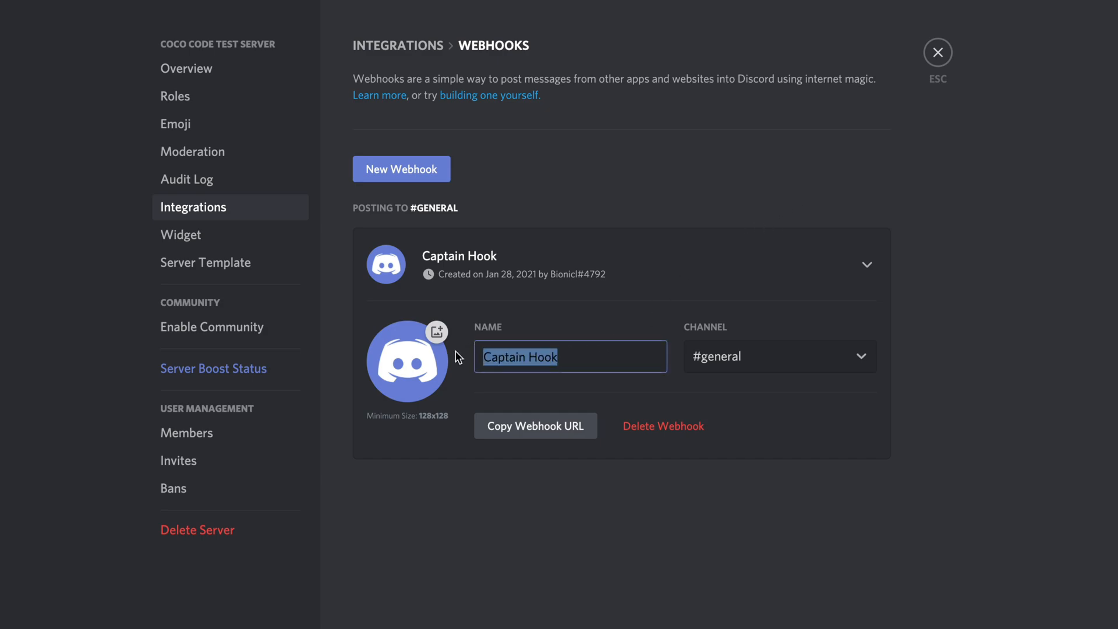
pyautogui.write('Playfab bot')
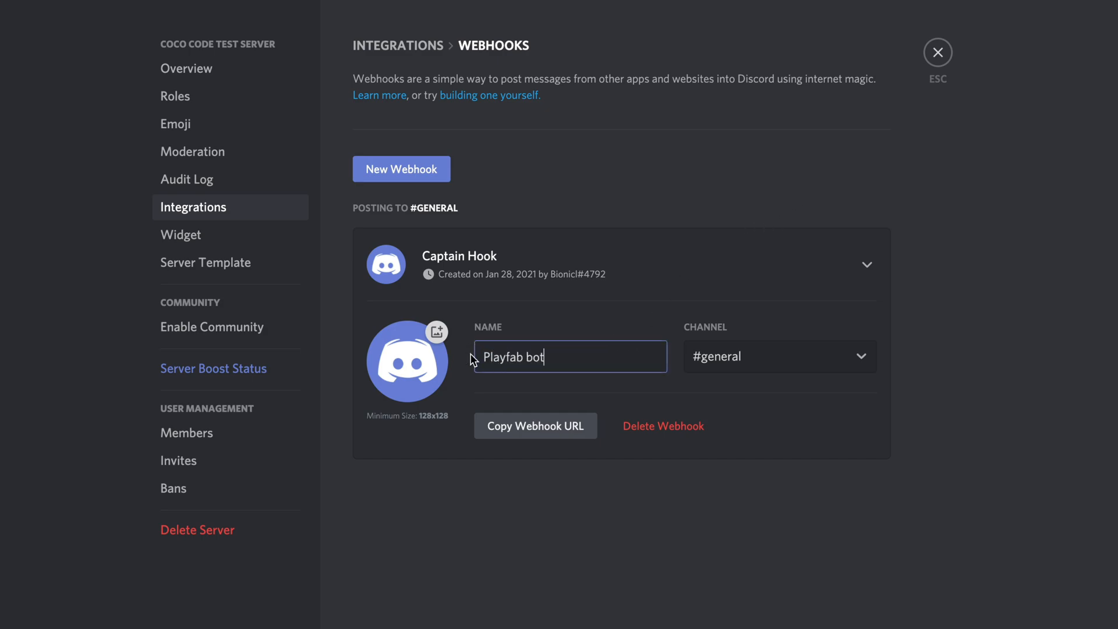
pyautogui.click(778, 356)
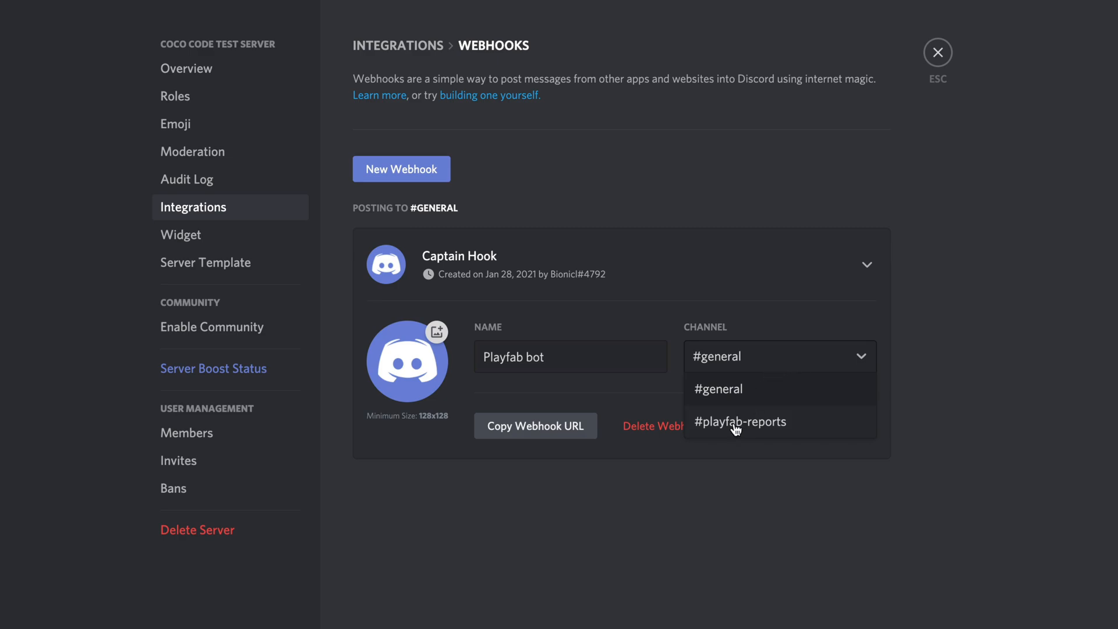
pyautogui.click(742, 422)
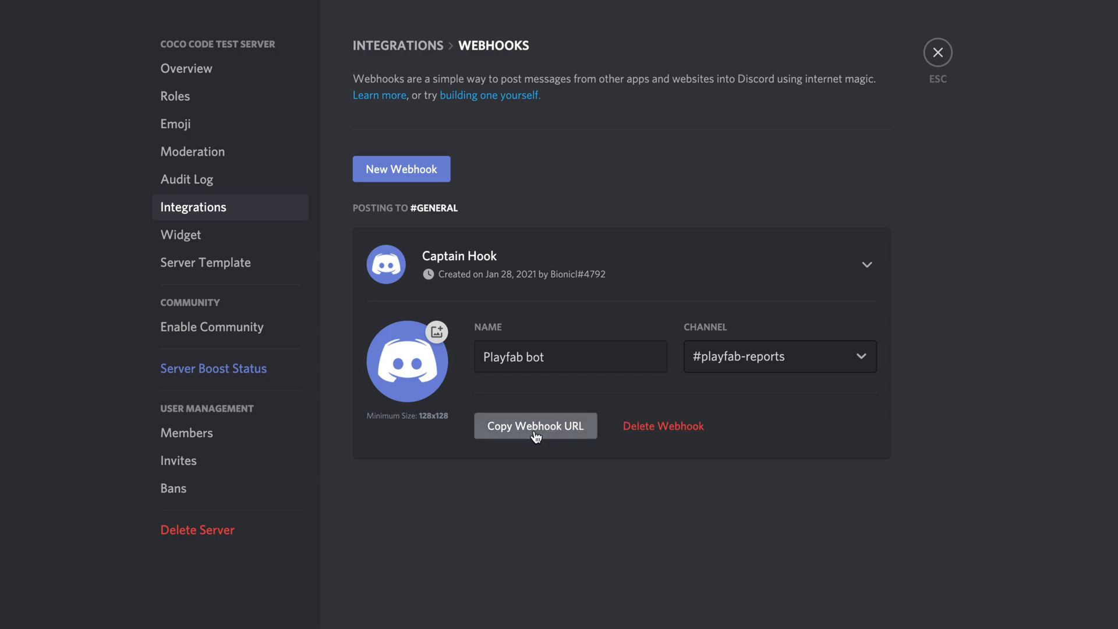
pyautogui.click(535, 426)
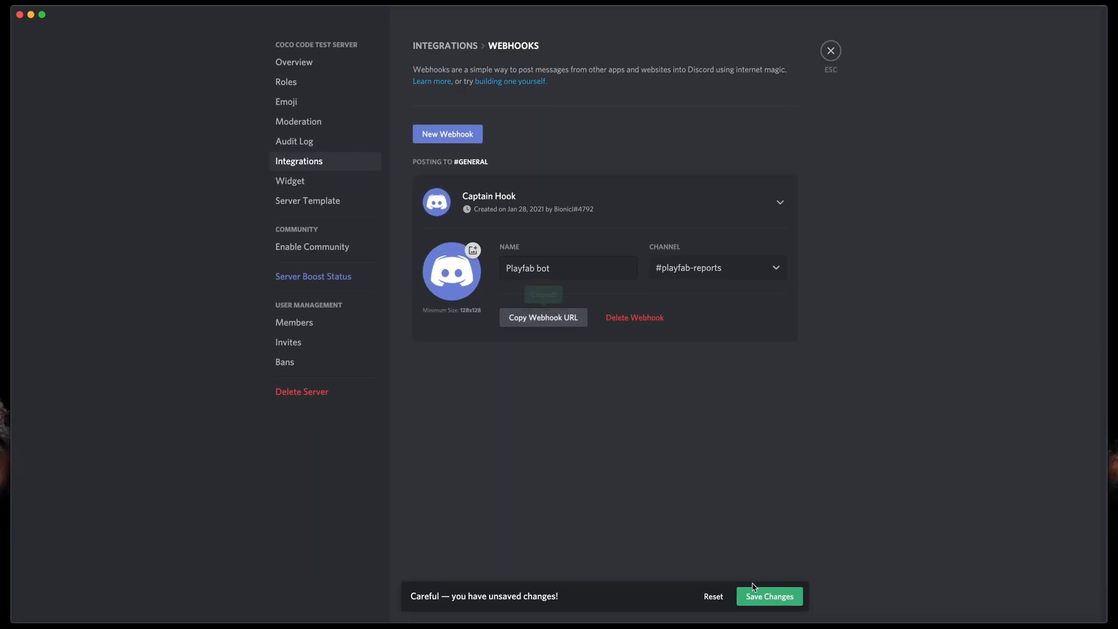
pyautogui.click(769, 596)
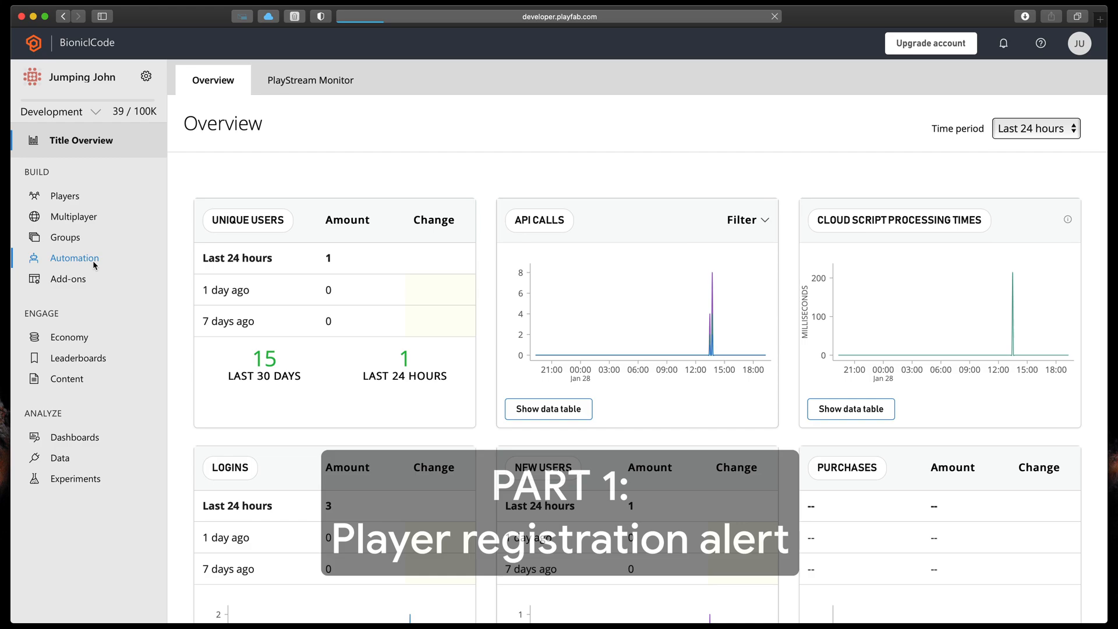
# Step: In Automation's Cloud Script revisions, type handlers.newUserRegistered = function(args)
pyautogui.click(74, 257)
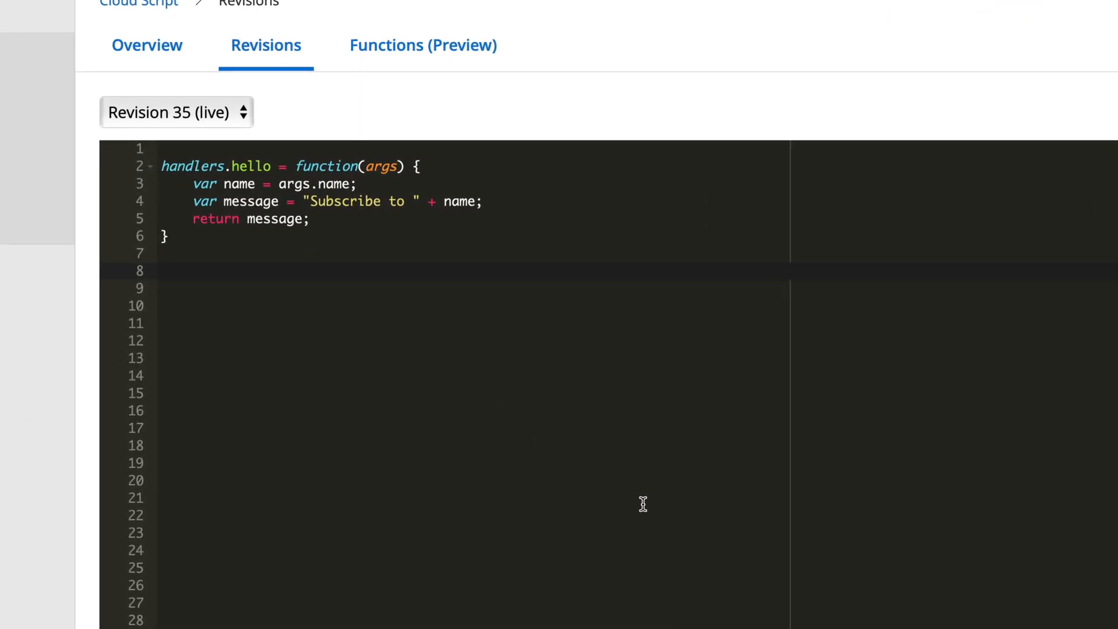
pyautogui.write('handlers')
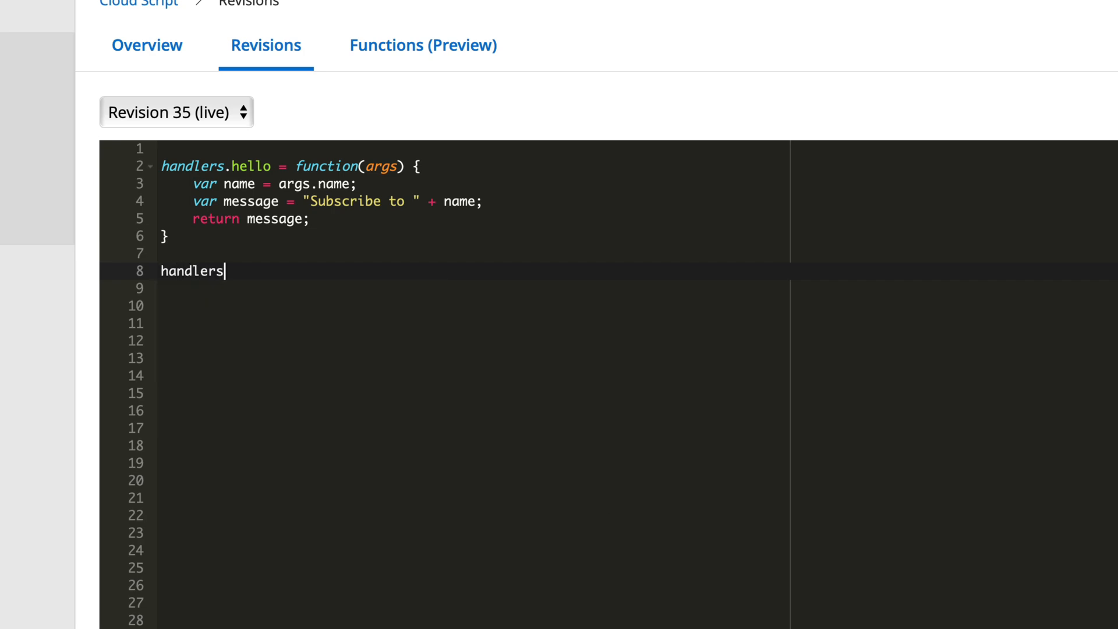
pyautogui.write('.newUs')
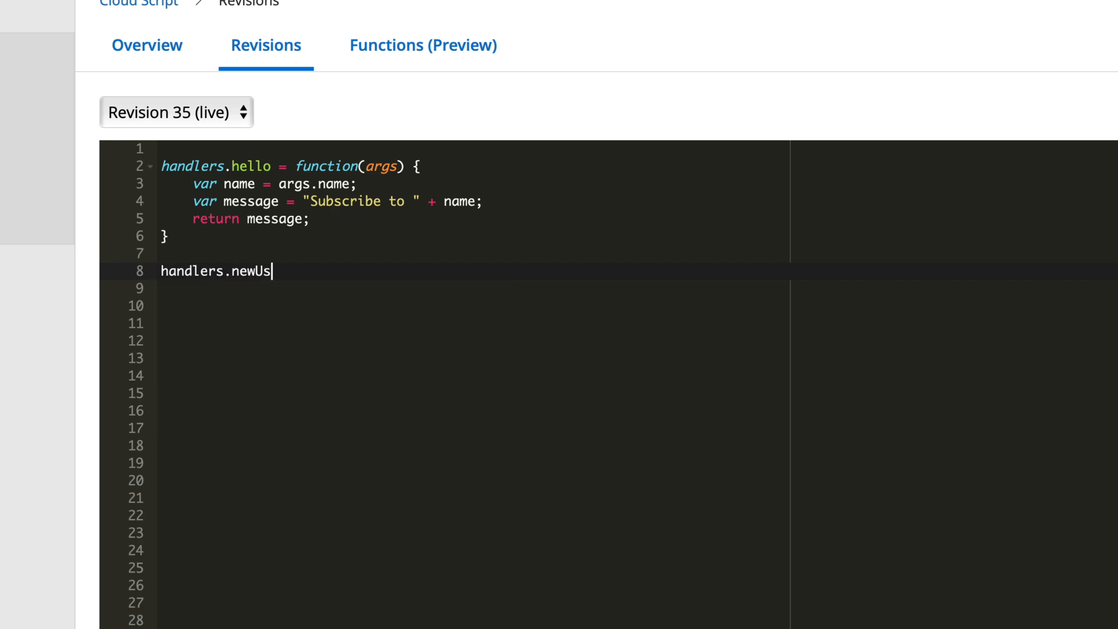
pyautogui.write('erRegistered = fi')
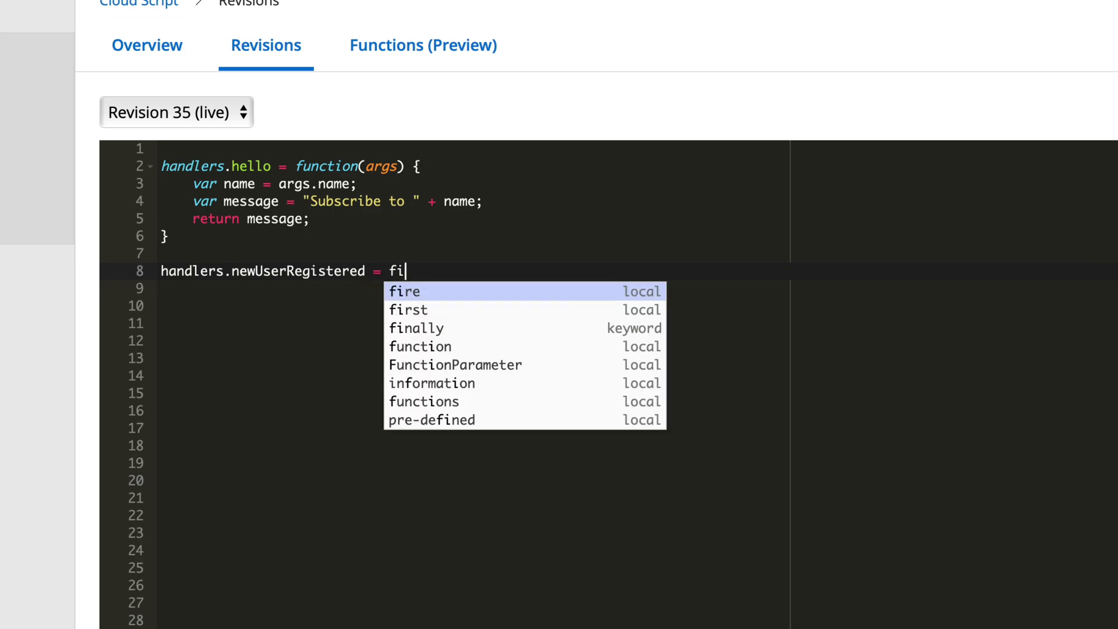
pyautogui.write('function(args) {')
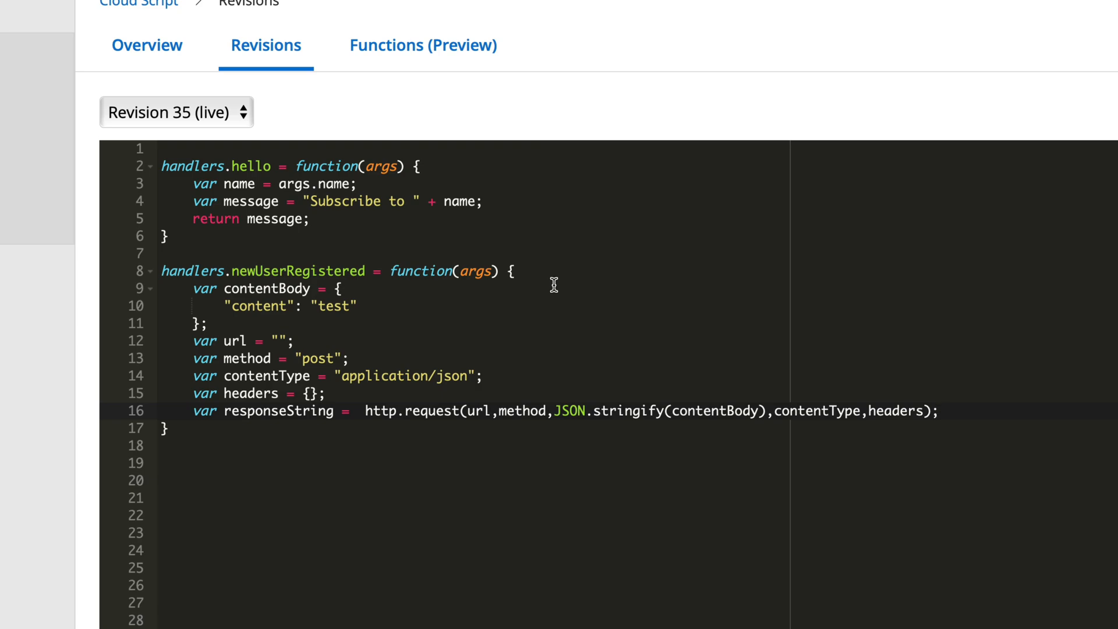
pyautogui.moveTo(425, 411)
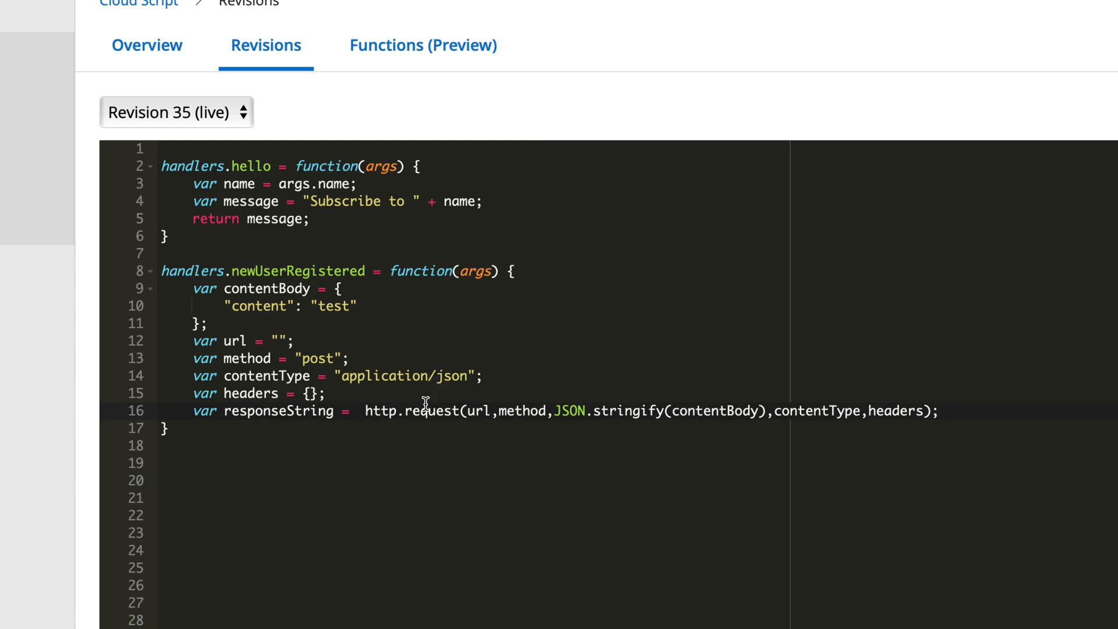
pyautogui.moveTo(425, 410)
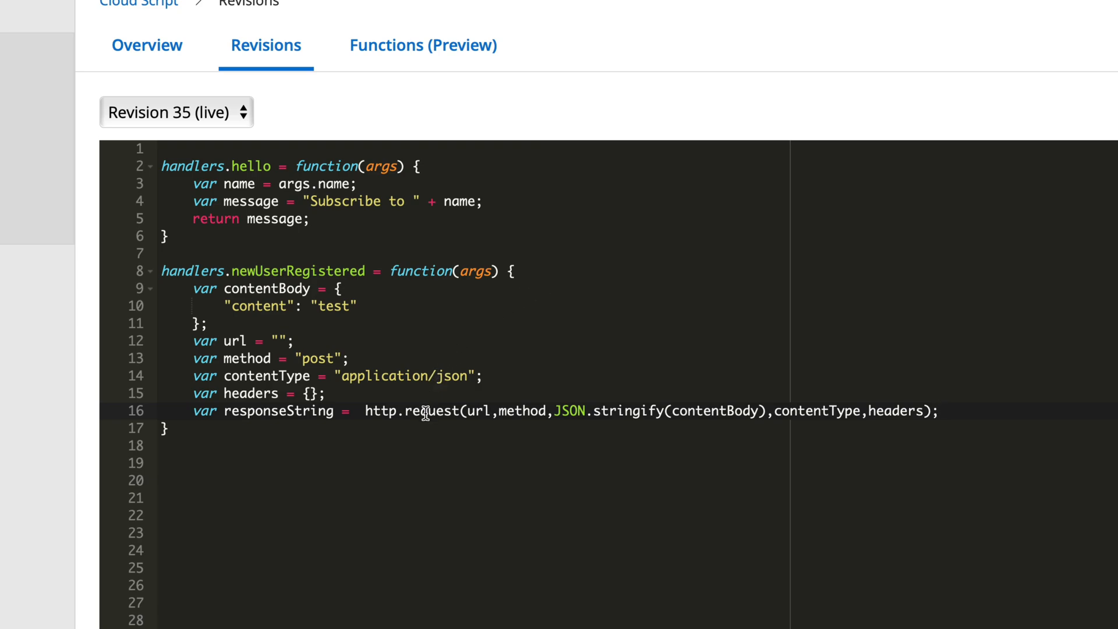
pyautogui.moveTo(355, 335)
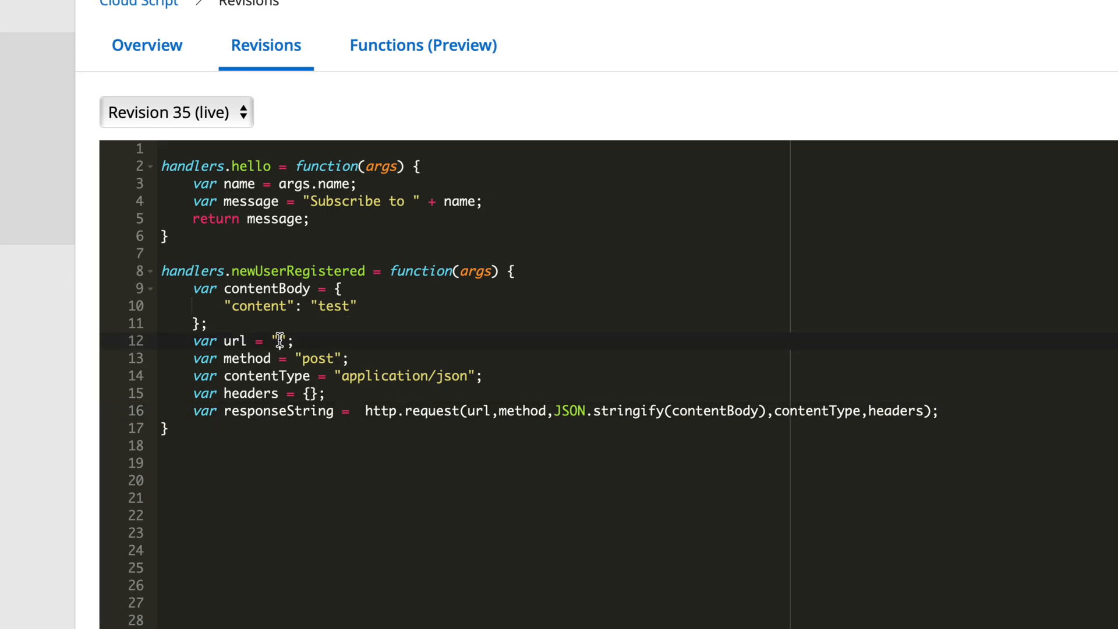
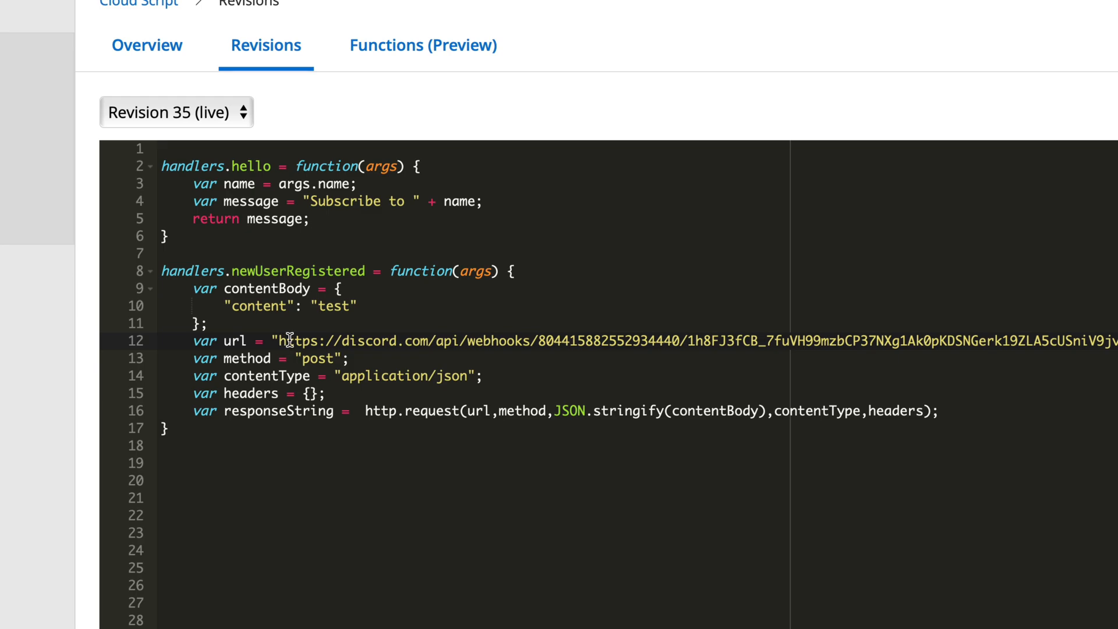
# Step: Fill in the Discord webhook URL and set the message content to 'New user registered'
pyautogui.moveTo(502, 308)
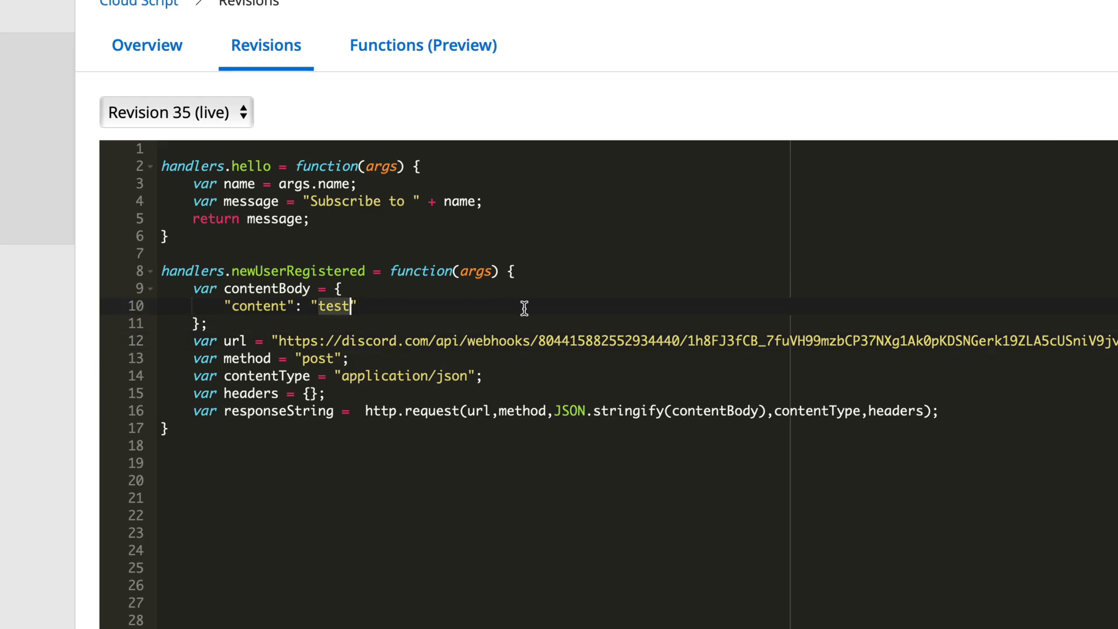
pyautogui.write('New')
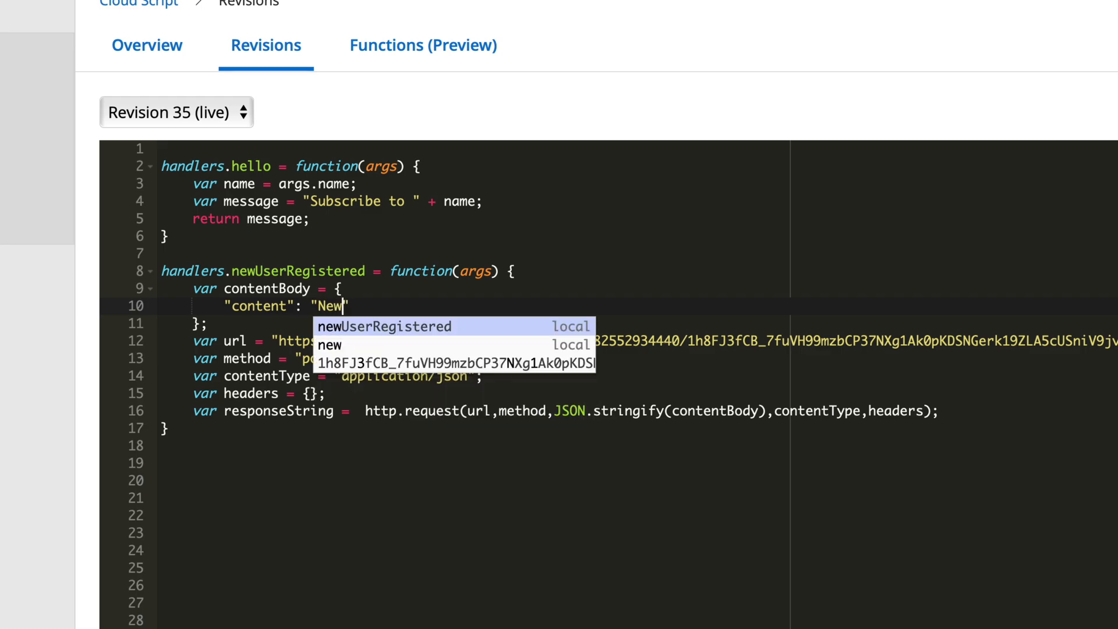
pyautogui.write('user registered')
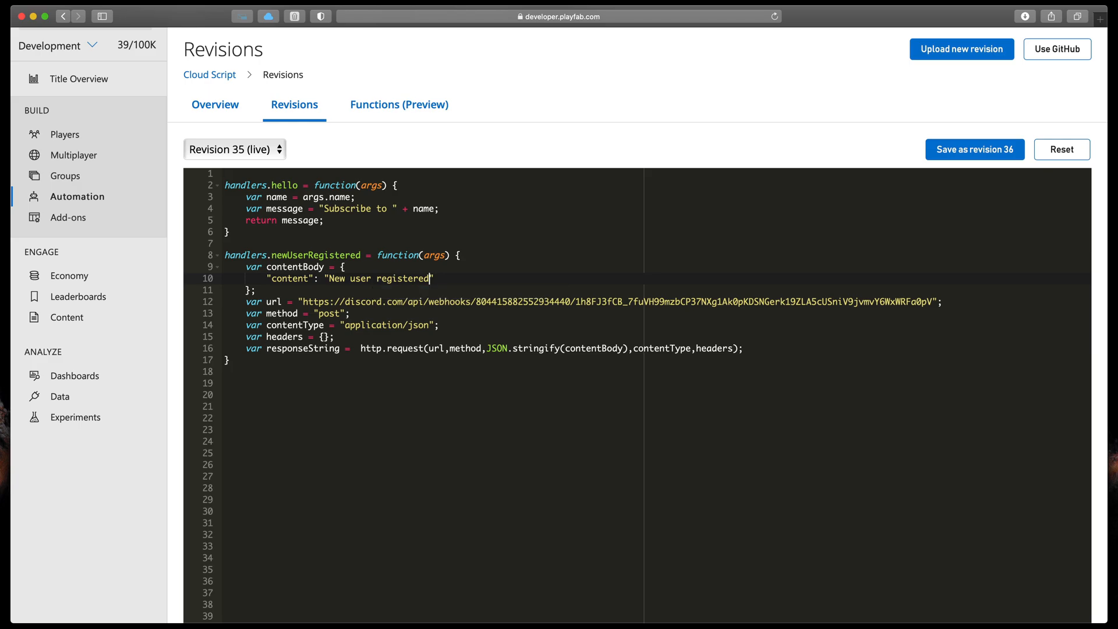
# Step: Save the Cloud Script as revision 36 and deploy it live
pyautogui.click(974, 149)
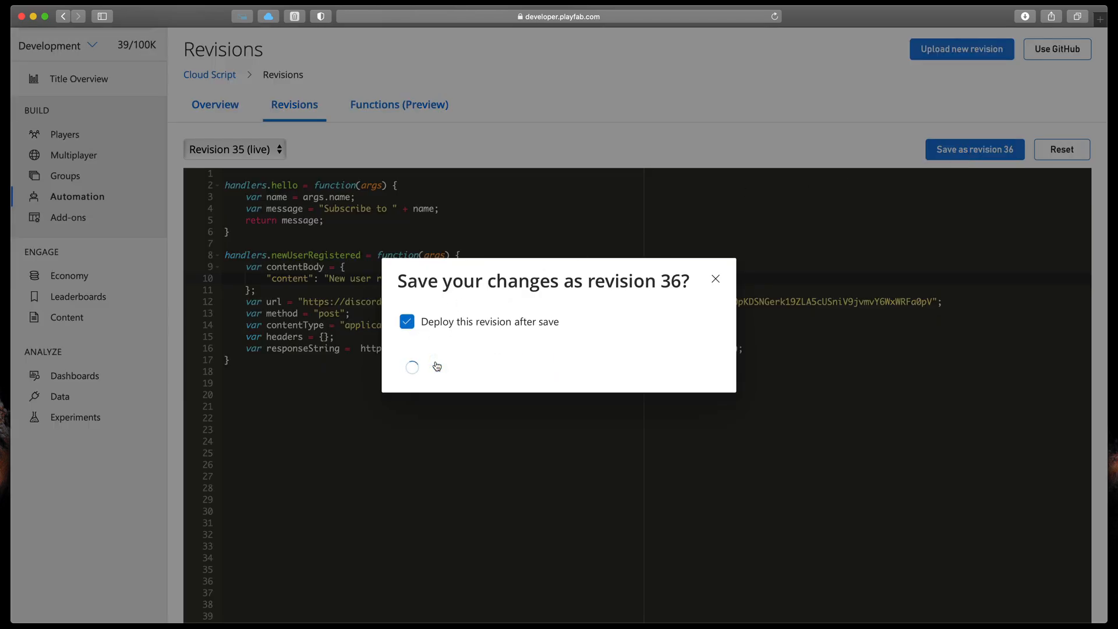
pyautogui.click(413, 366)
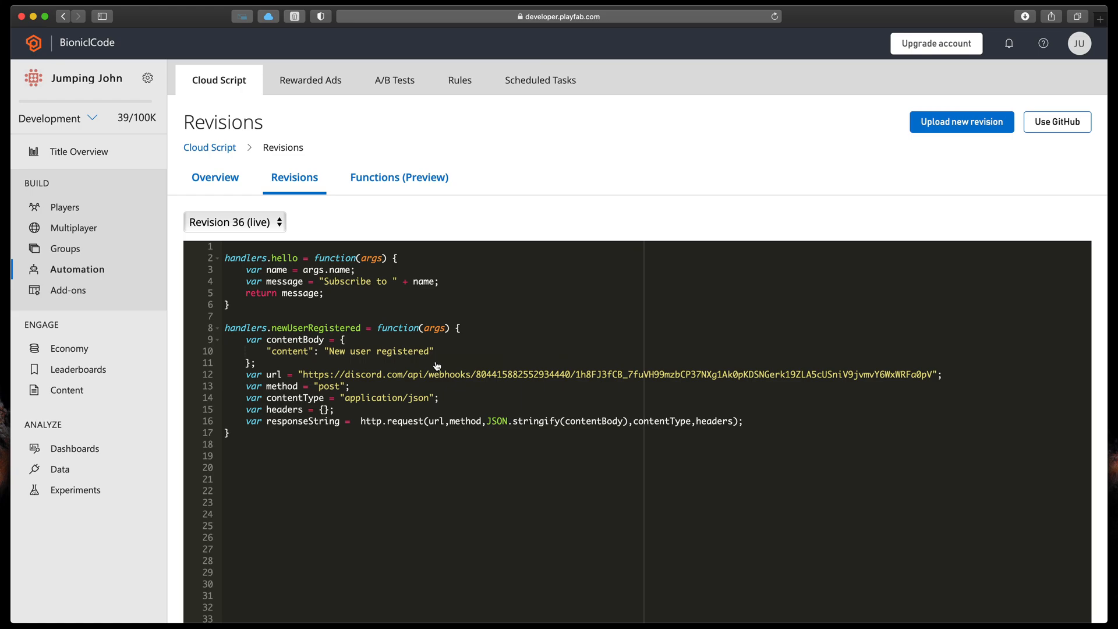
pyautogui.moveTo(390, 241)
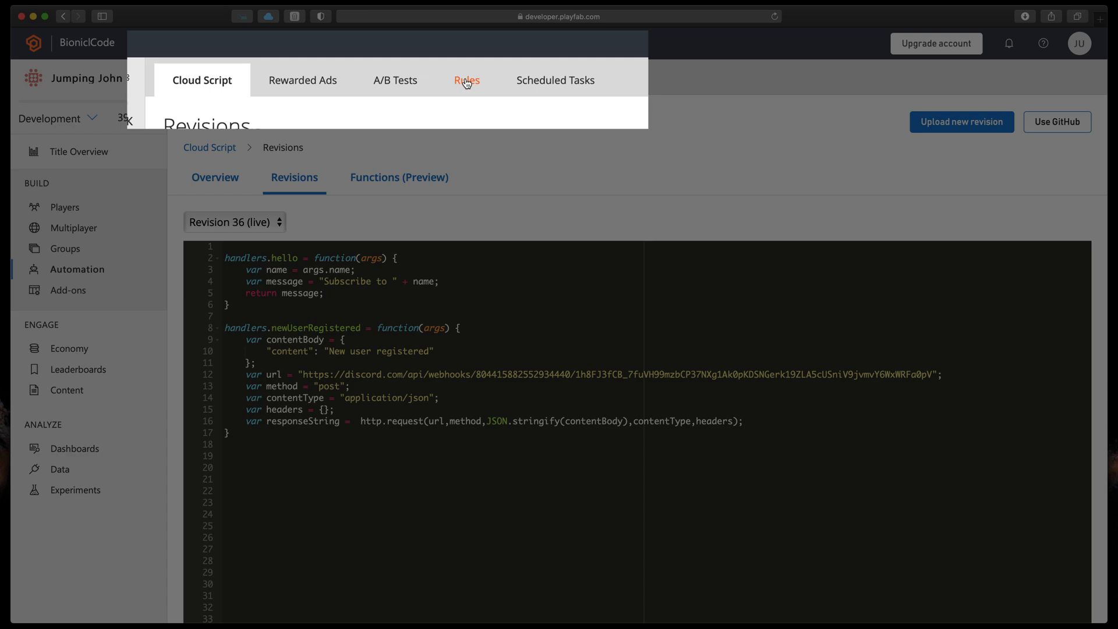
# Step: Create a new PlayStream rule triggered by com.playfab.player_created
pyautogui.click(458, 80)
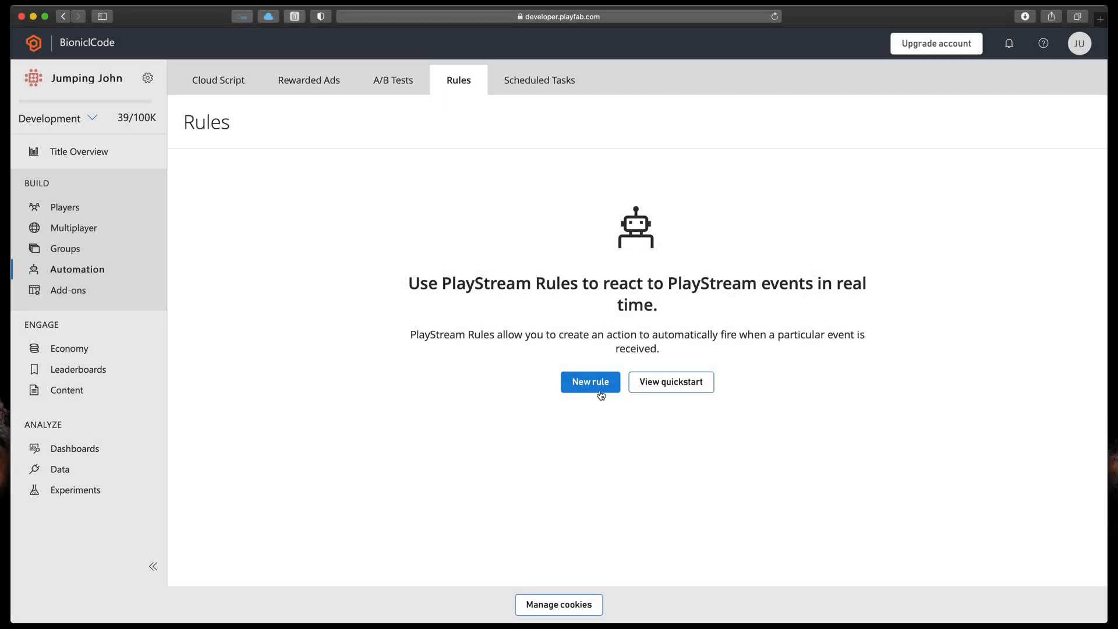
pyautogui.click(589, 382)
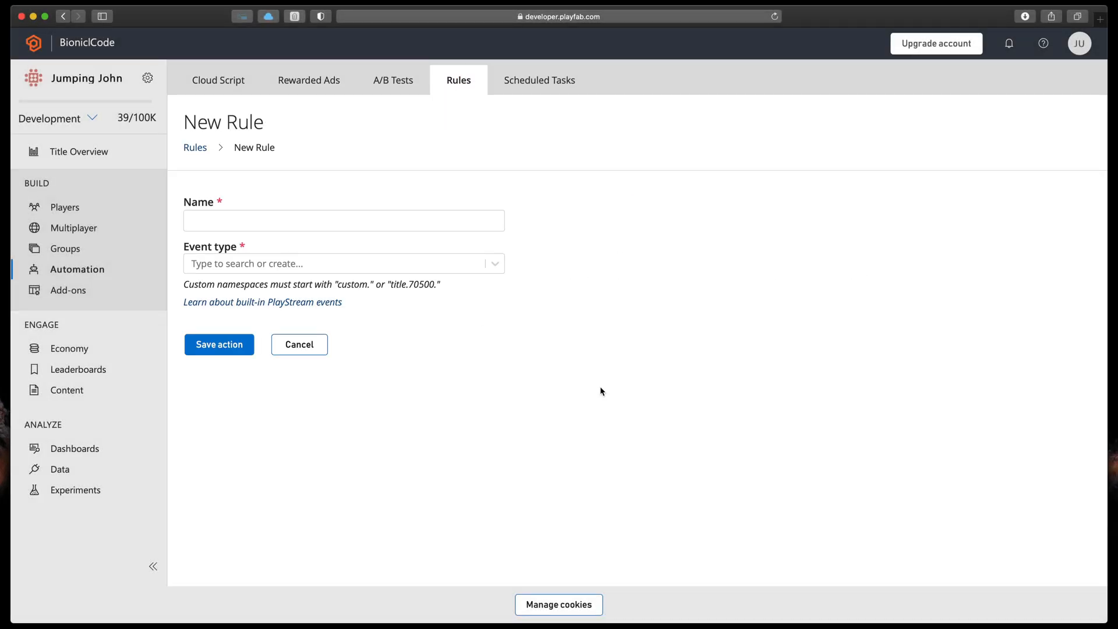
pyautogui.click(343, 264)
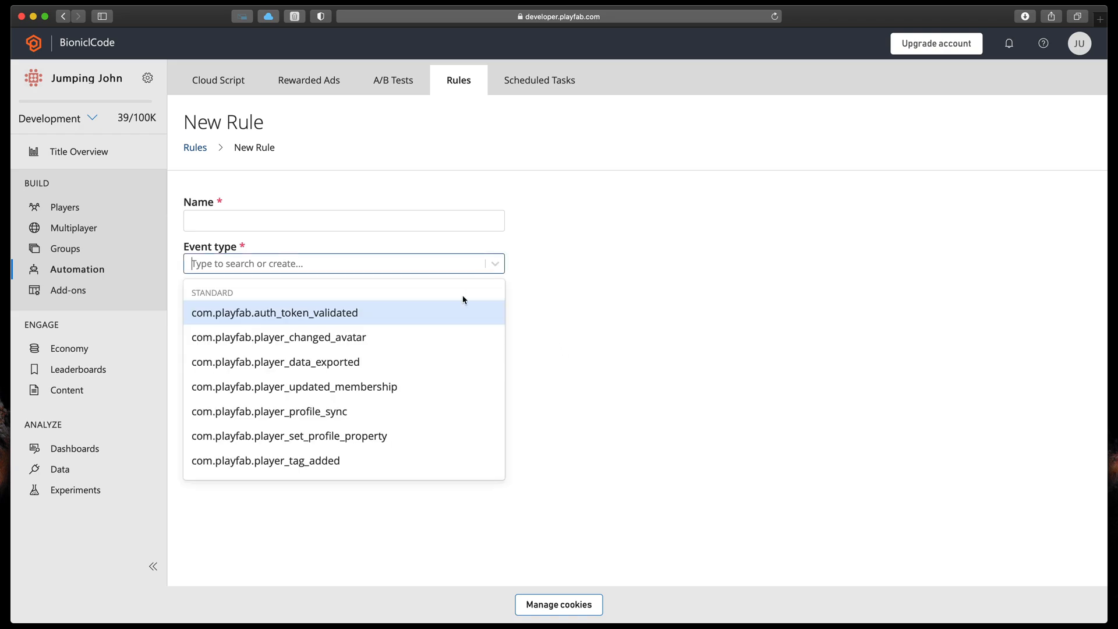
pyautogui.scroll(-3)
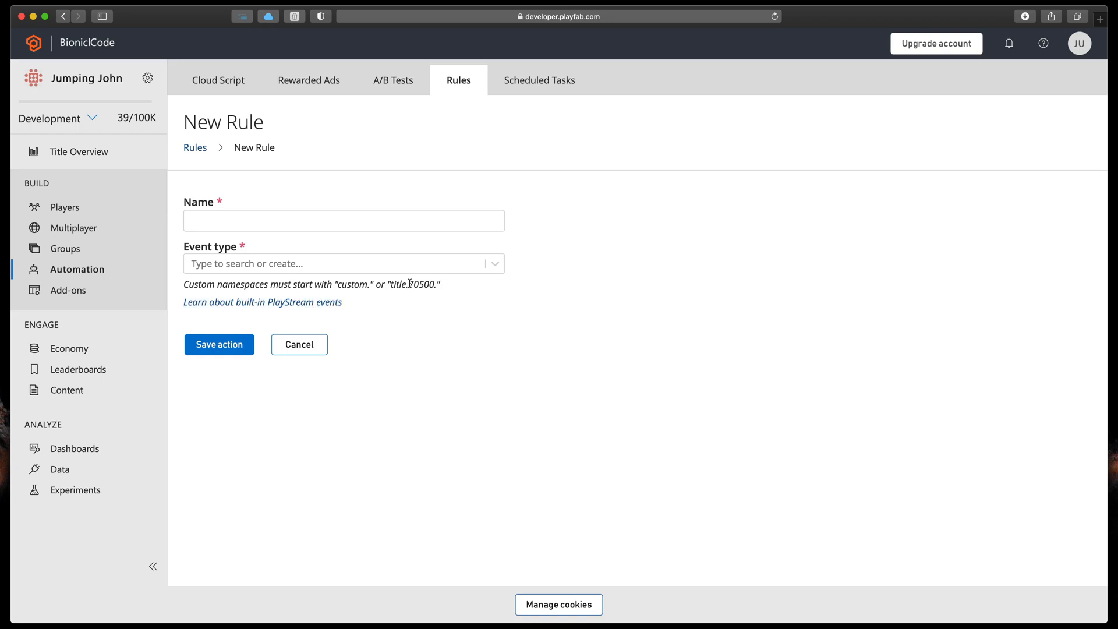
pyautogui.write('c')
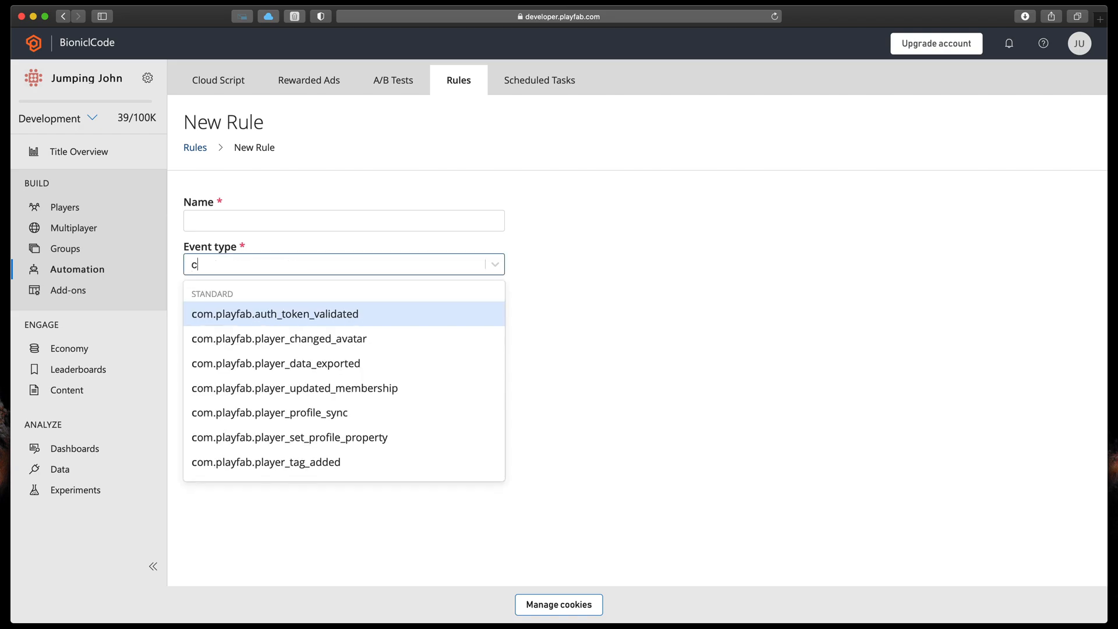
pyautogui.write('reated')
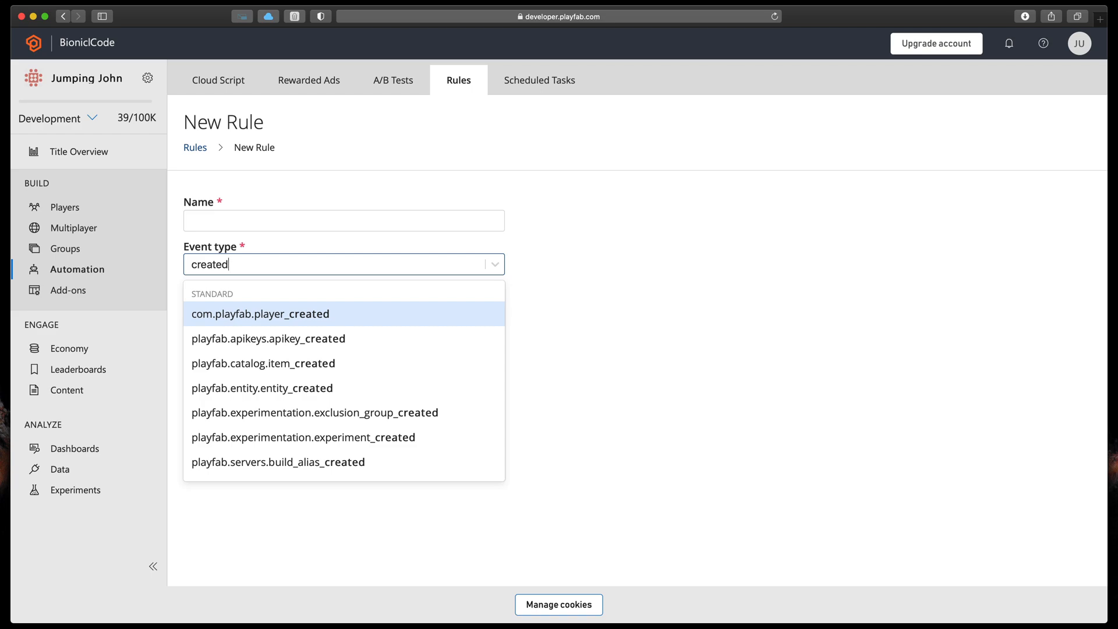
pyautogui.click(261, 314)
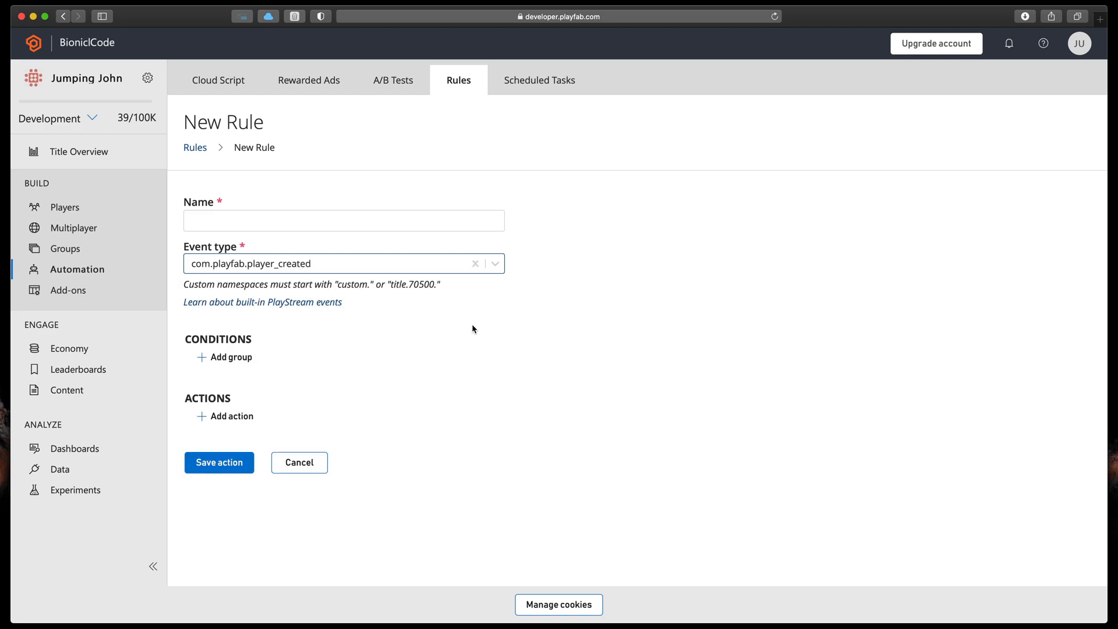
pyautogui.moveTo(278, 393)
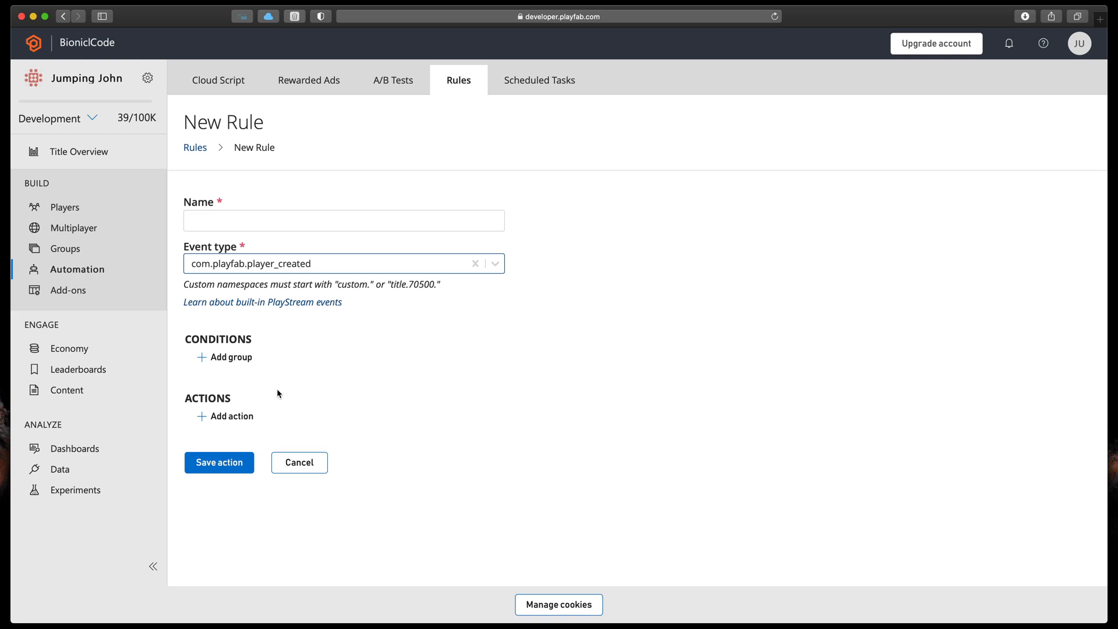
# Step: Add an Execute Cloud Script action for newUserRegistered and start naming the rule 'Register eve…'
pyautogui.click(232, 416)
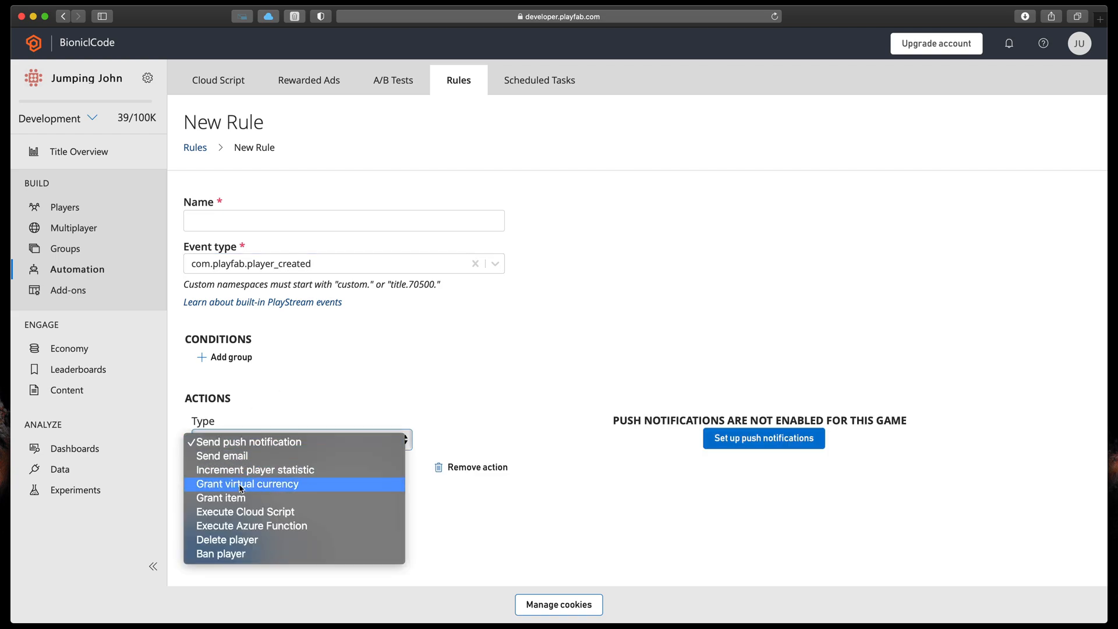
pyautogui.click(245, 512)
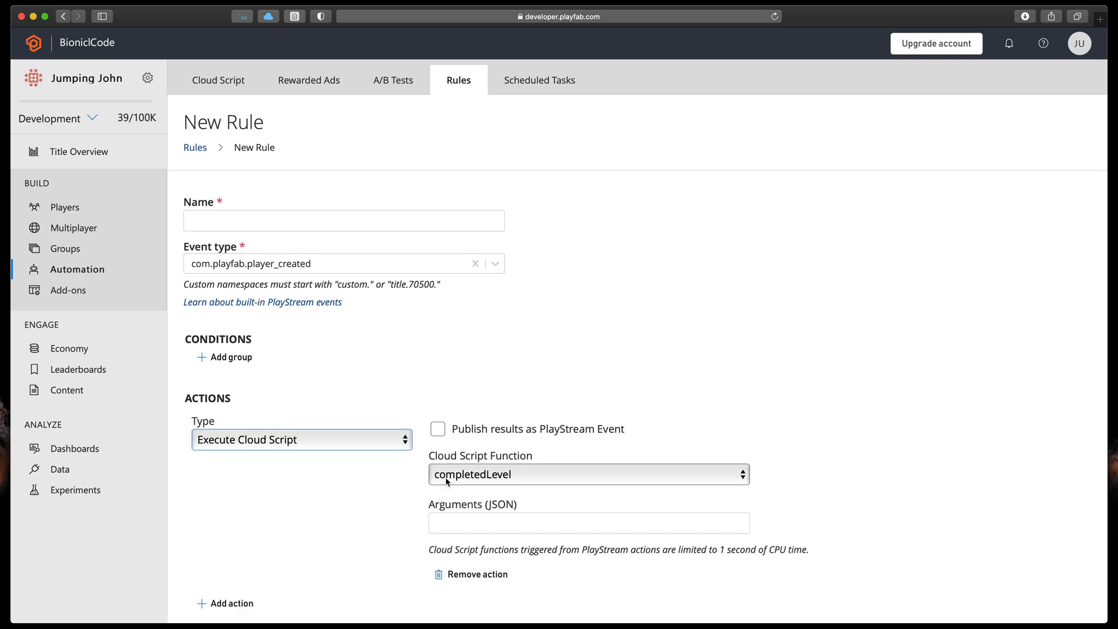
pyautogui.click(588, 474)
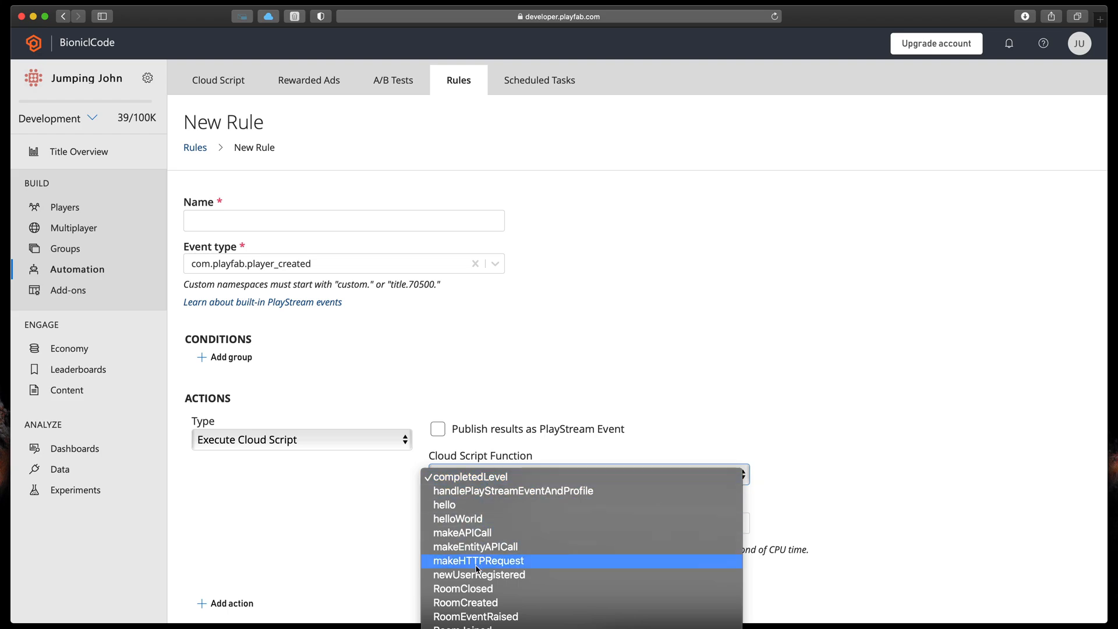
pyautogui.click(479, 575)
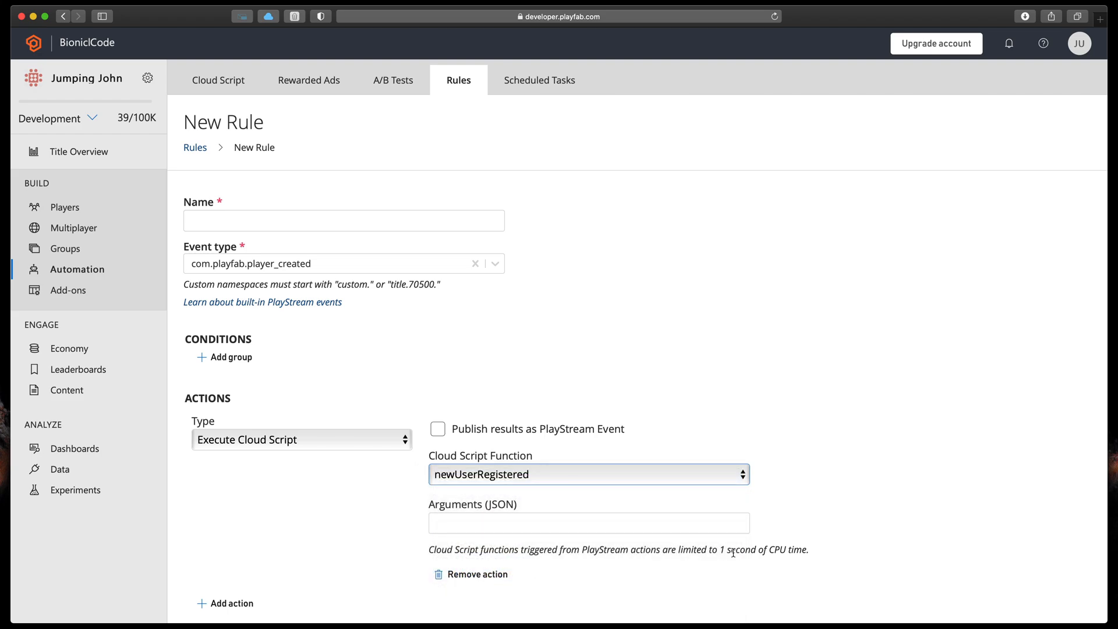
pyautogui.click(343, 220)
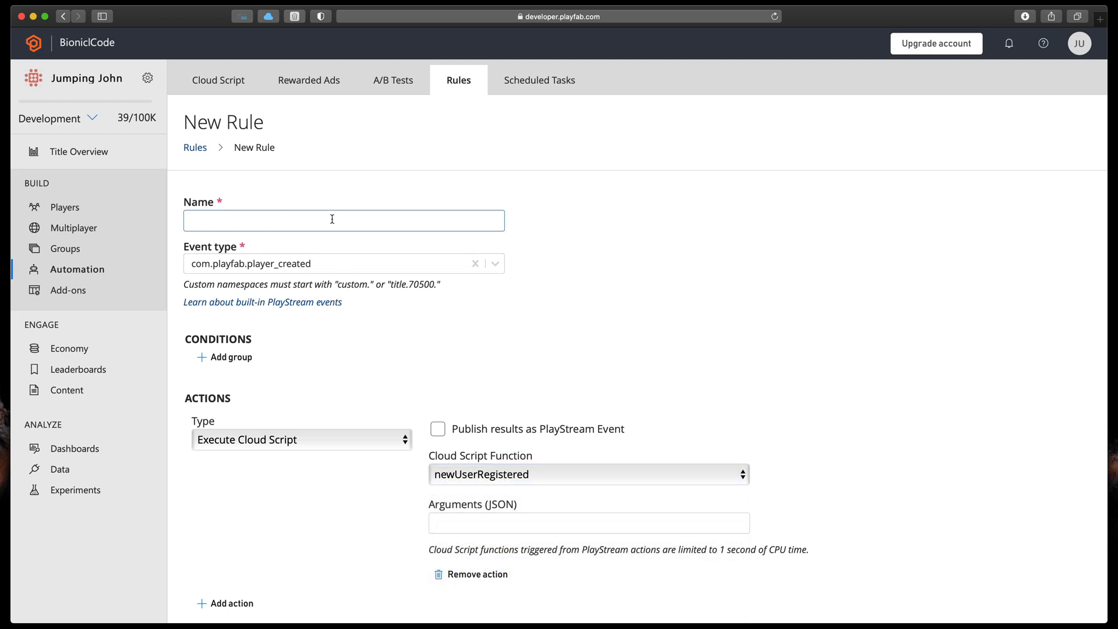
pyautogui.write('Re')
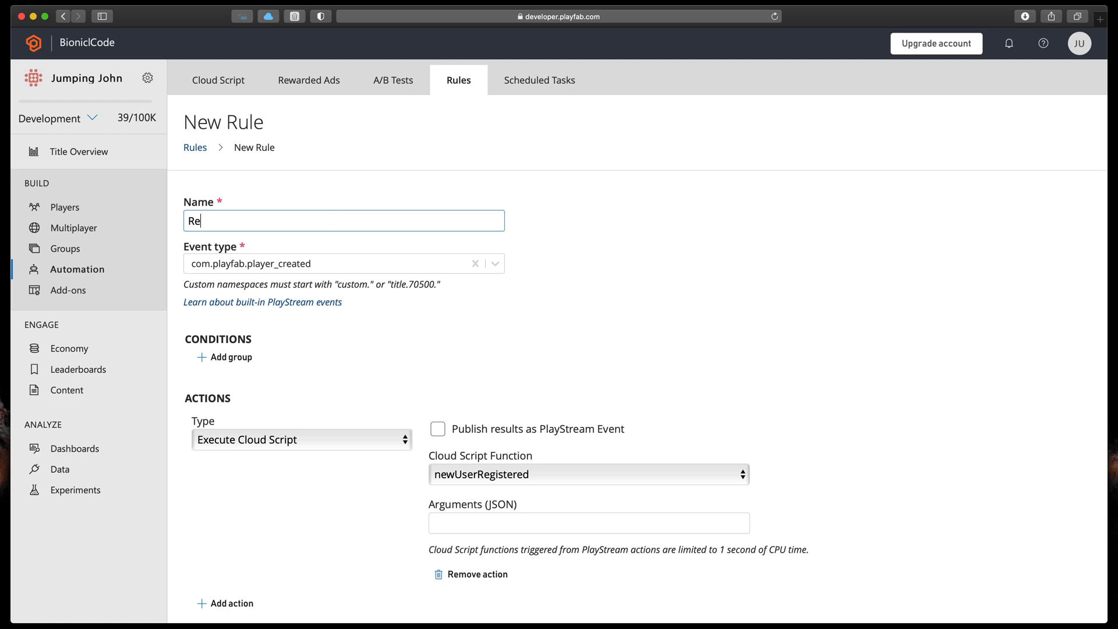
pyautogui.write('gister eve')
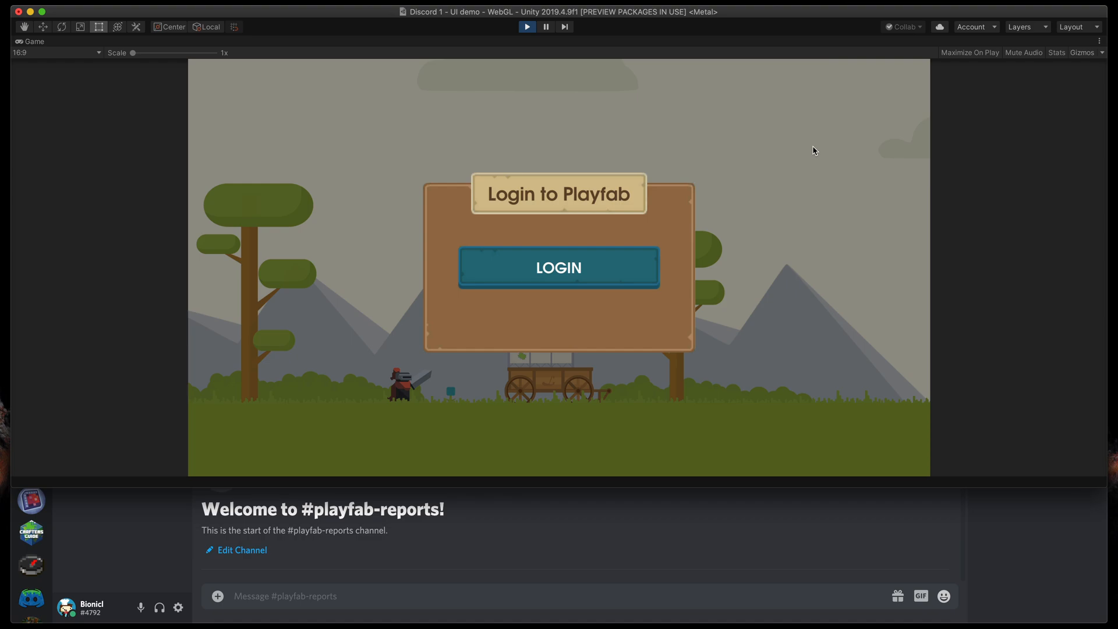
pyautogui.moveTo(558, 267)
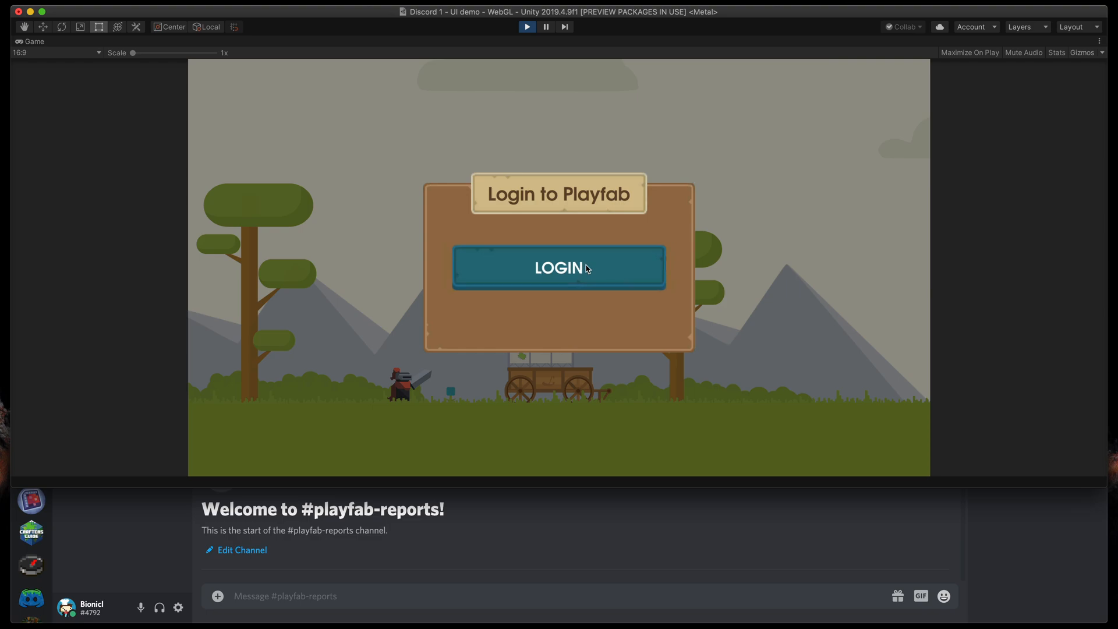
# Step: Log in from the Unity demo's LOGIN screen, triggering the 'New user registered' Discord post
pyautogui.click(558, 267)
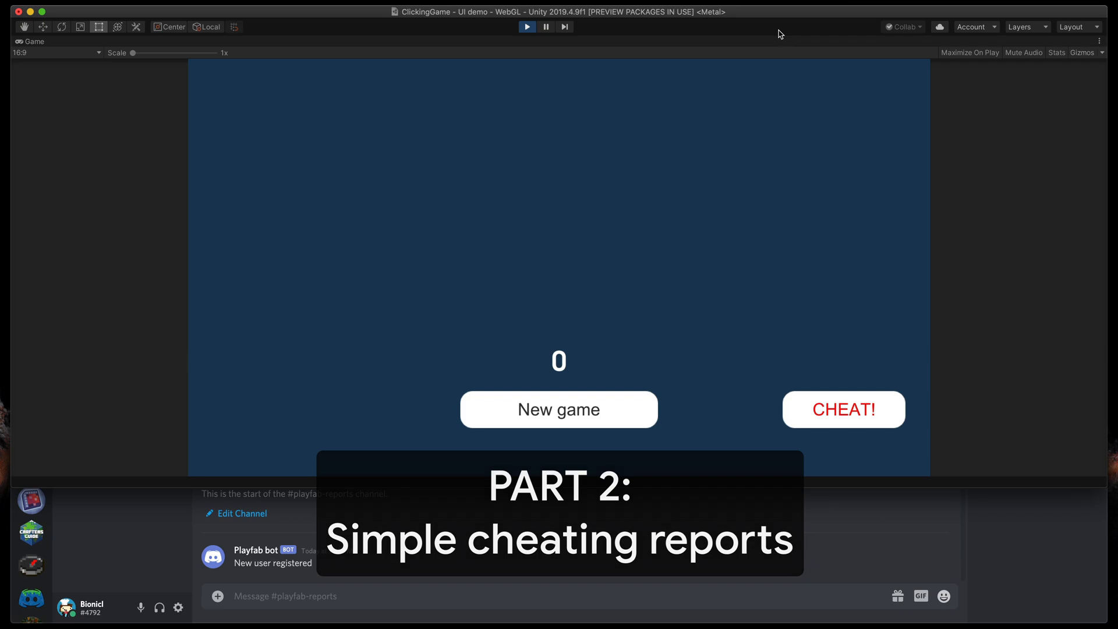
# Step: Play a clicking-game round, hitting the CLICK ME square until time ends at score 189
pyautogui.click(558, 410)
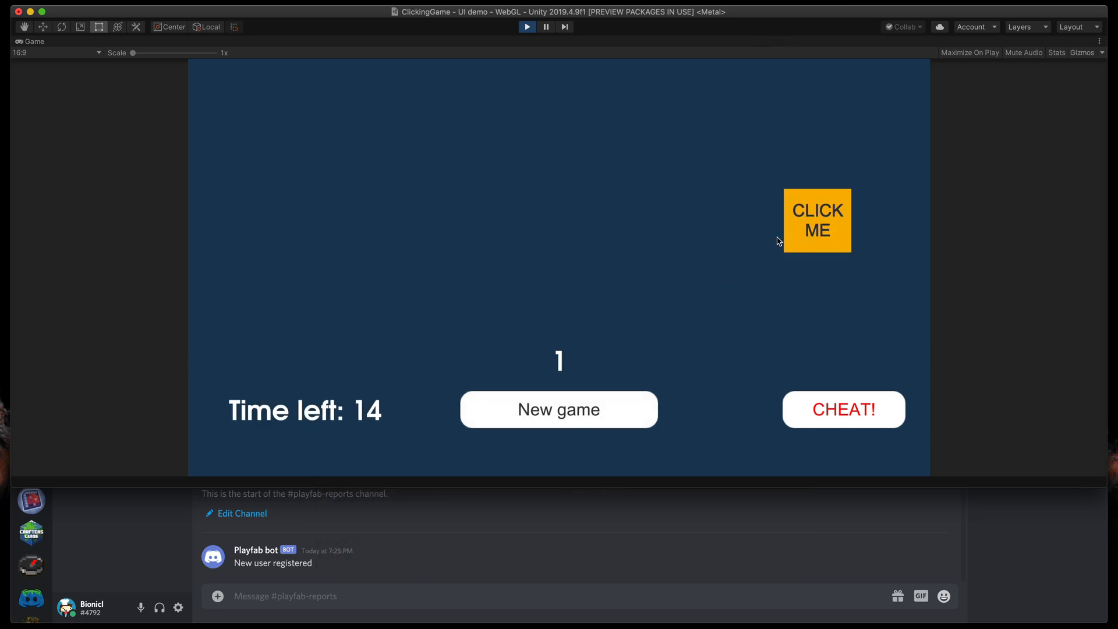
pyautogui.click(816, 219)
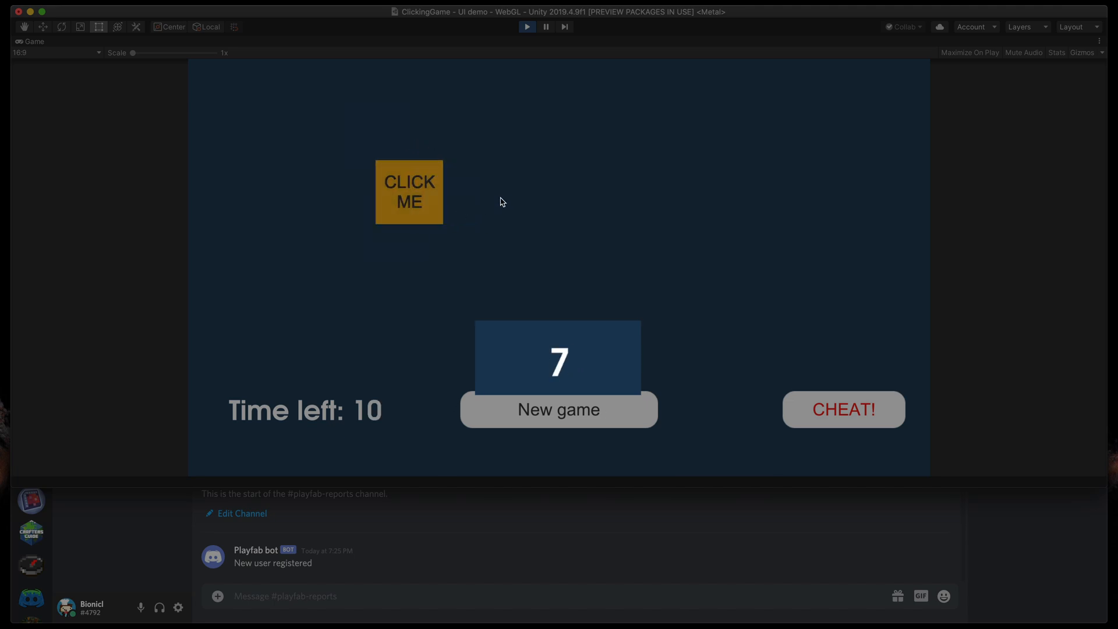
pyautogui.click(844, 410)
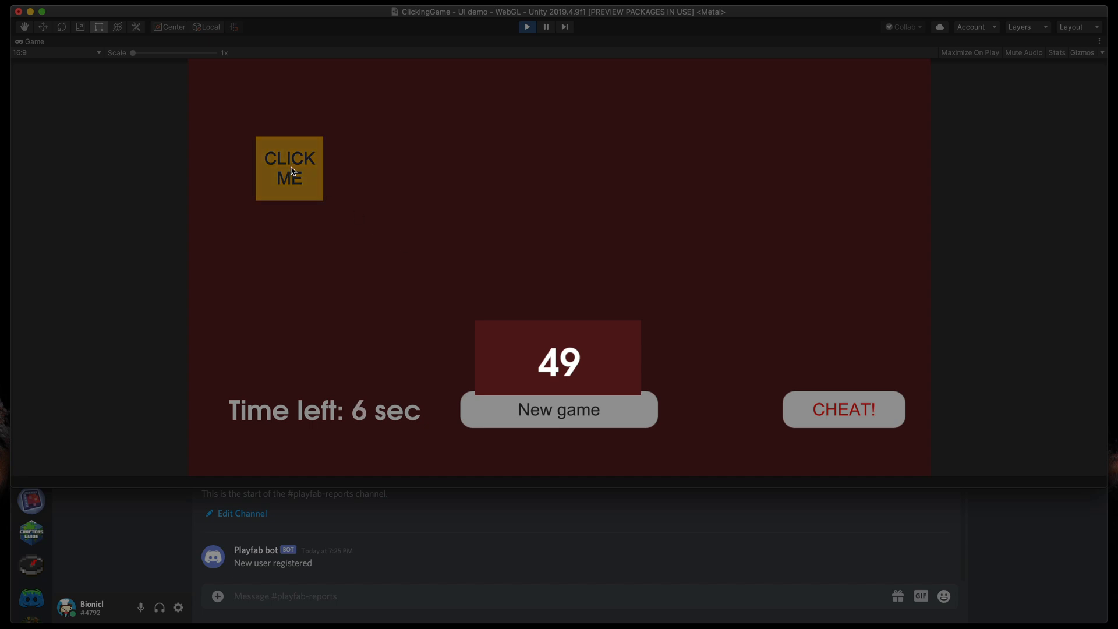
pyautogui.click(289, 169)
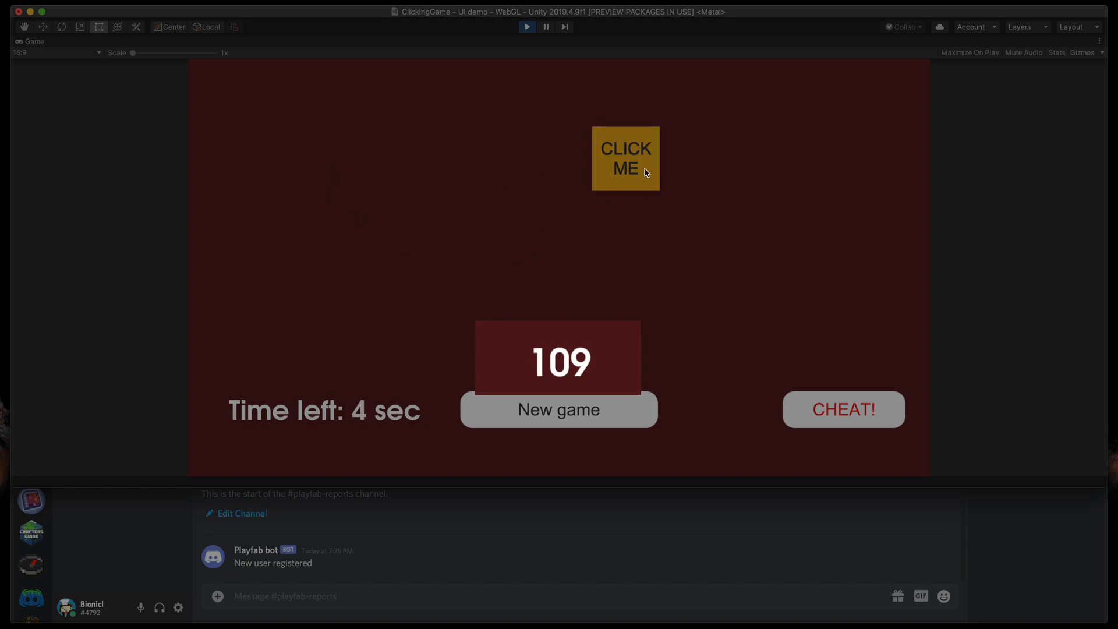
pyautogui.click(626, 158)
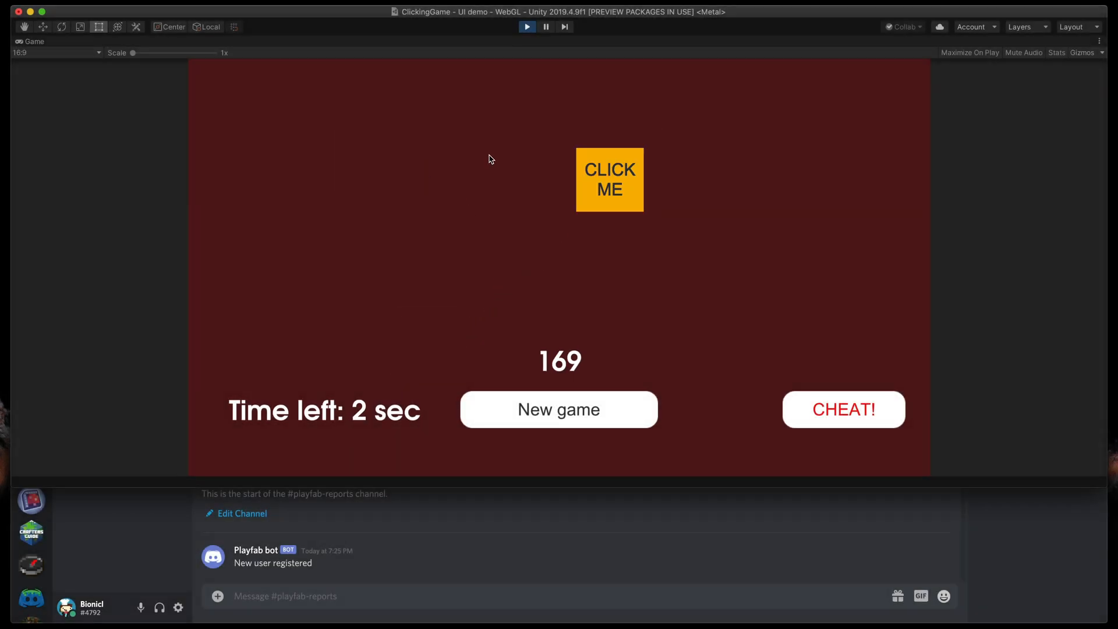
pyautogui.click(609, 179)
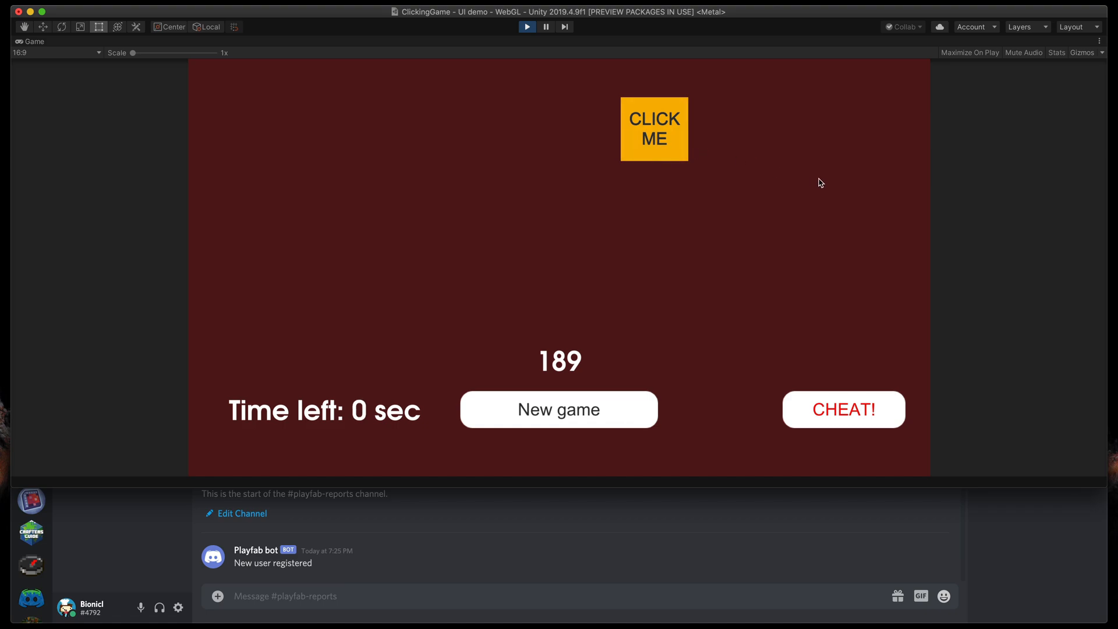
pyautogui.click(654, 129)
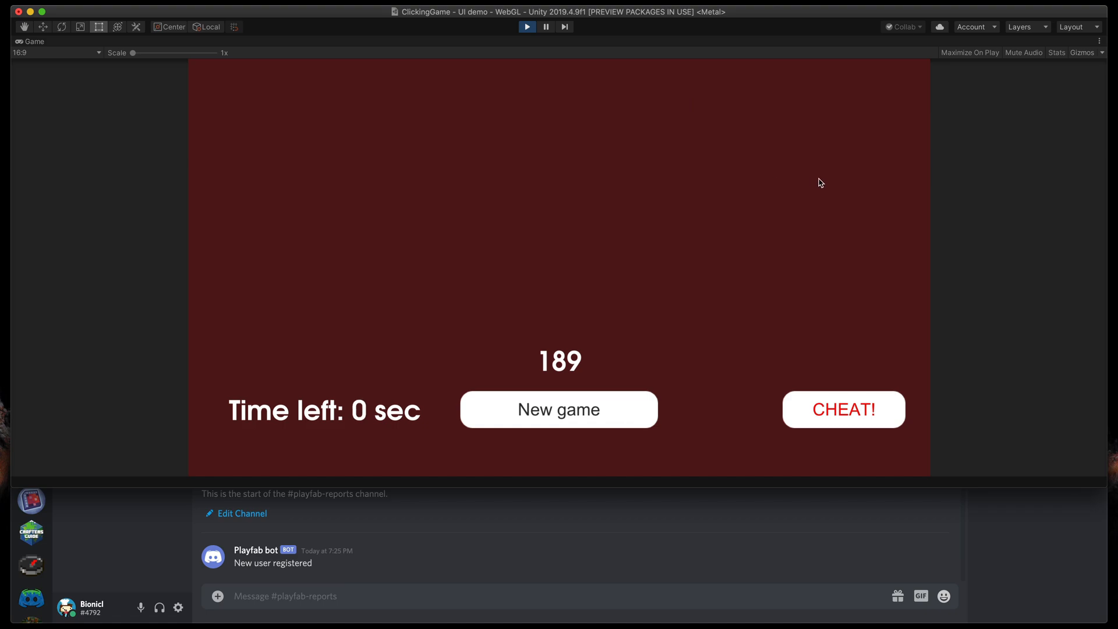
pyautogui.moveTo(525, 386)
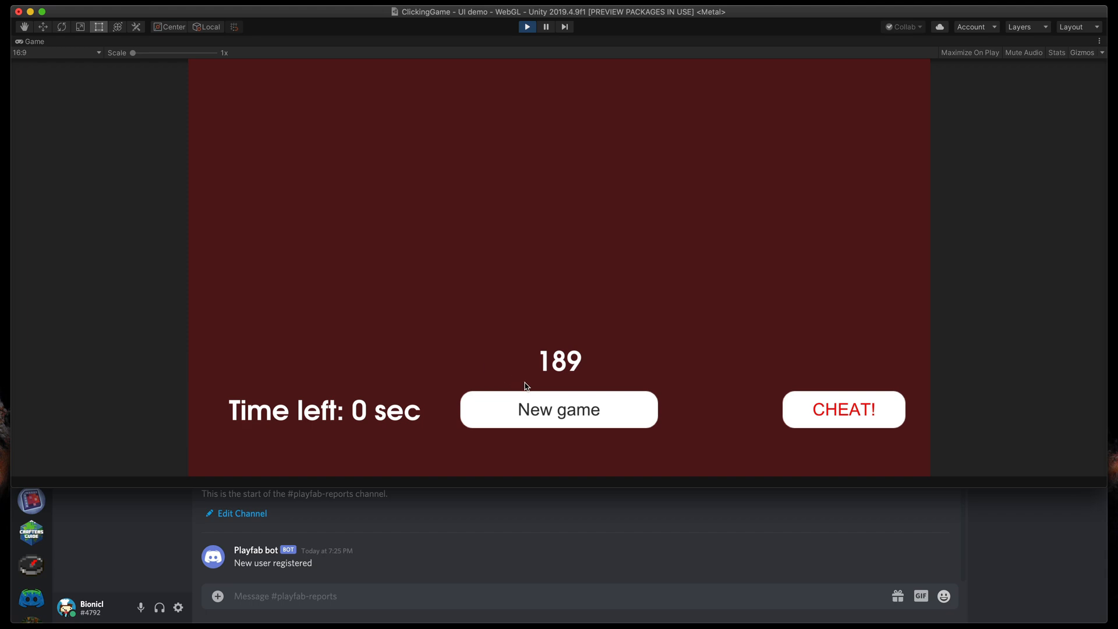
pyautogui.moveTo(837, 195)
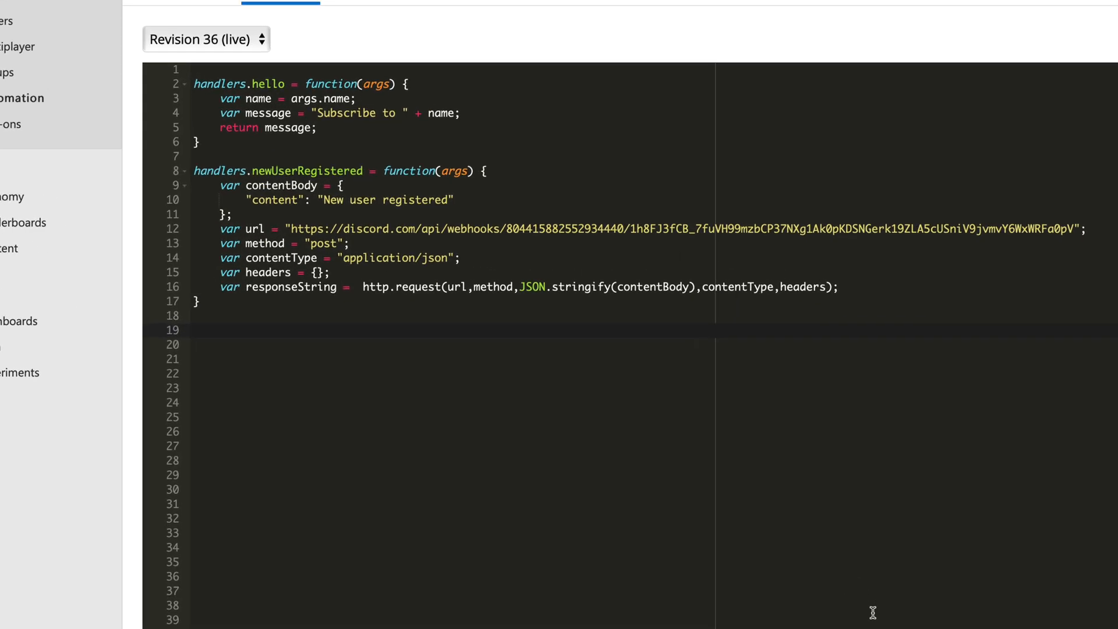
# Step: Write a validateScore handler that reads the score and checks whether it exceeds 100
pyautogui.write('handlers.validateScore')
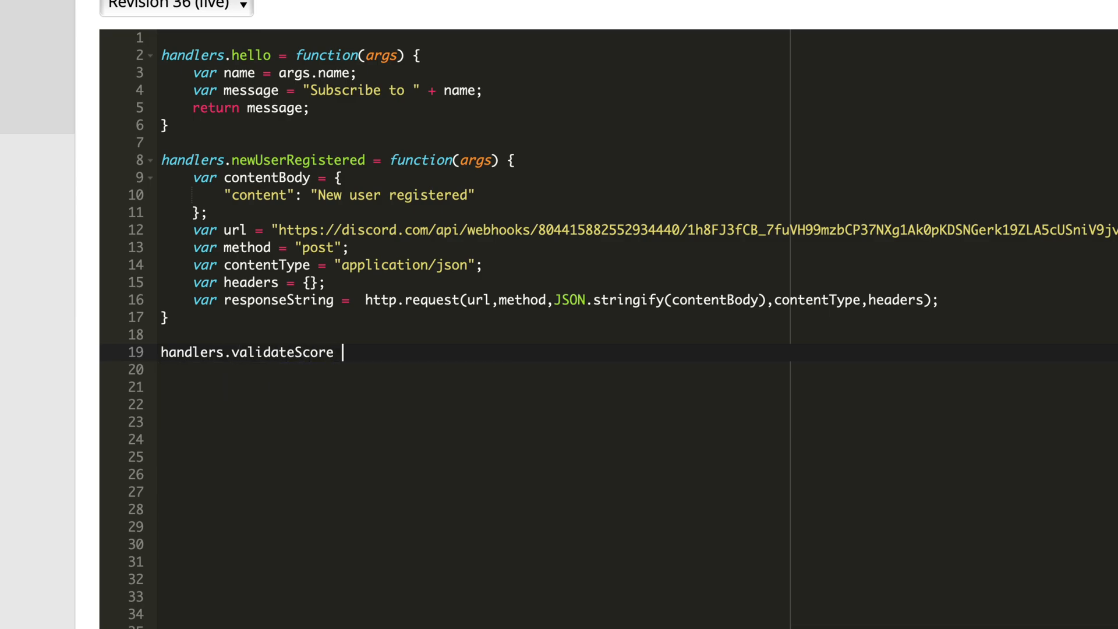
pyautogui.write('= function(args) {')
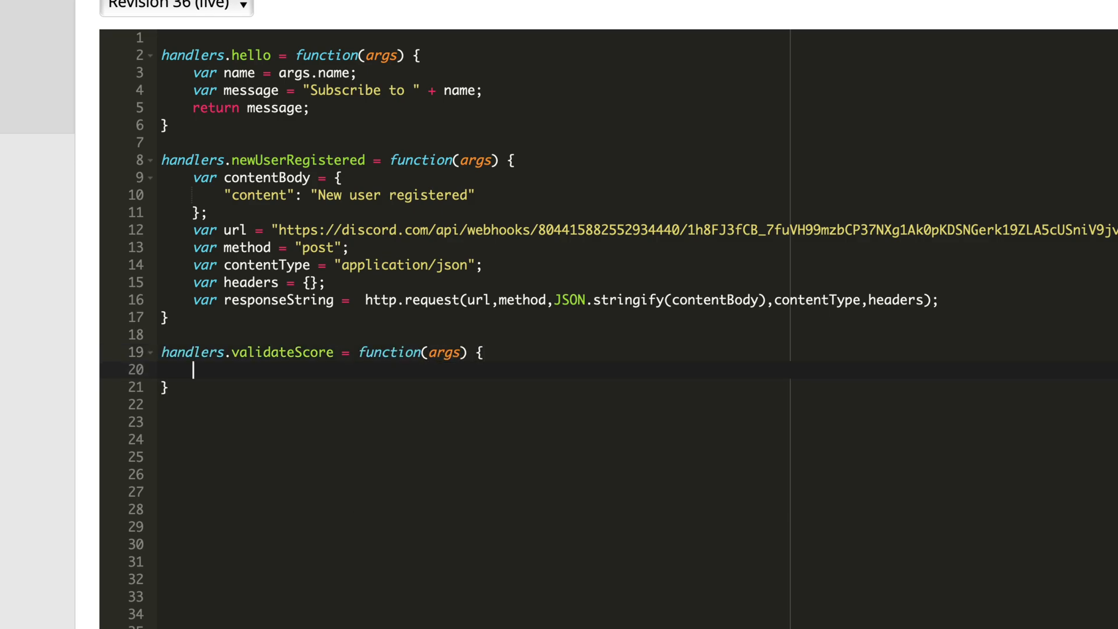
pyautogui.write('va')
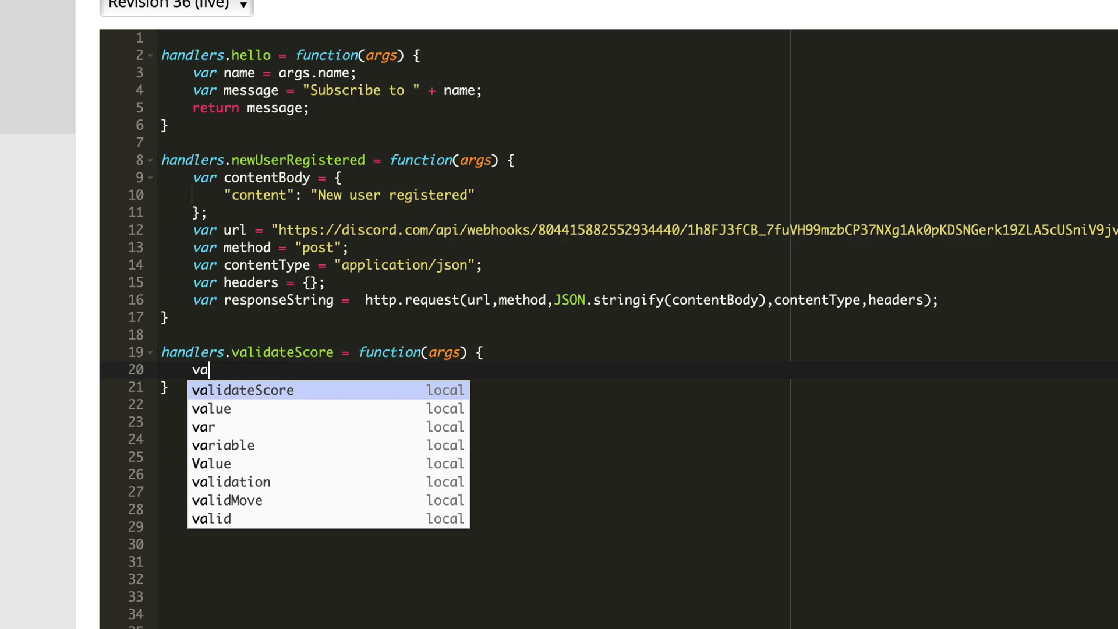
pyautogui.write('r score = args.score;')
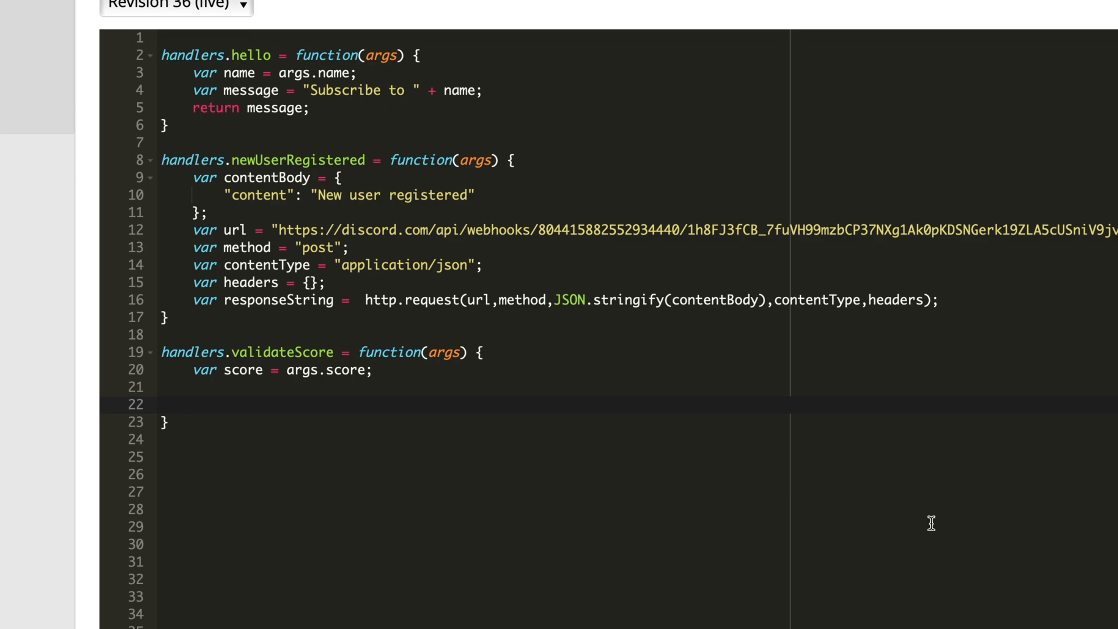
pyautogui.write('if (s')
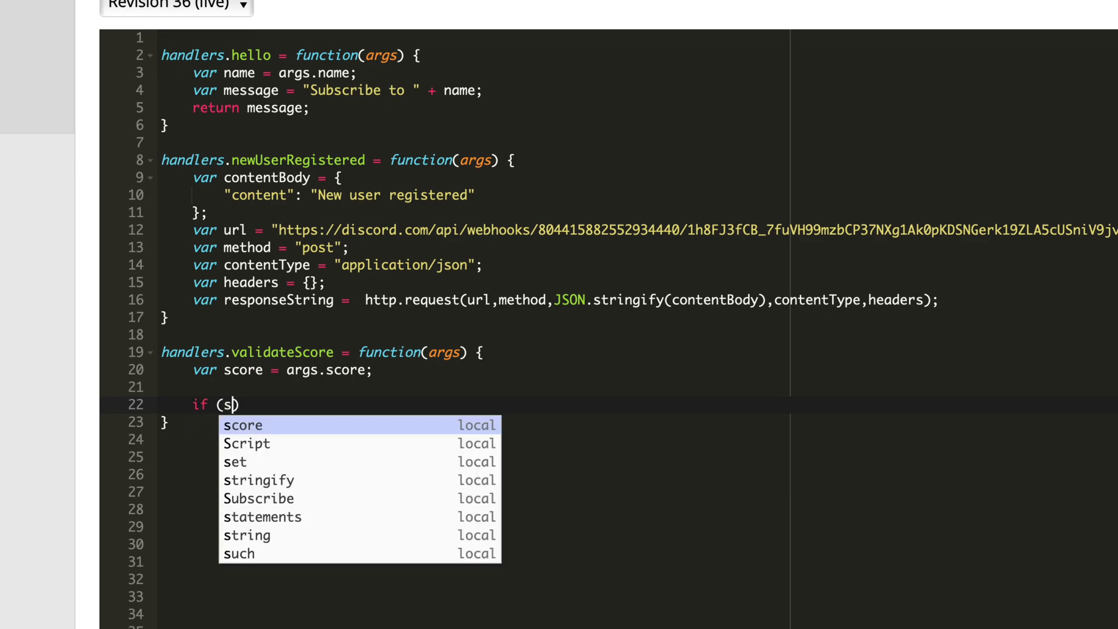
pyautogui.write('core > 100')
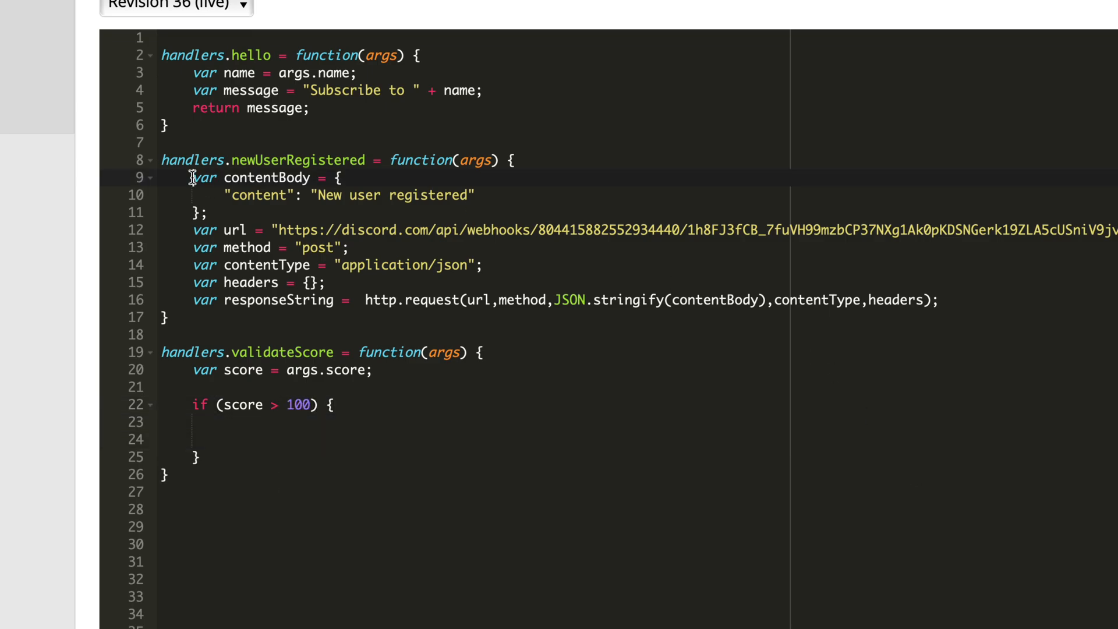
# Step: Reuse the Discord post with 'Cheater found: ' plus currentPlayerId, and save as revision 37
pyautogui.click(223, 438)
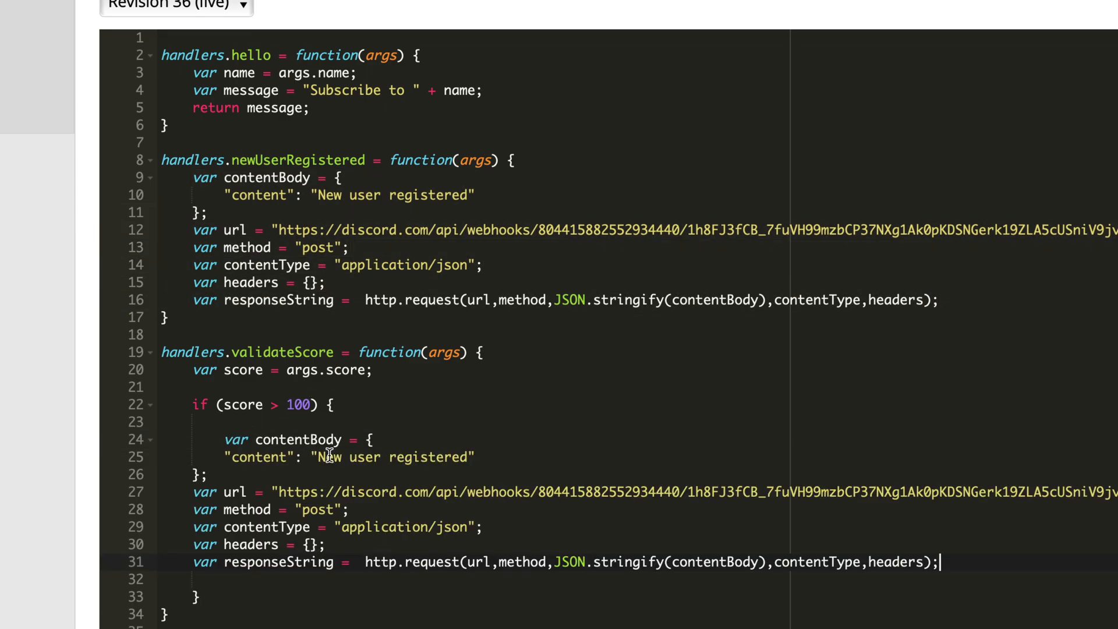
pyautogui.write('Cheat')
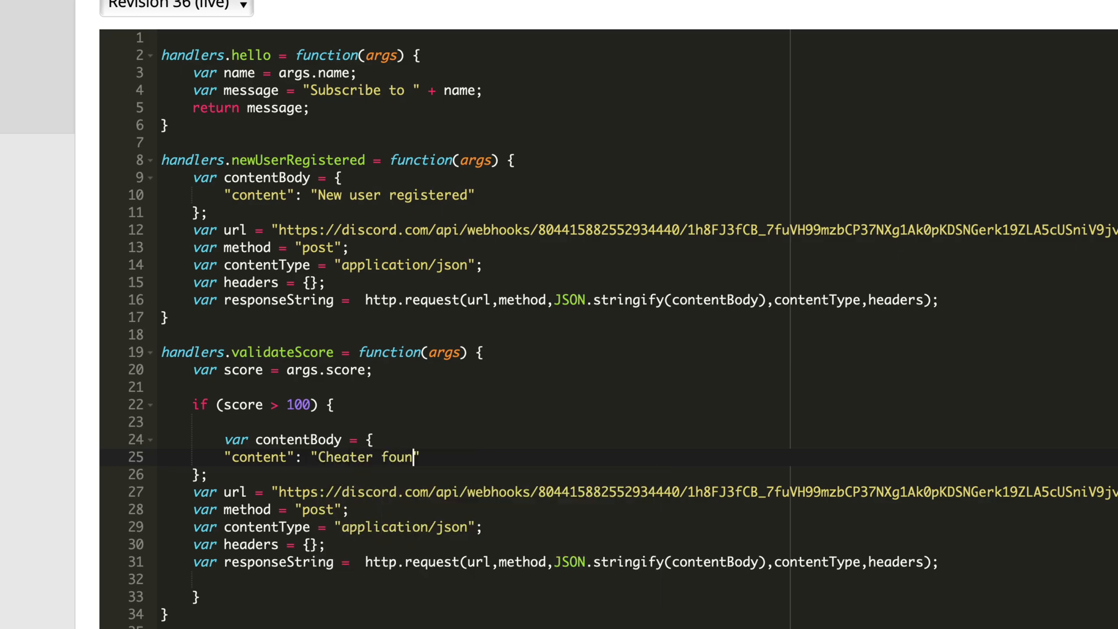
pyautogui.write('d: " +')
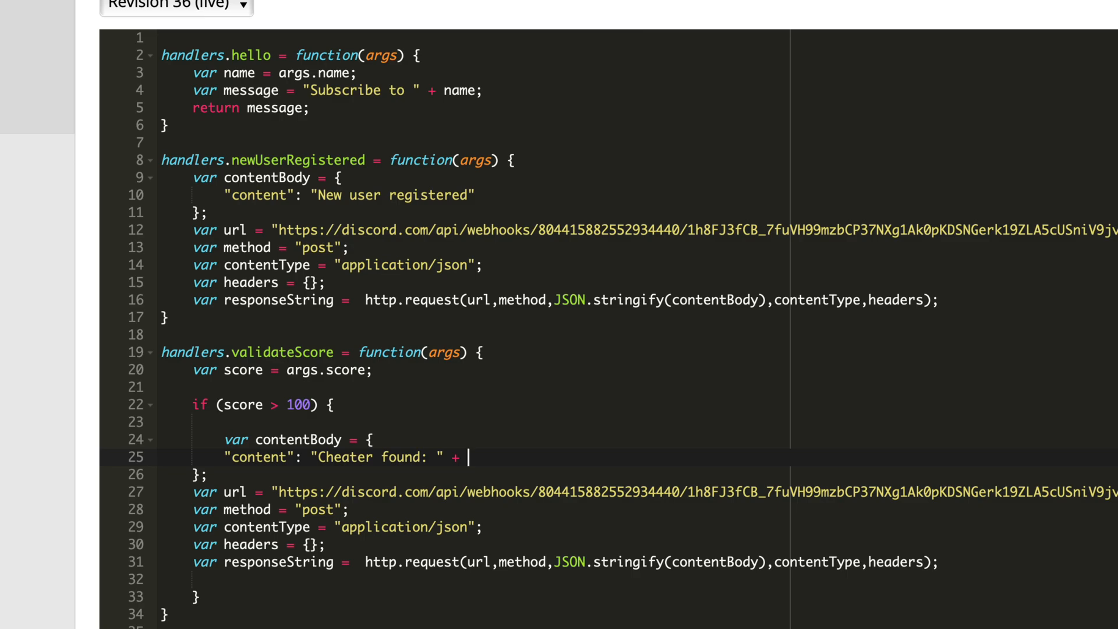
pyautogui.write('currentPlayerId')
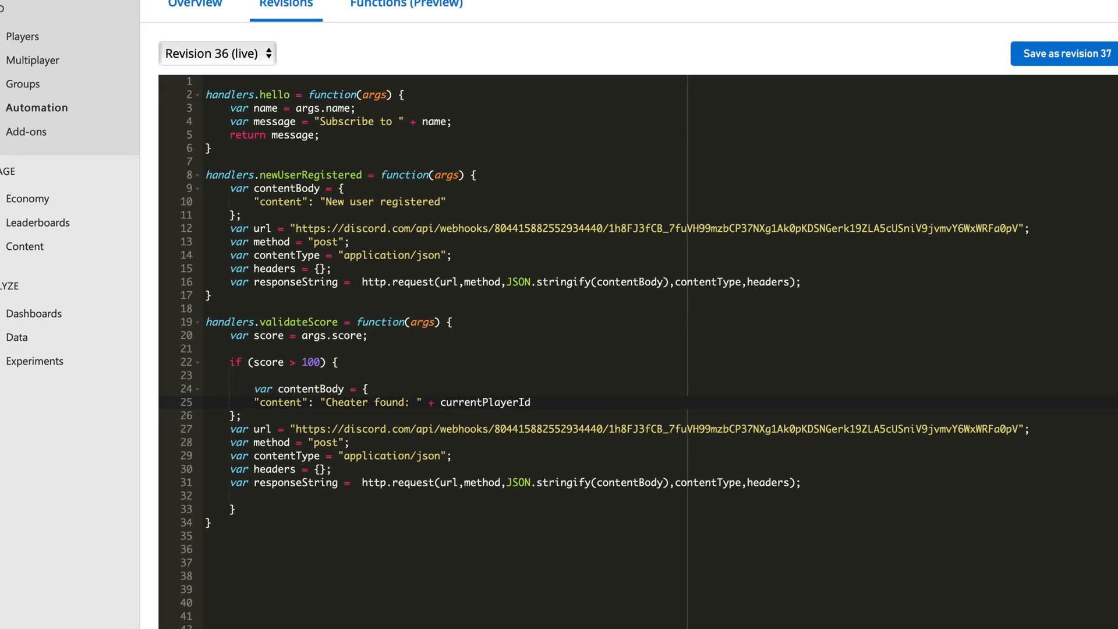
pyautogui.click(1062, 53)
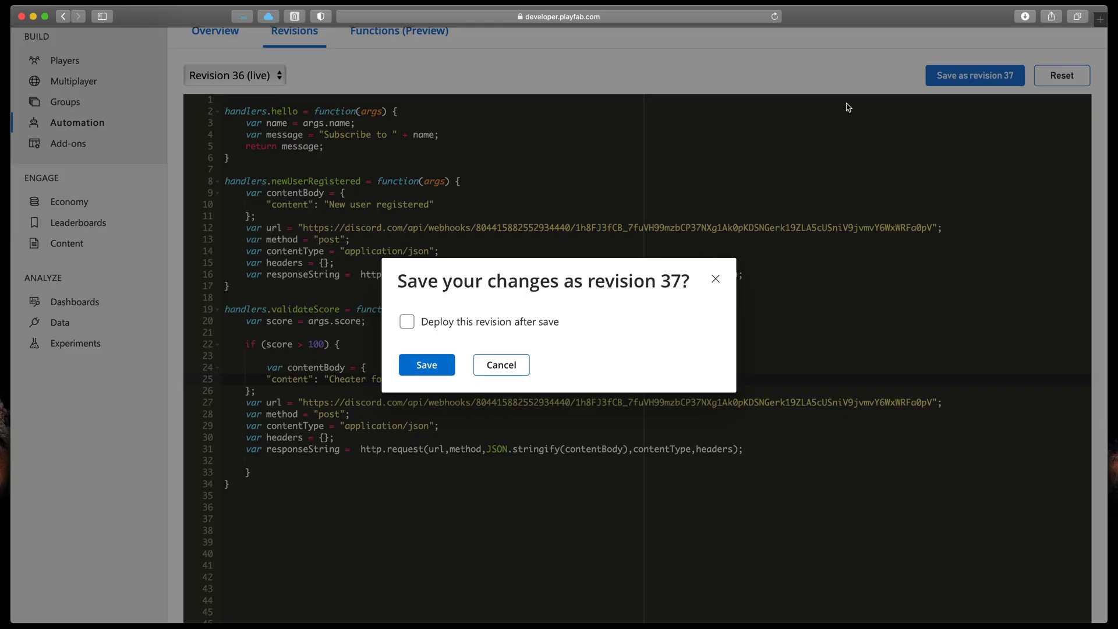
pyautogui.click(407, 322)
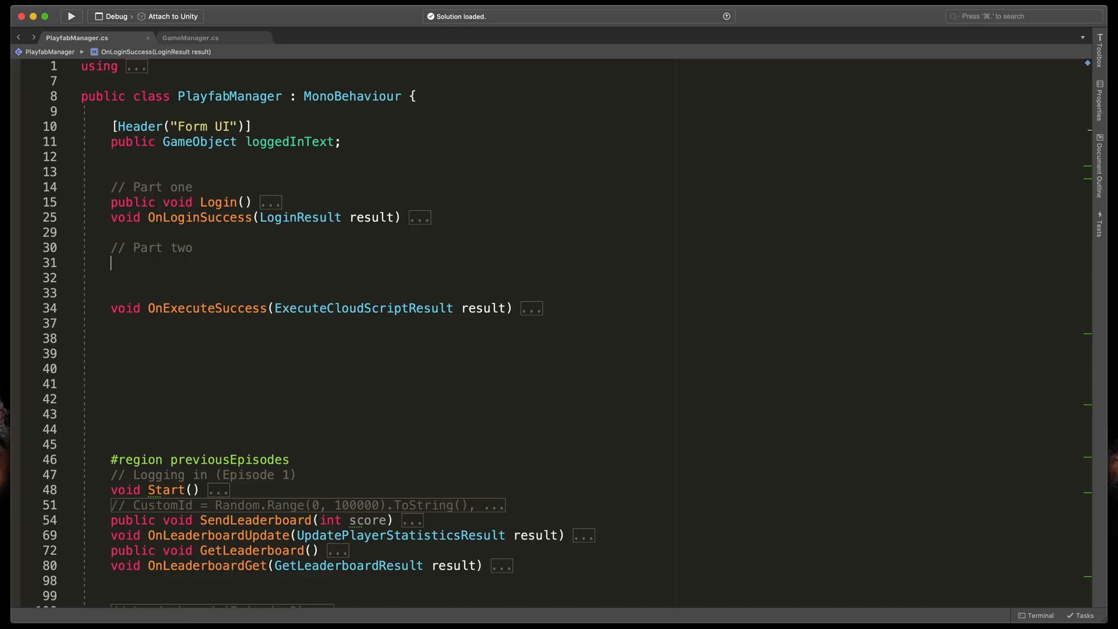
pyautogui.moveTo(480, 242)
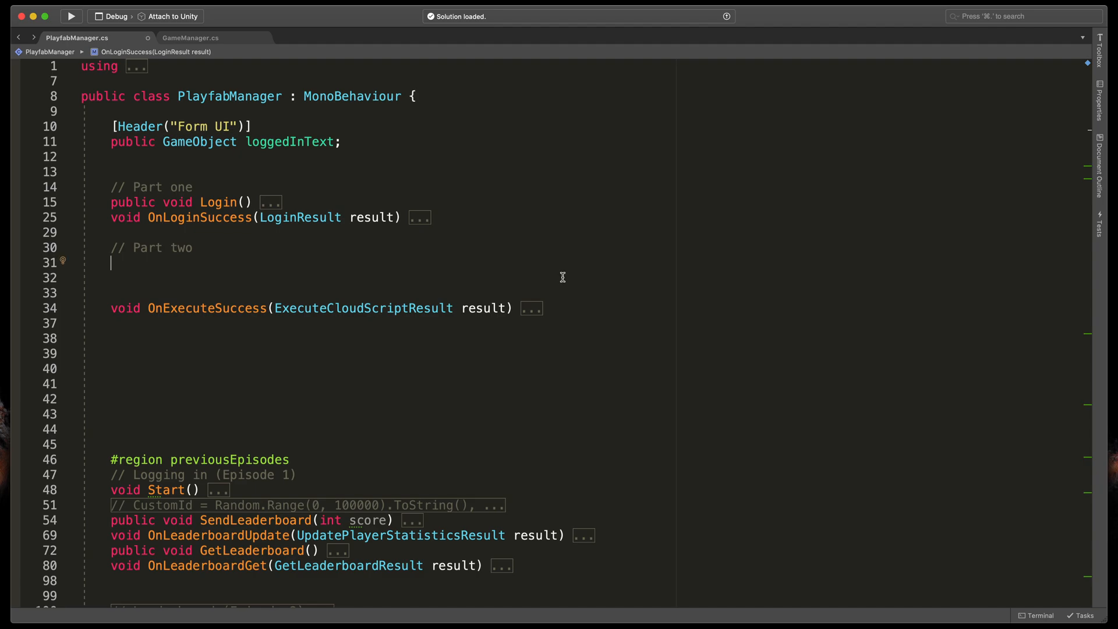
# Step: Declare public void ValidateScore(int score) building an ExecuteCloudScriptRequest for the validateScore function
pyautogui.write('public')
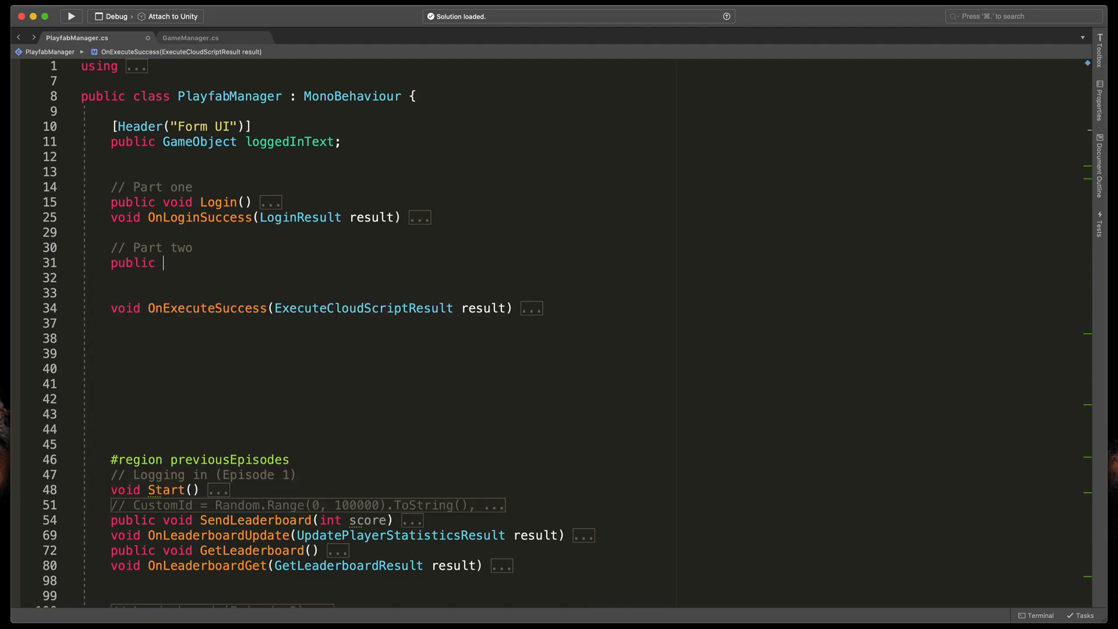
pyautogui.write('void V')
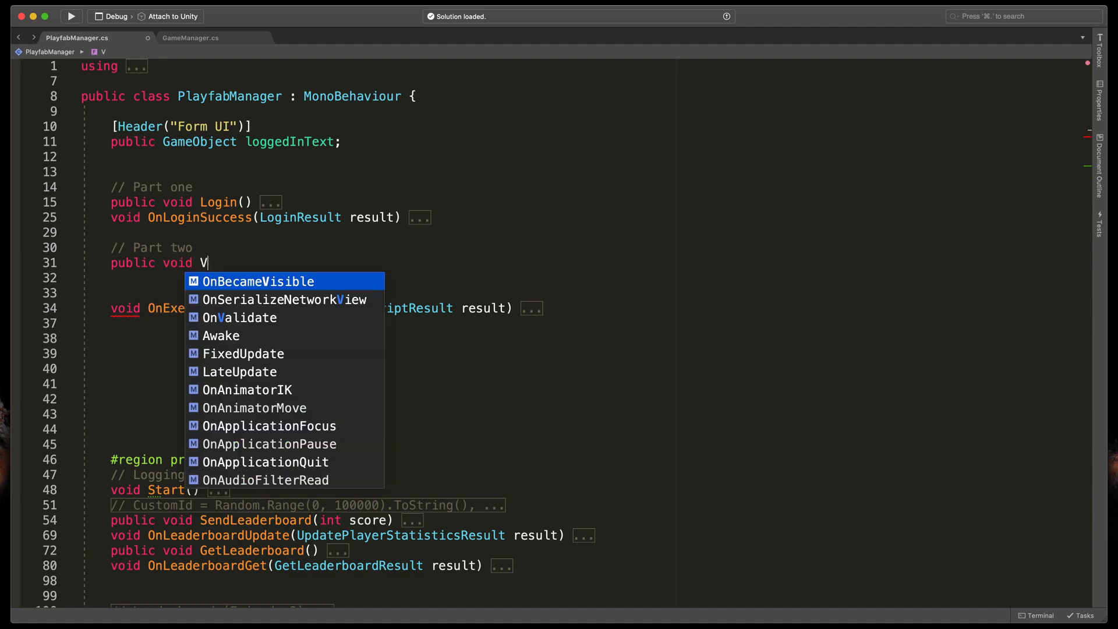
pyautogui.write('alidateScore')
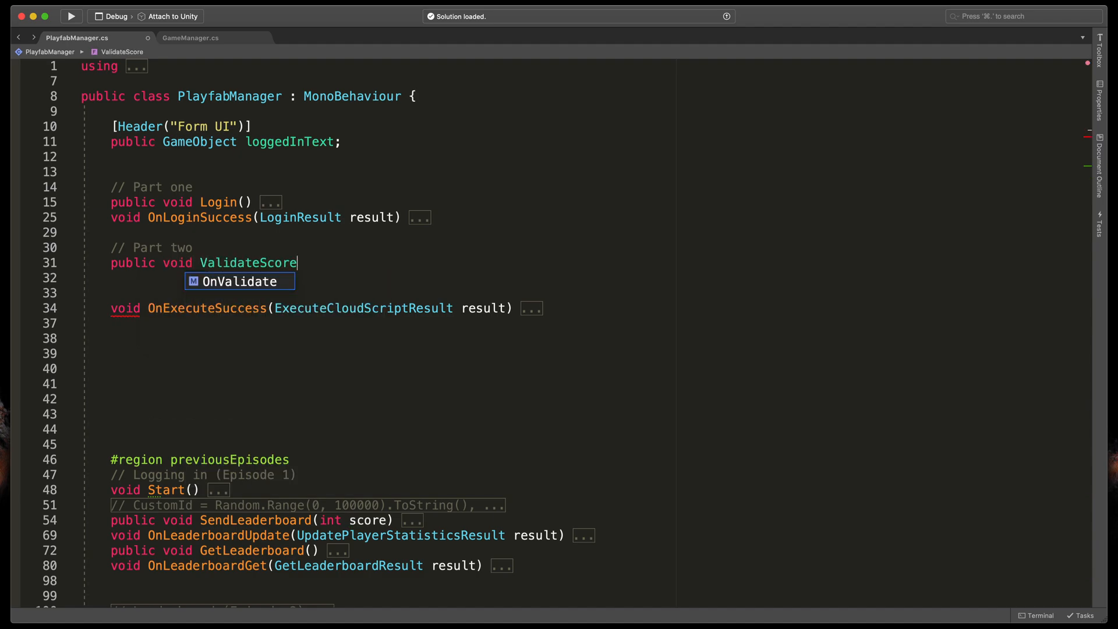
pyautogui.write('(int scor)')
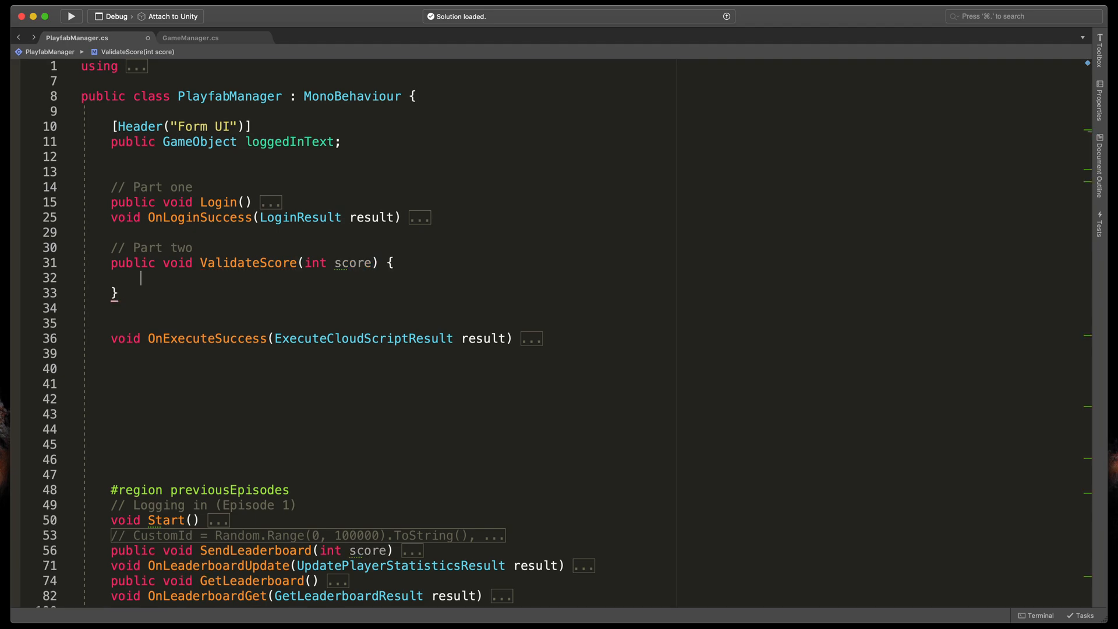
pyautogui.write('var request =')
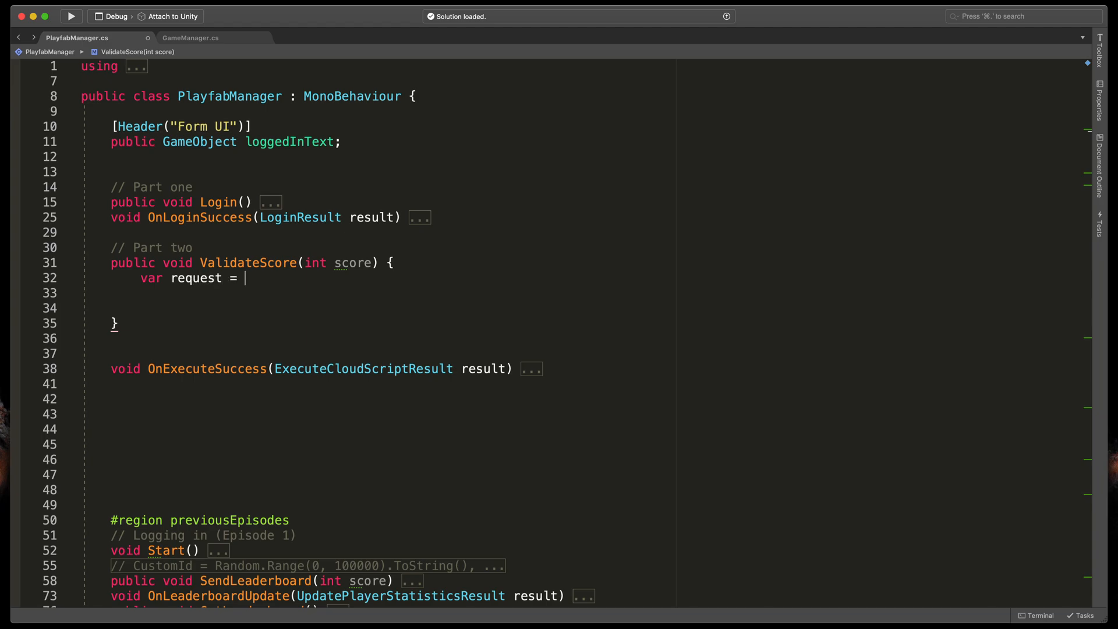
pyautogui.write('new executeCloudScriptRequest')
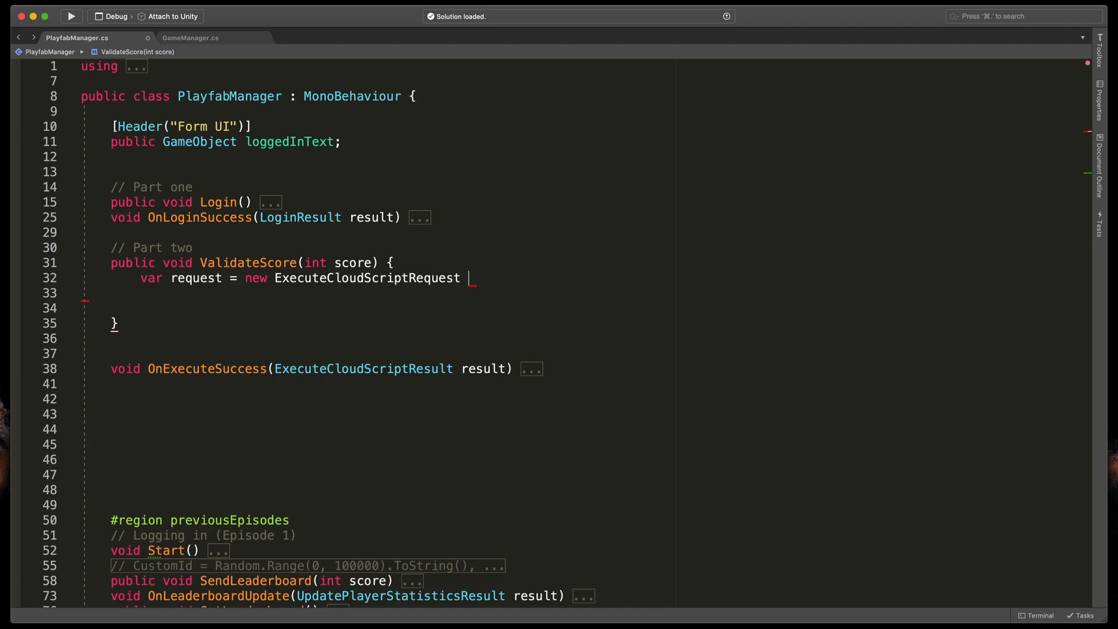
pyautogui.write('{')
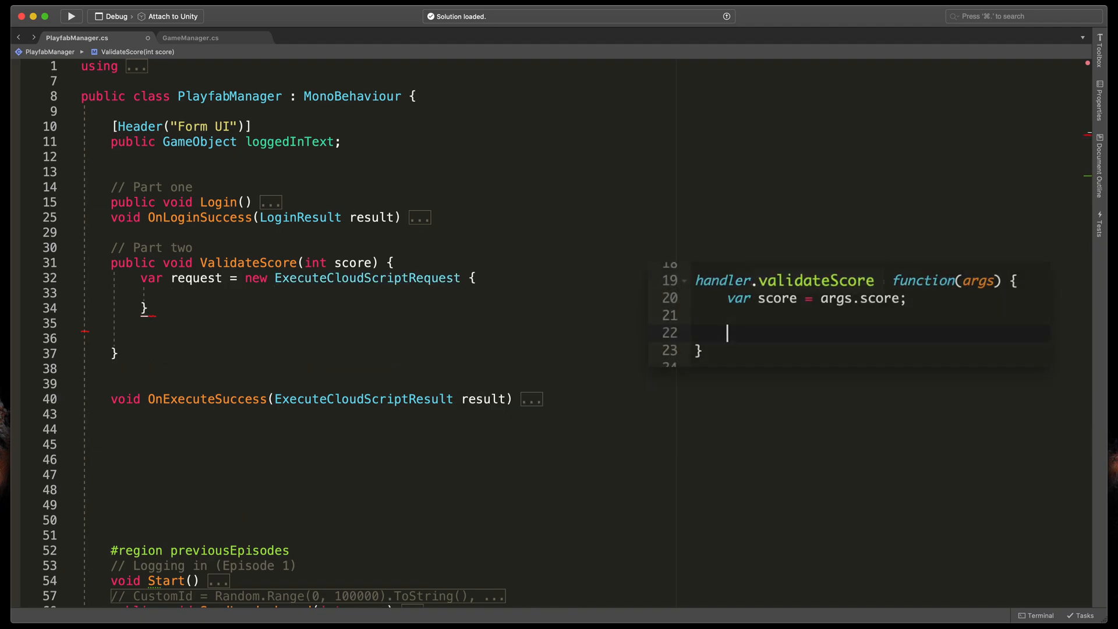
pyautogui.write('FunctionName = "valid"')
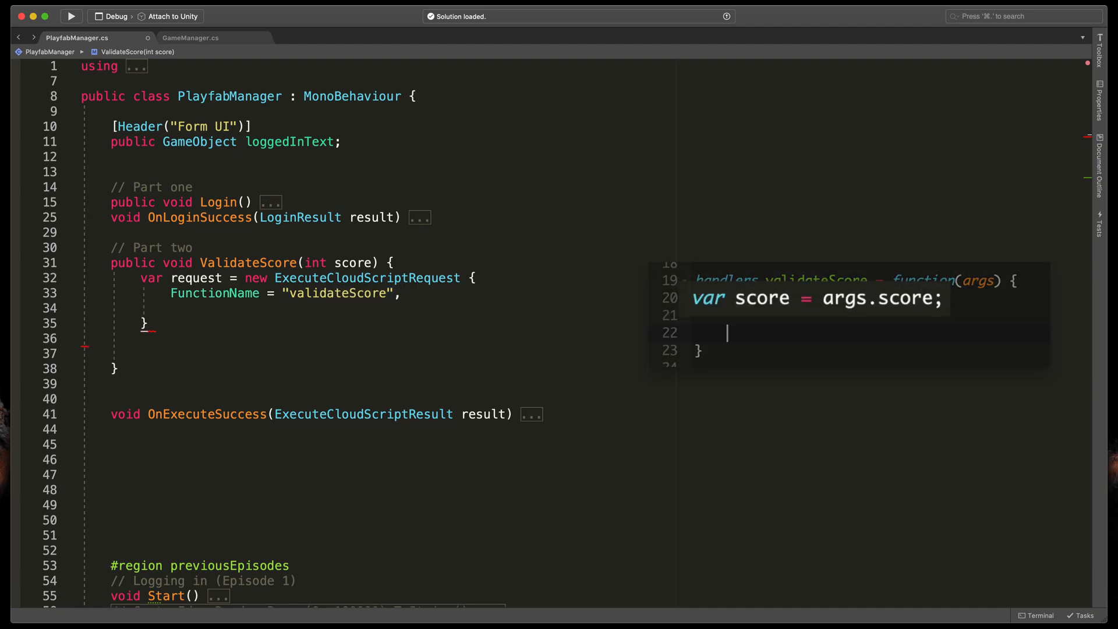
# Step: Pass the score as FunctionParameter and call PlayFabClientAPI.ExecuteCloudScript with OnExecuteSuccess
pyautogui.write('FunctionParameter')
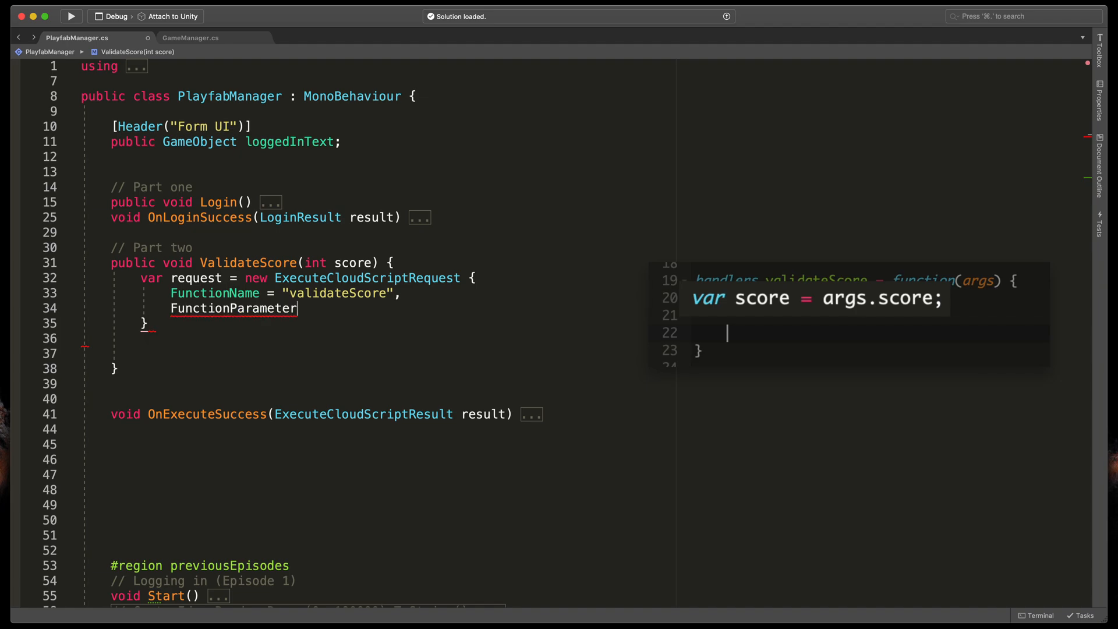
pyautogui.write('= n')
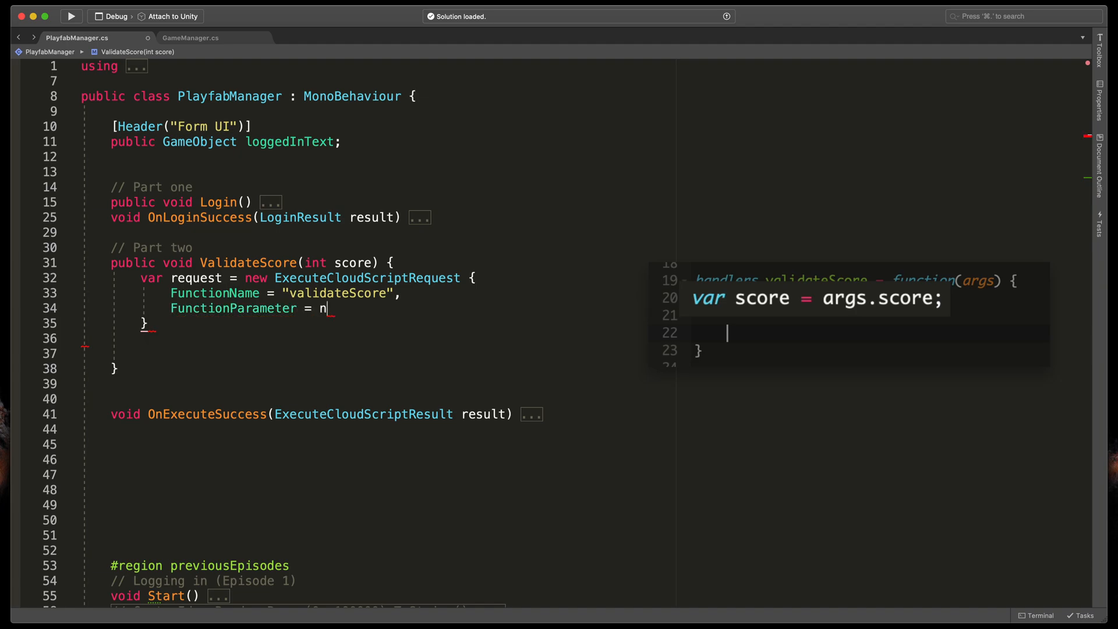
pyautogui.write('ew {')
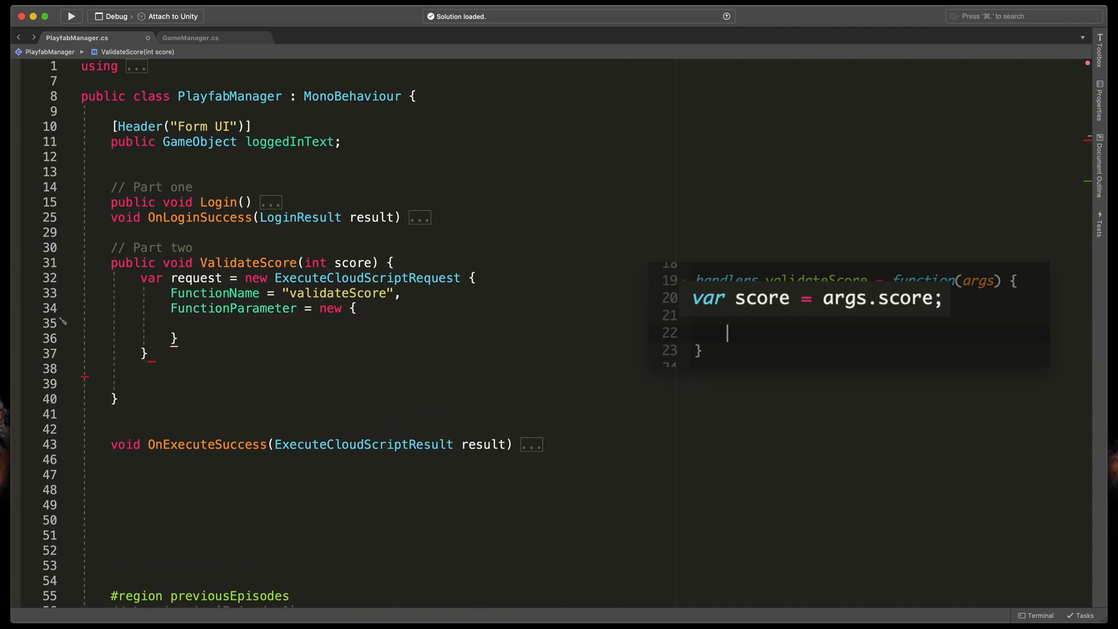
pyautogui.write('score =')
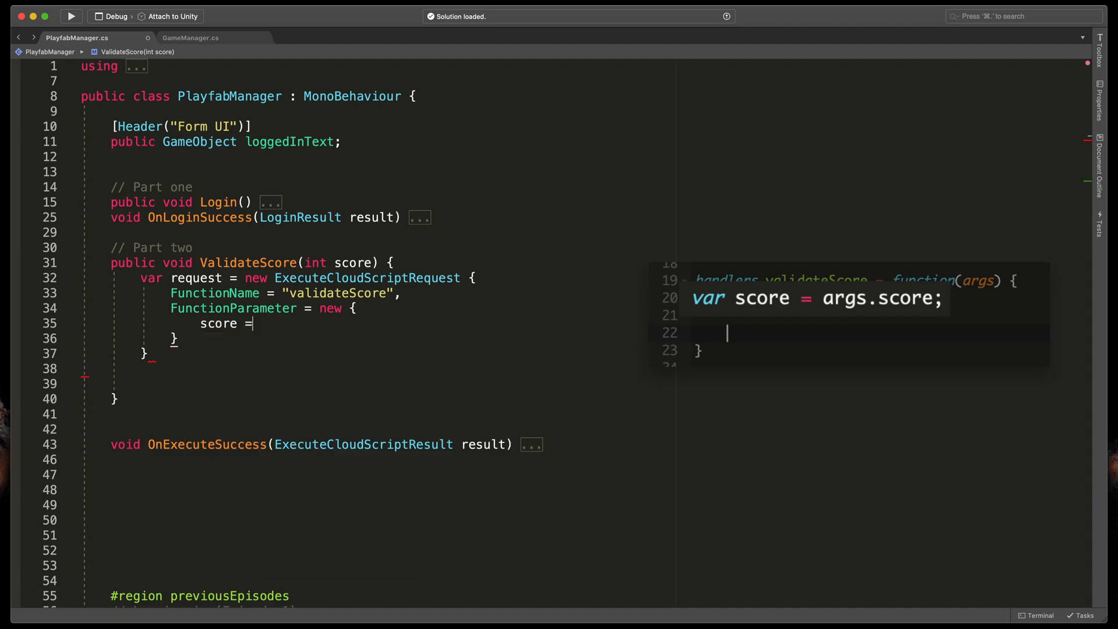
pyautogui.write('score')
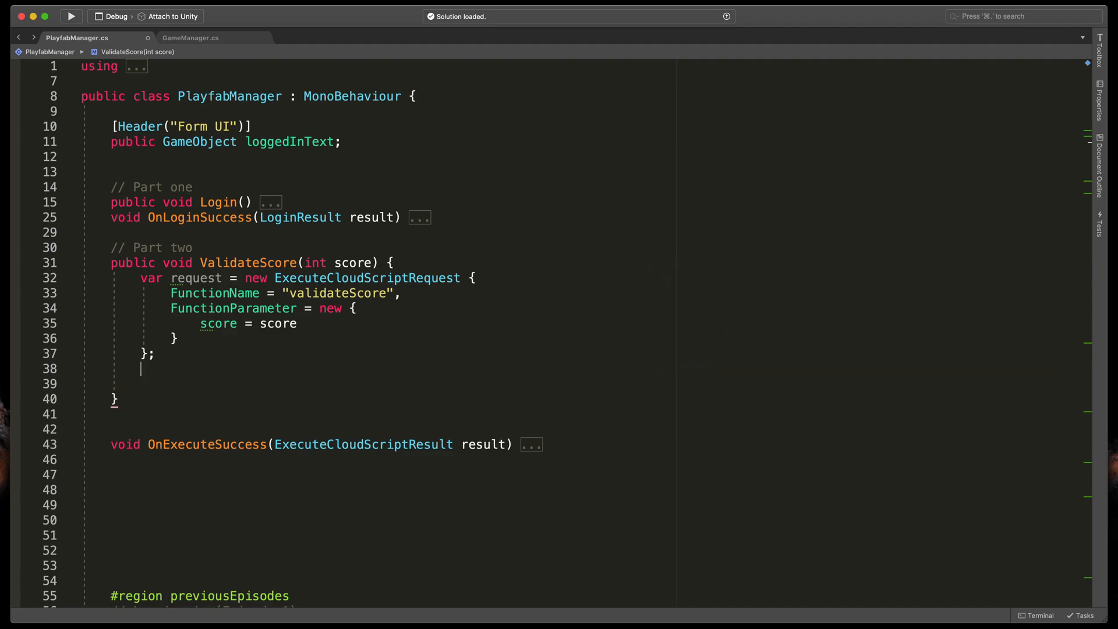
pyautogui.write('playfabcli')
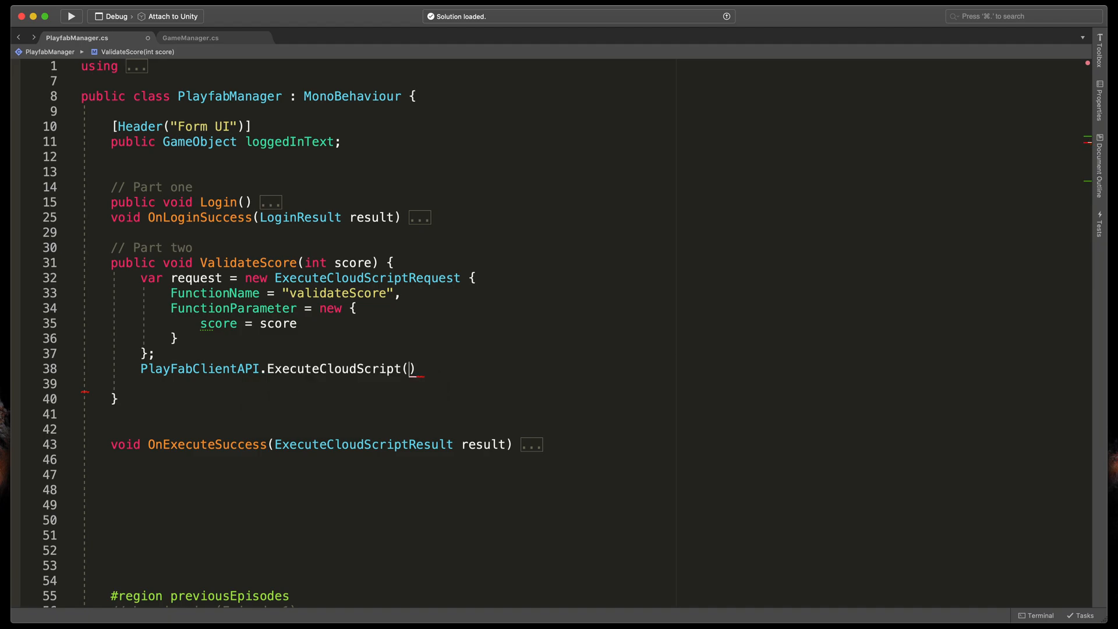
pyautogui.write('request')
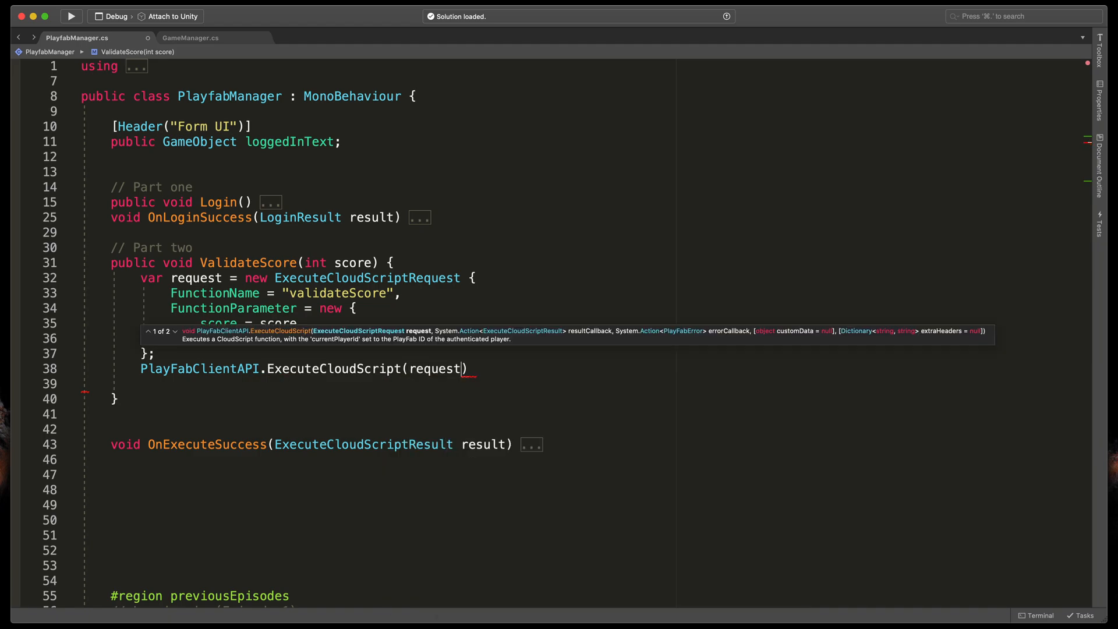
pyautogui.write(', OnExecuteSuccess,')
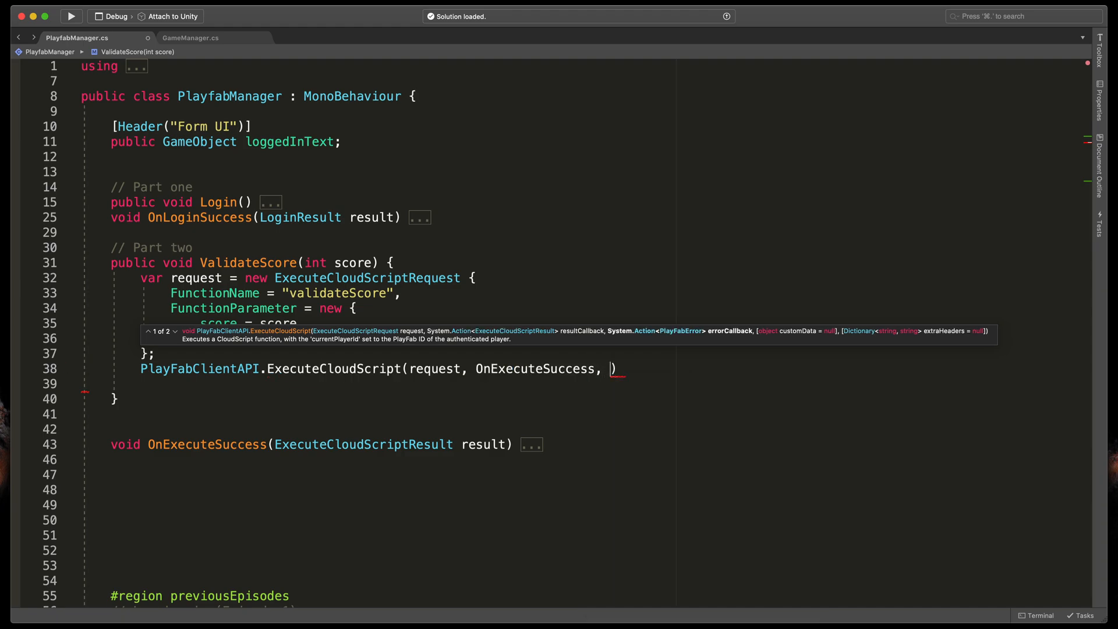
pyautogui.write('one')
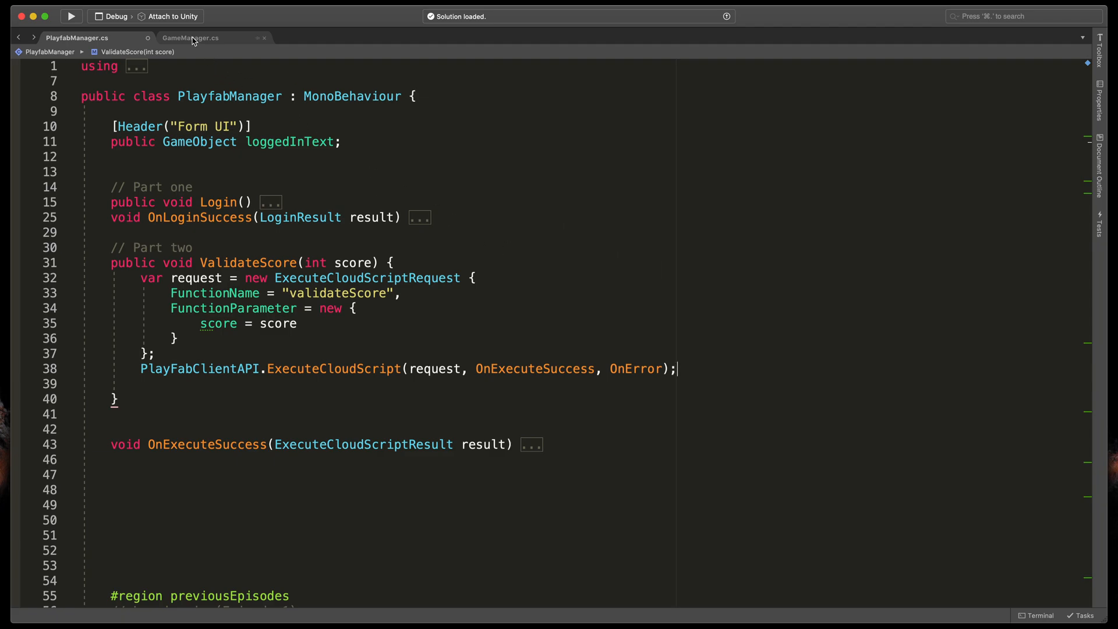
# Step: Call playfabManager.ValidateScore with the score in GameManager's GameOver
pyautogui.click(190, 37)
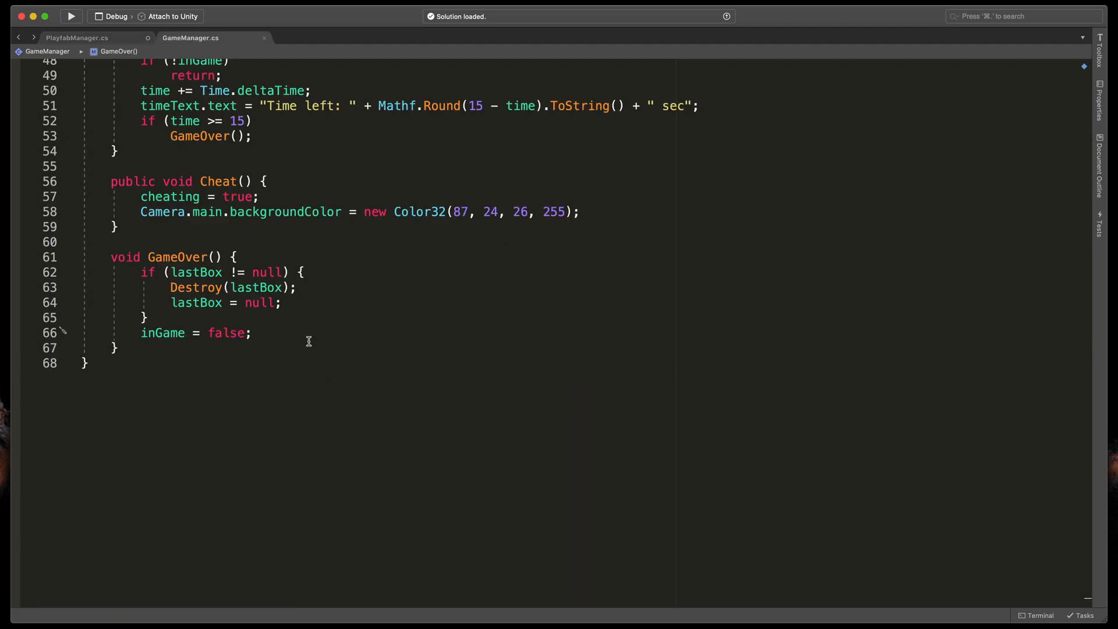
pyautogui.write('playfabManager')
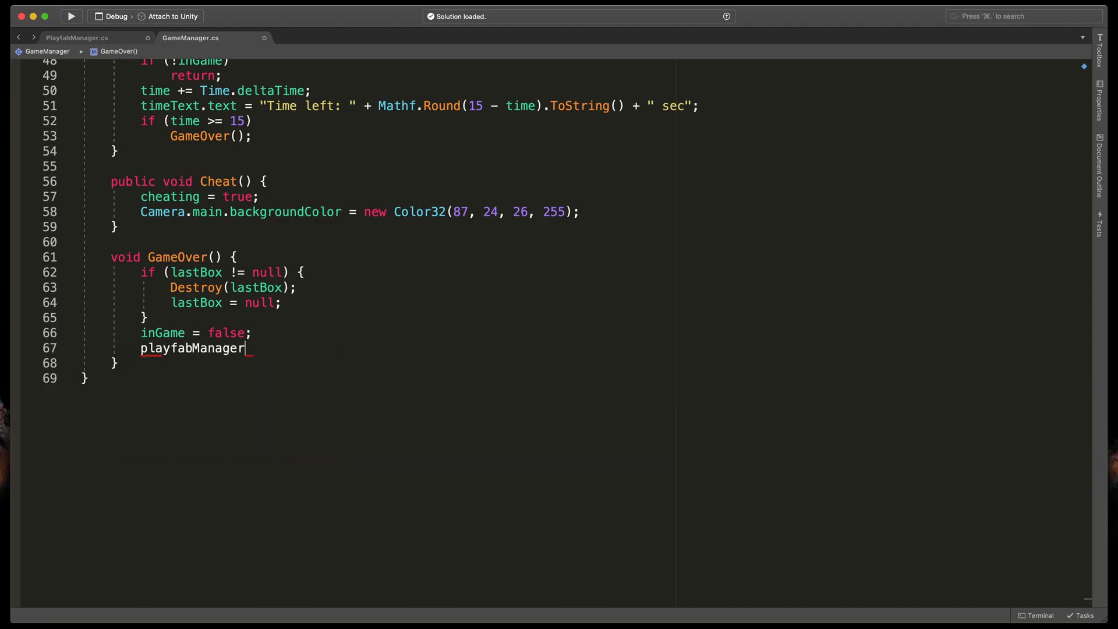
pyautogui.write('.ValidateScore(sc')
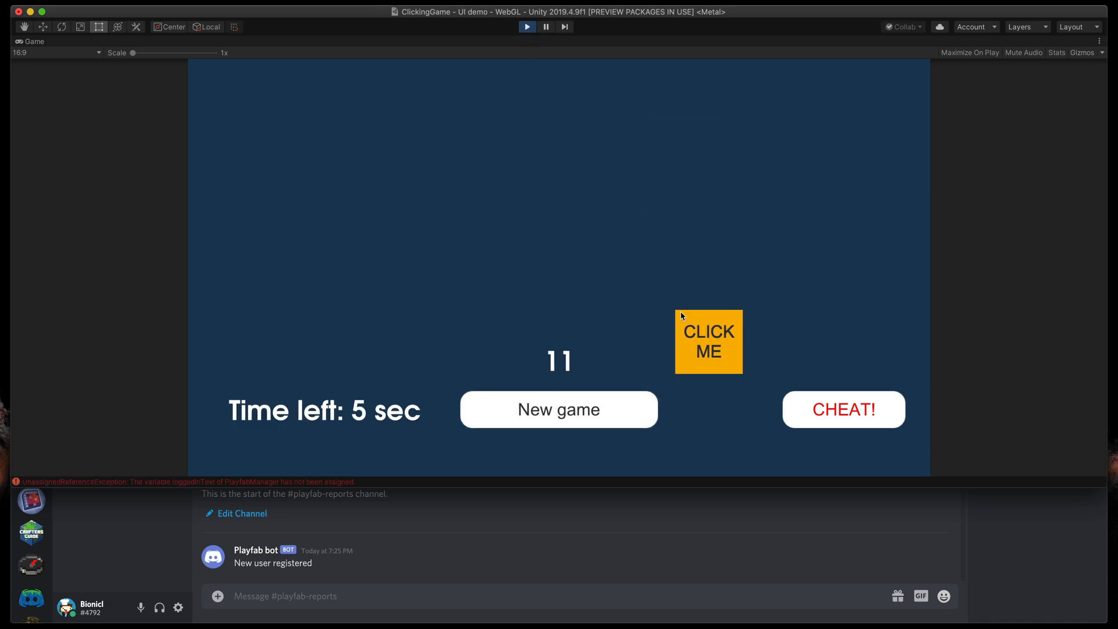
# Step: Play a Unity round with CHEAT! enabled, clicking the target box to reach 340
pyautogui.click(708, 343)
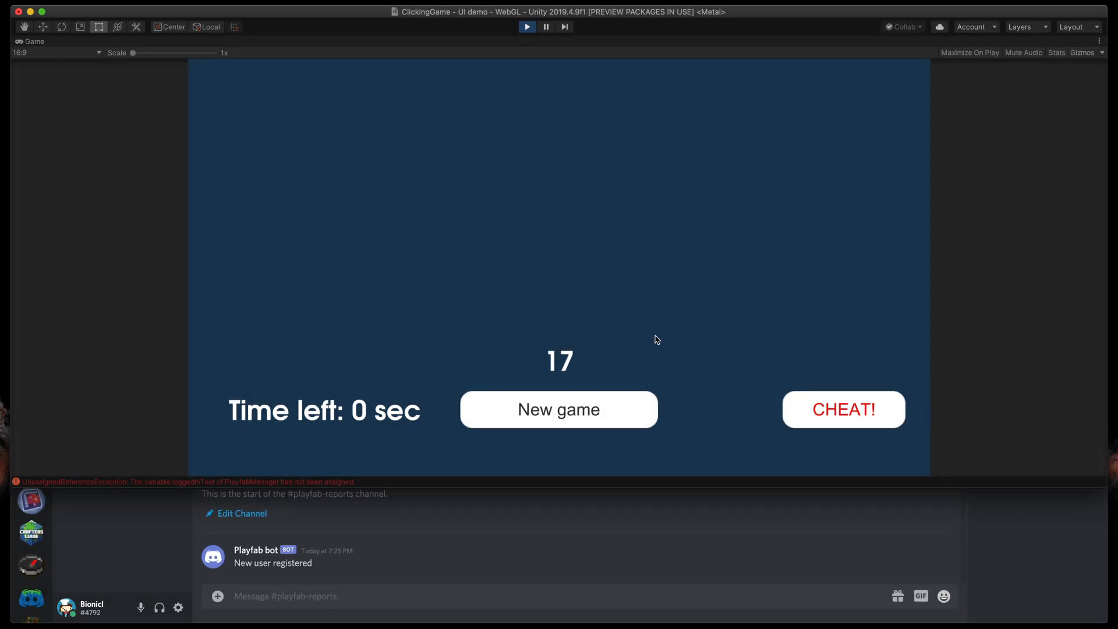
pyautogui.click(559, 409)
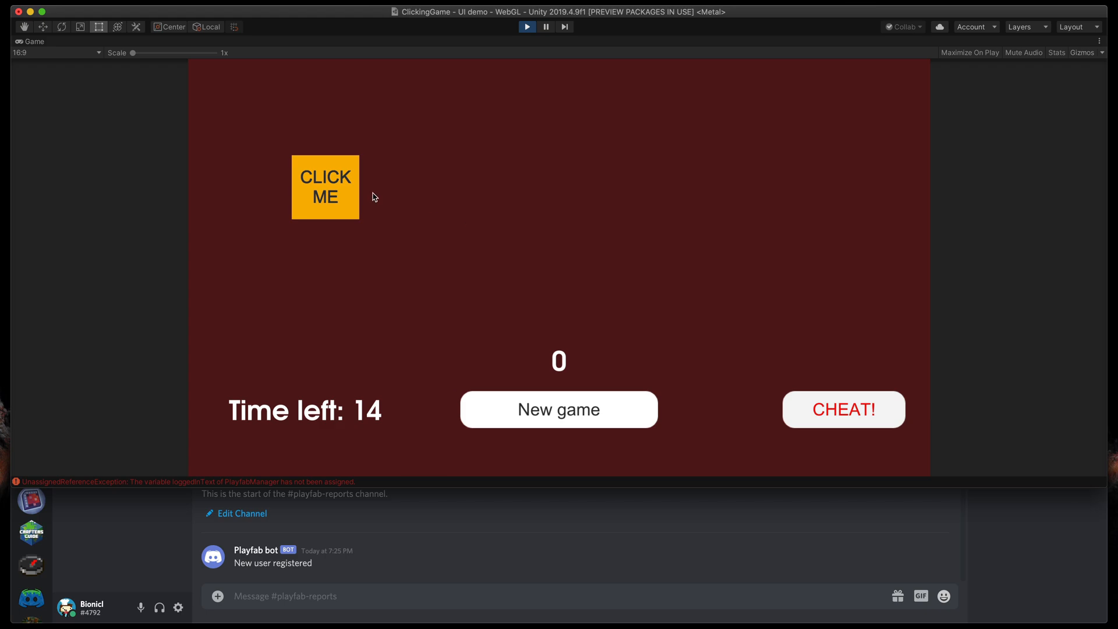
pyautogui.click(843, 410)
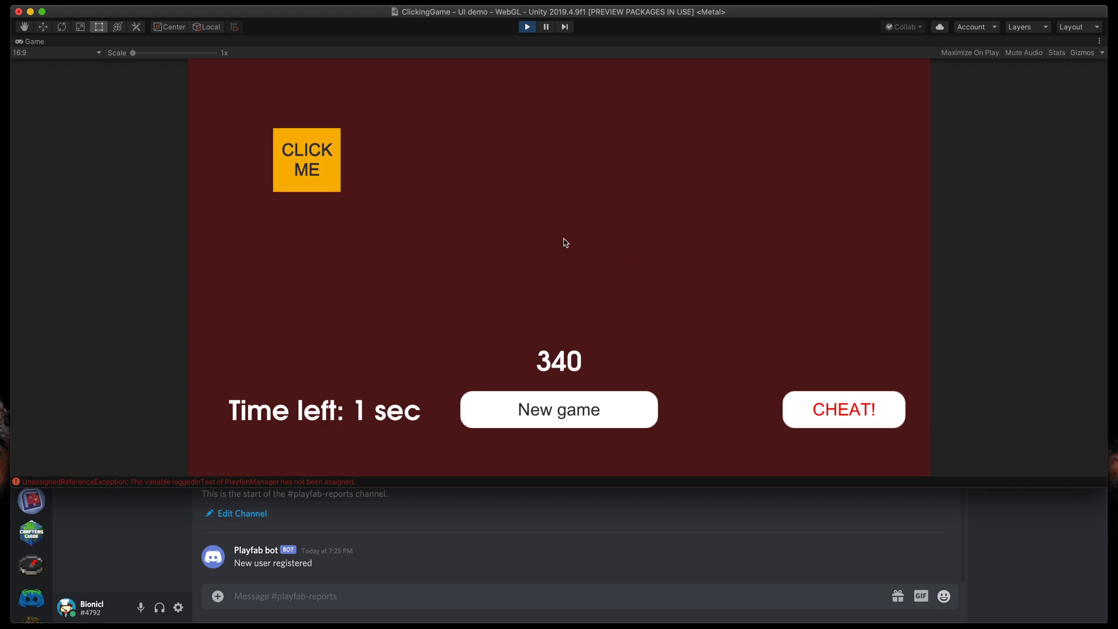
pyautogui.click(843, 409)
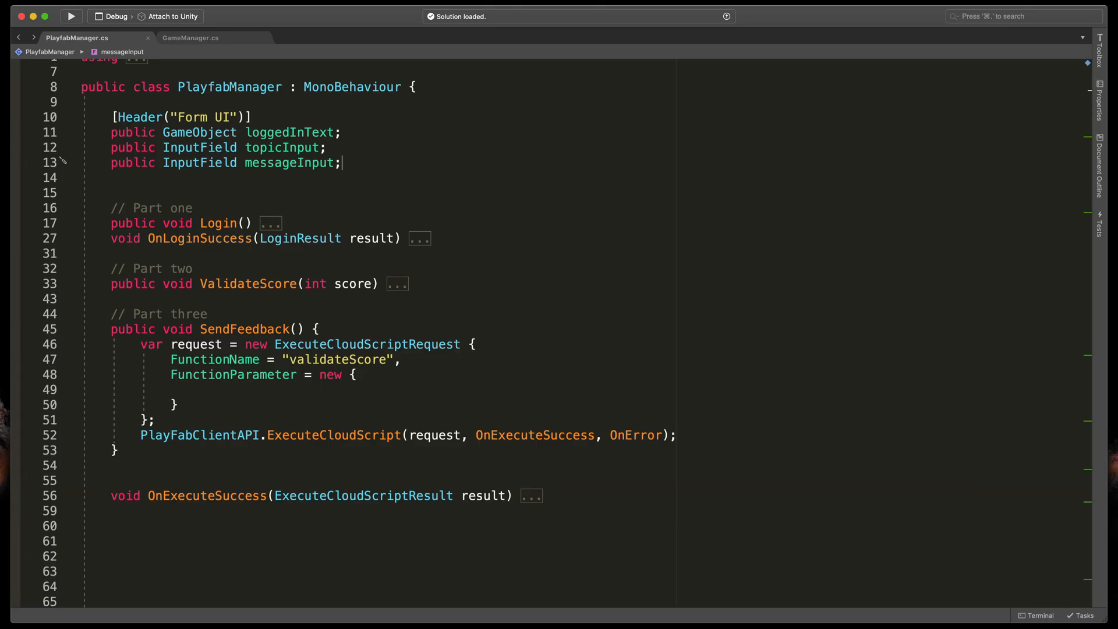
# Step: Rename the copied call to sendFeedback and pass topic = topicInput.text, message = messageInput.text
pyautogui.click(114, 451)
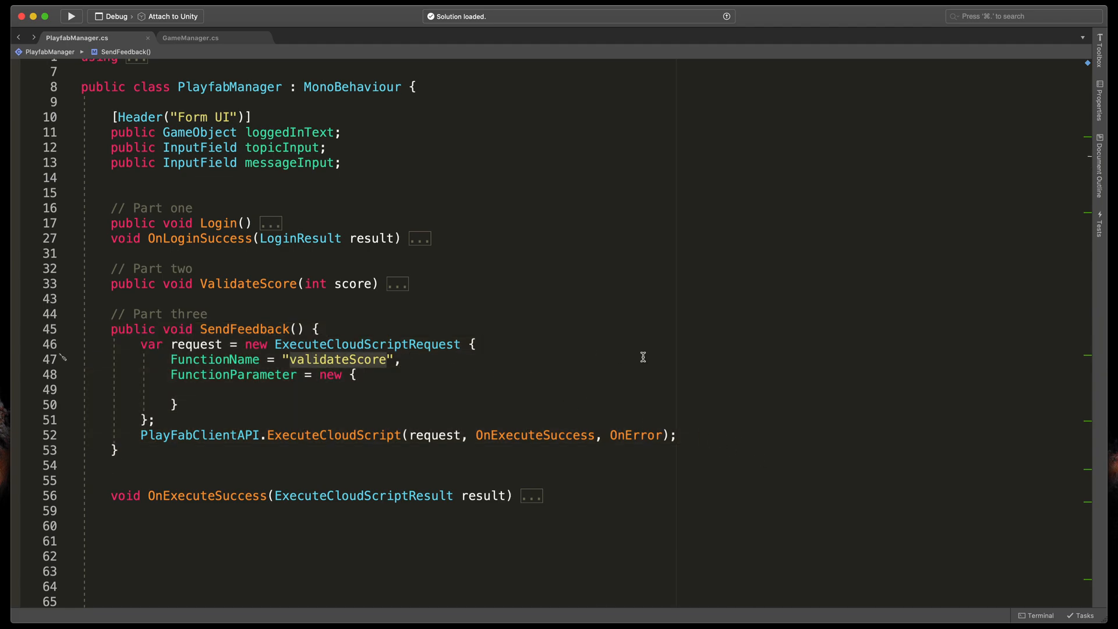
pyautogui.write('send')
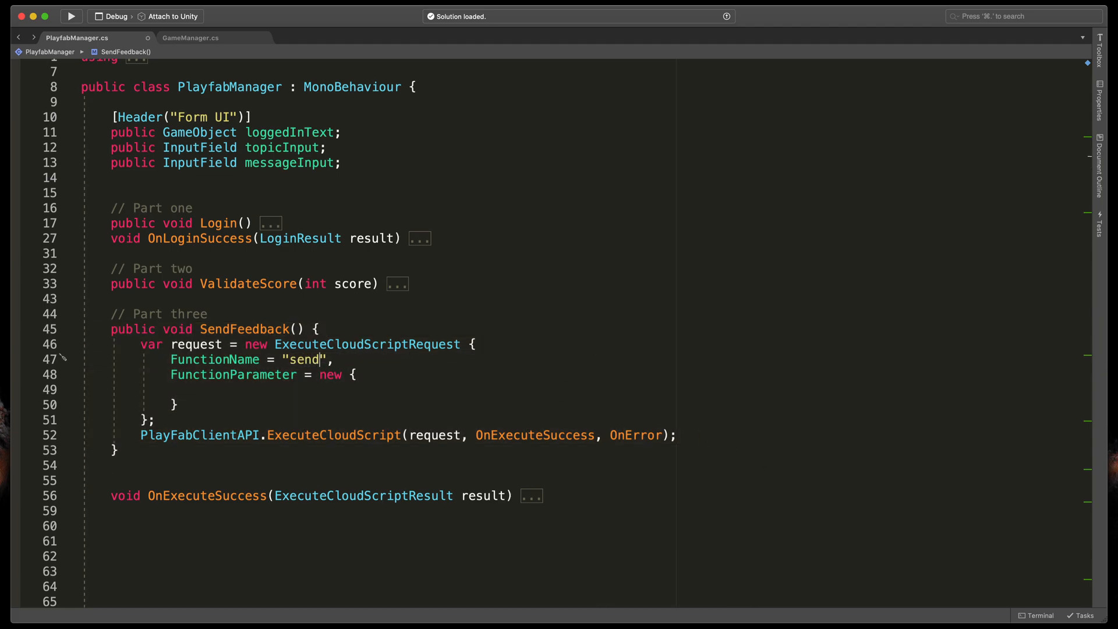
pyautogui.write('Feedback')
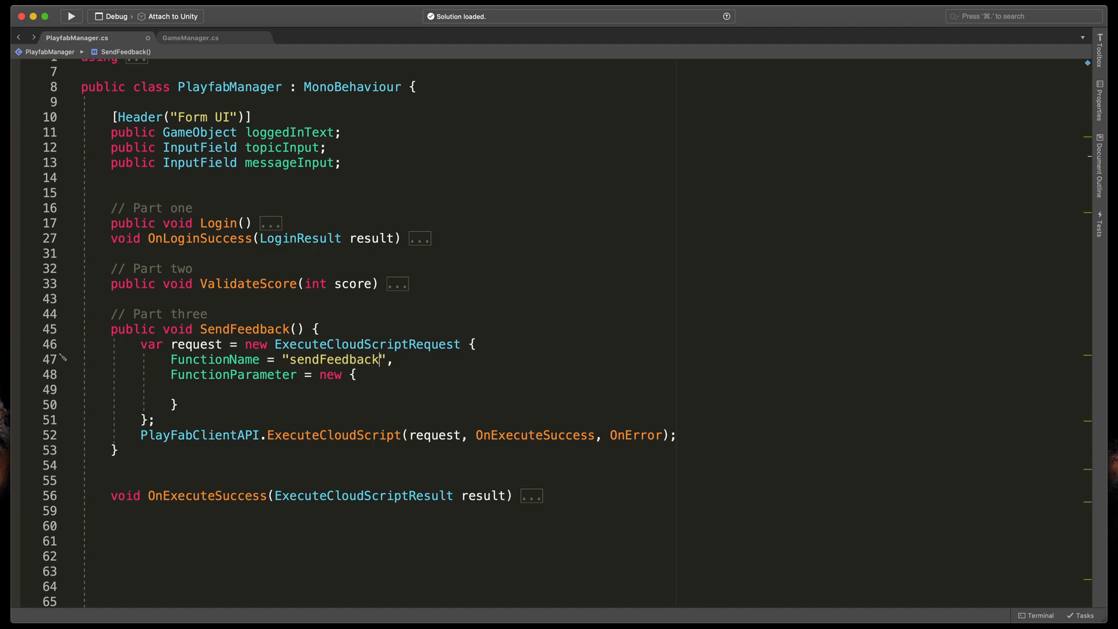
pyautogui.write('topic = topicInput.')
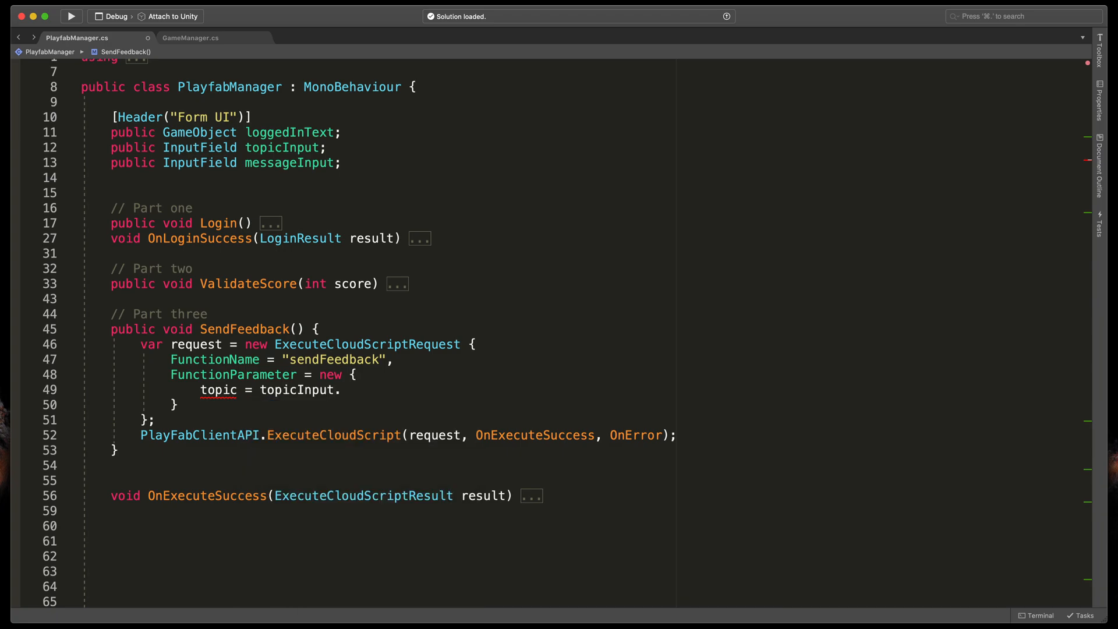
pyautogui.write('text,')
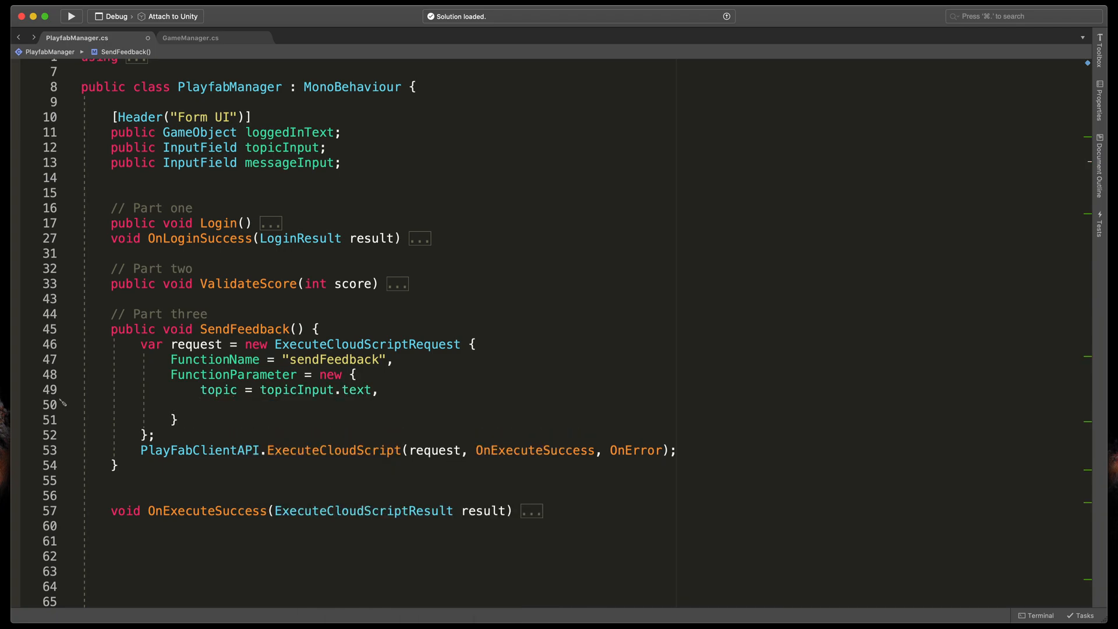
pyautogui.write('message =')
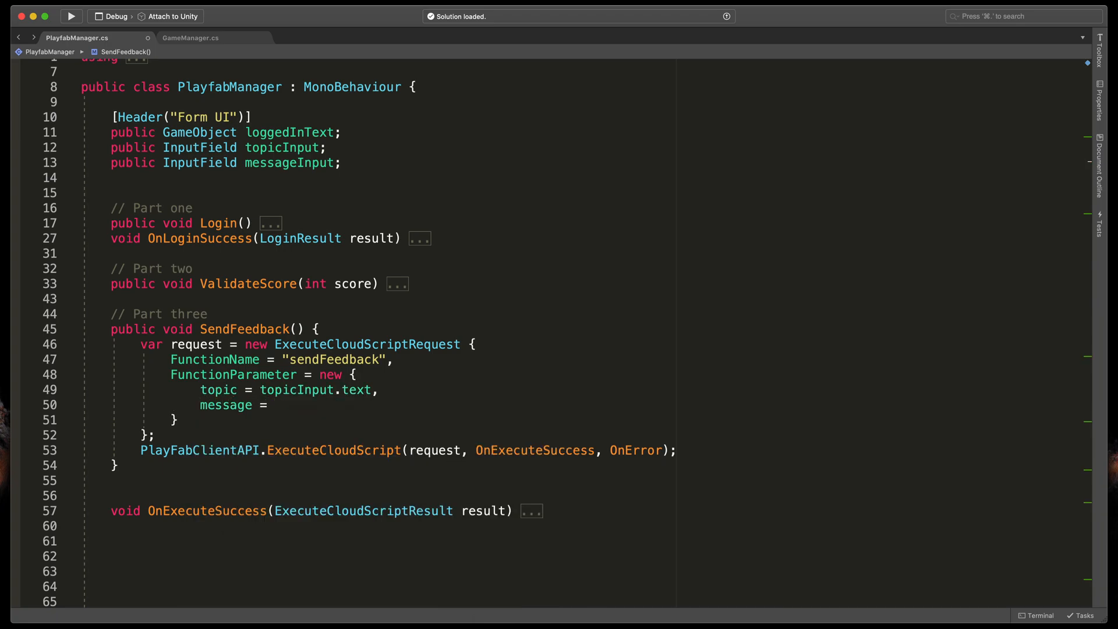
pyautogui.write('messageInput.text')
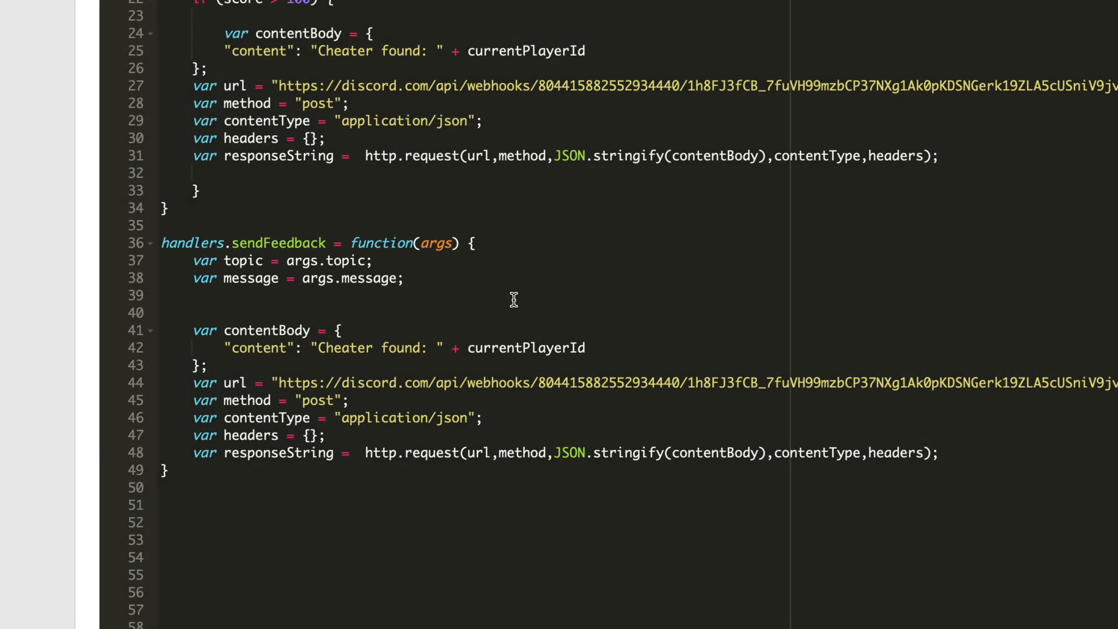
pyautogui.moveTo(368, 307)
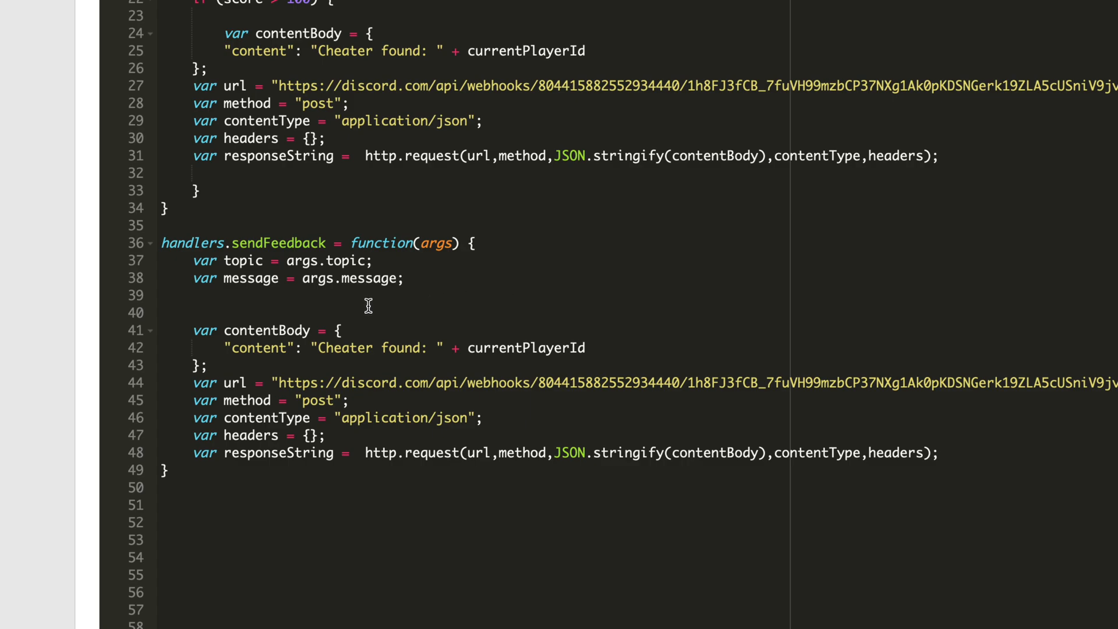
pyautogui.moveTo(747, 359)
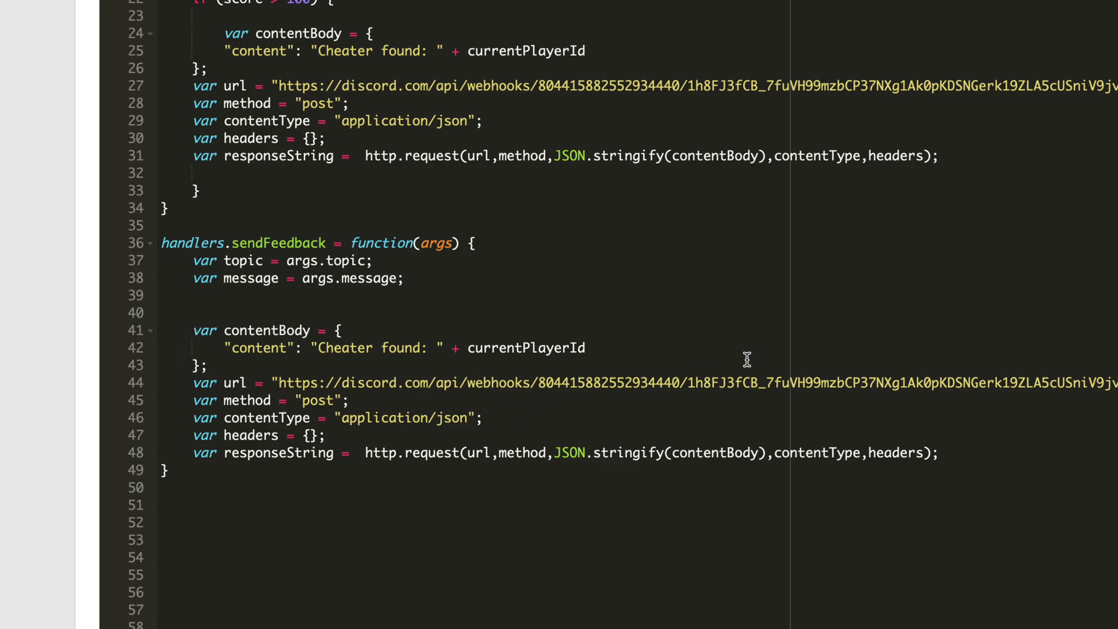
pyautogui.moveTo(861, 310)
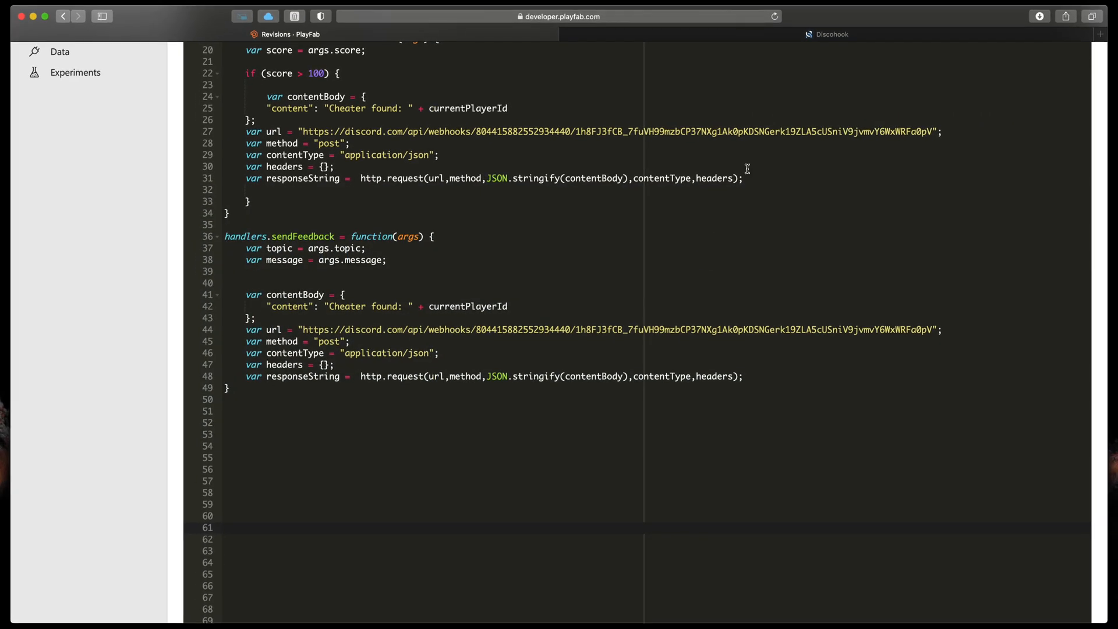
# Step: Add an embed in Discohook with author set to Playfabid
pyautogui.click(830, 34)
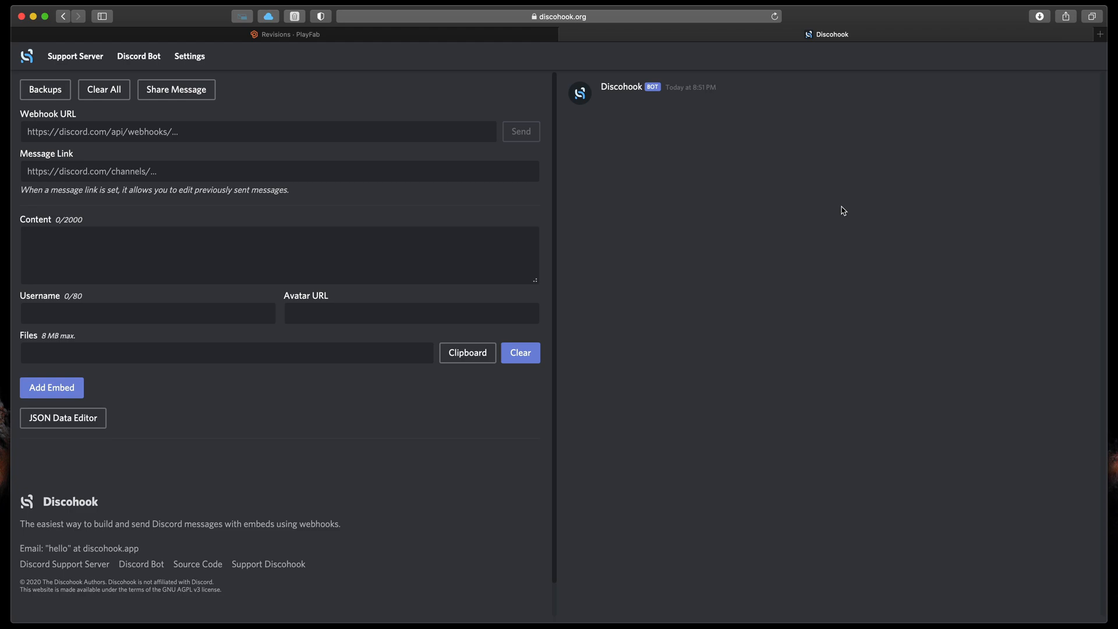
pyautogui.click(51, 387)
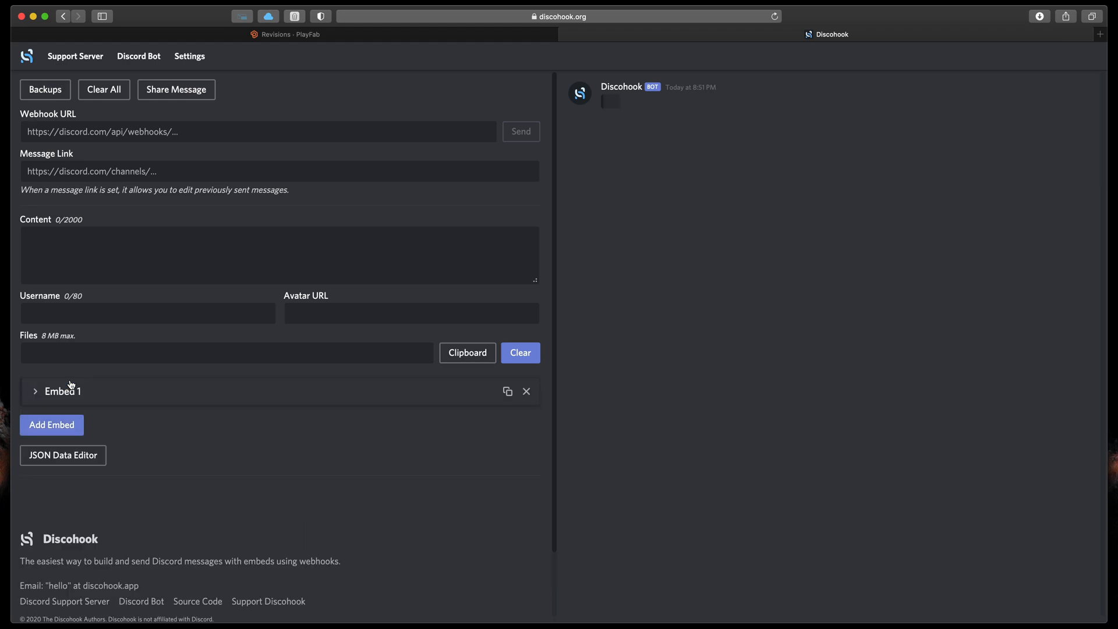
pyautogui.click(63, 391)
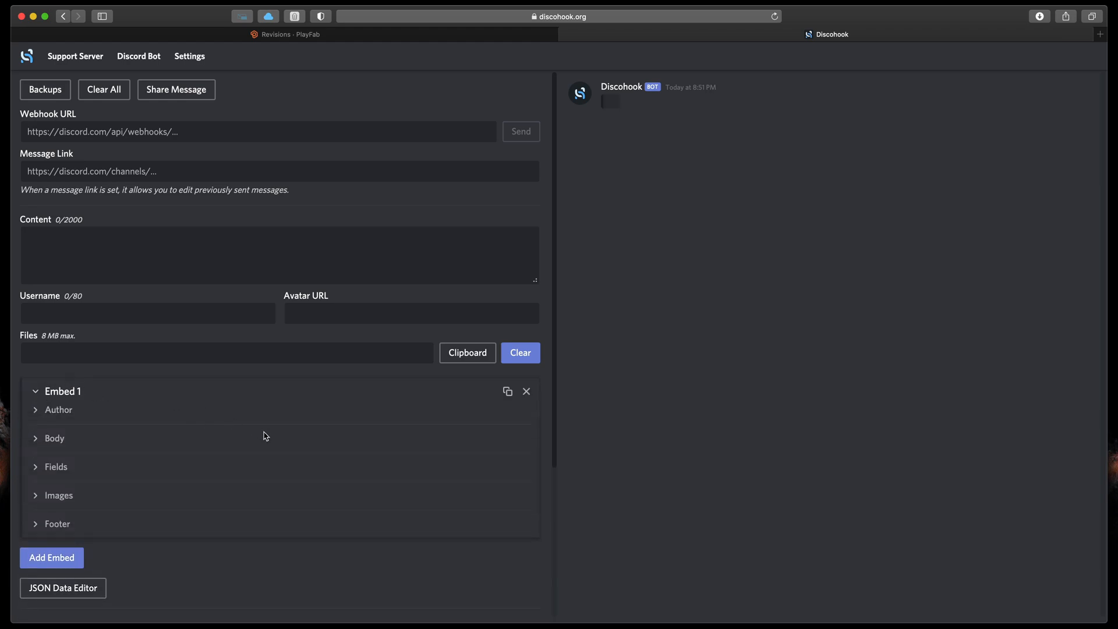
pyautogui.scroll(-3)
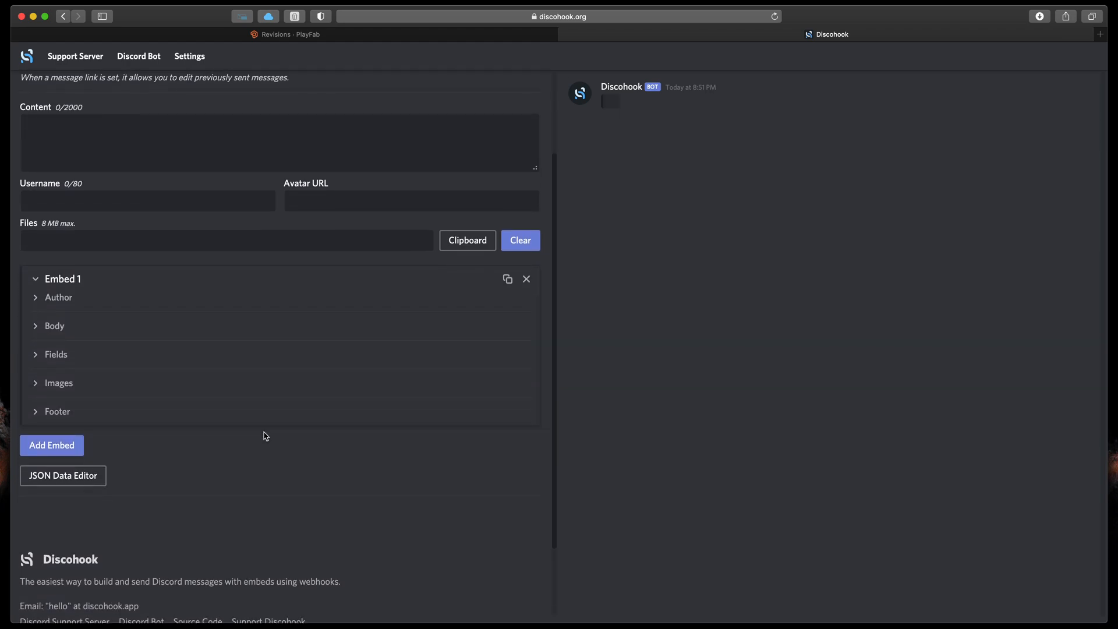
pyautogui.click(57, 298)
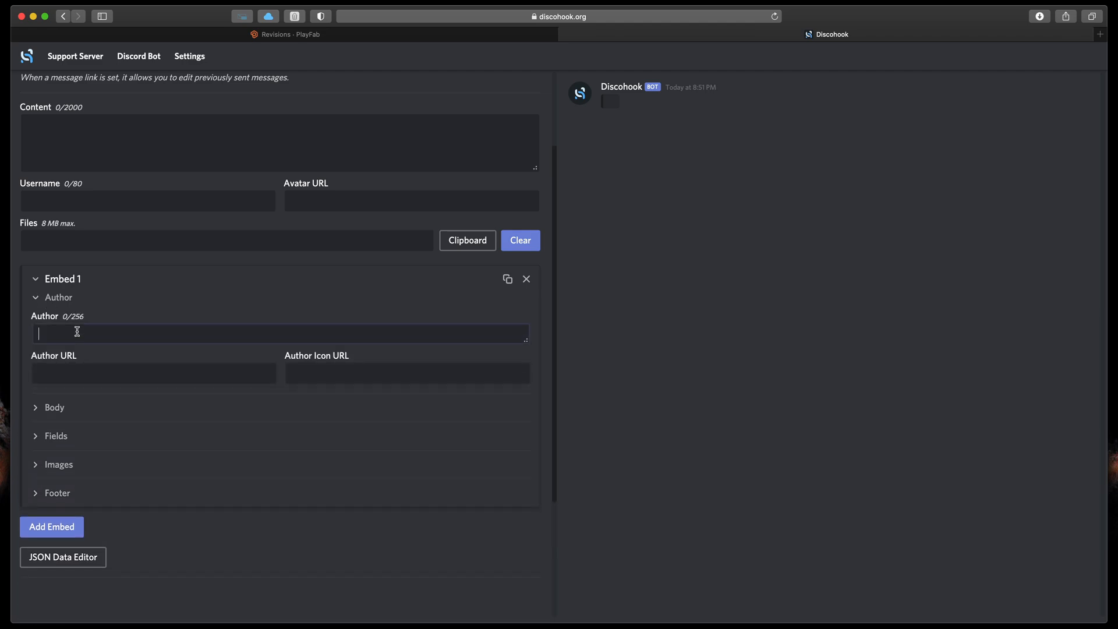
pyautogui.write('Playfabid')
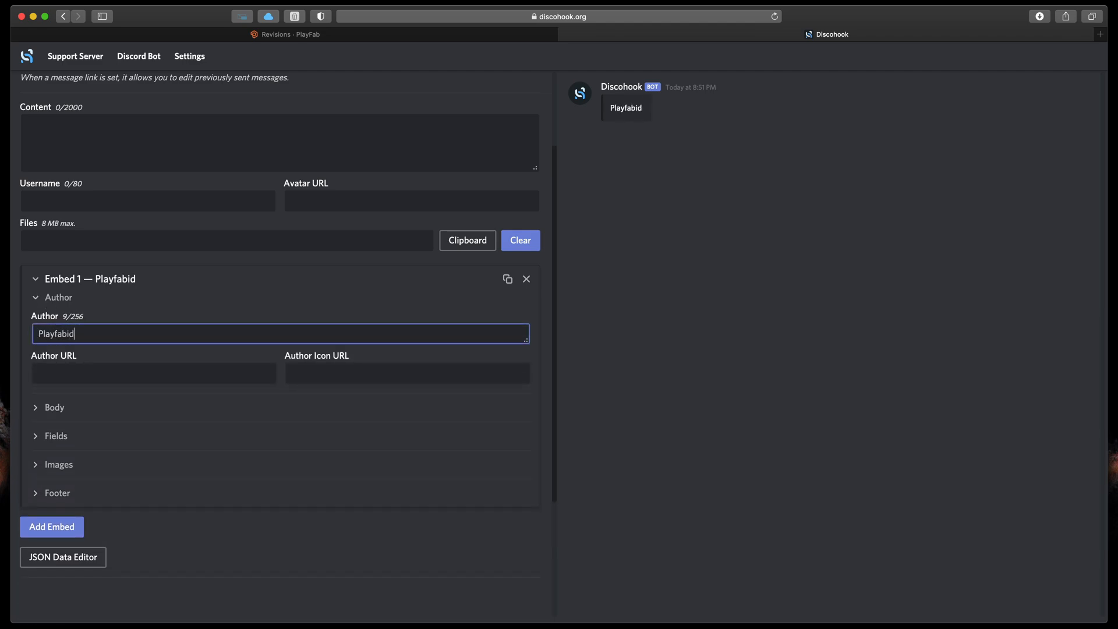
# Step: Give the embed title Topic, description Message and red color
pyautogui.click(53, 407)
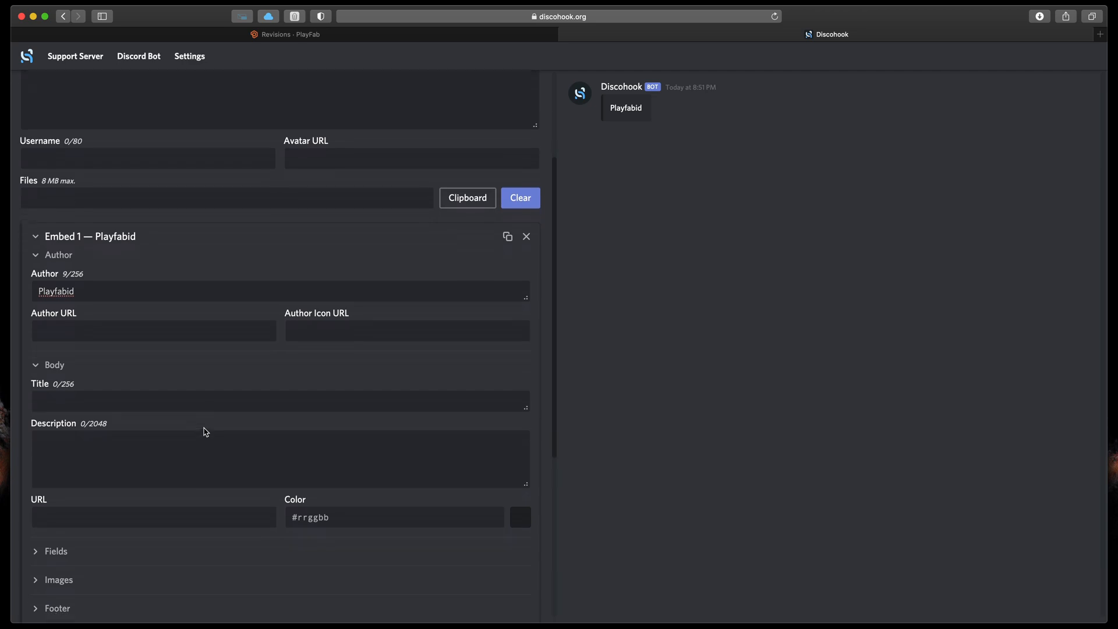
pyautogui.write('Topic')
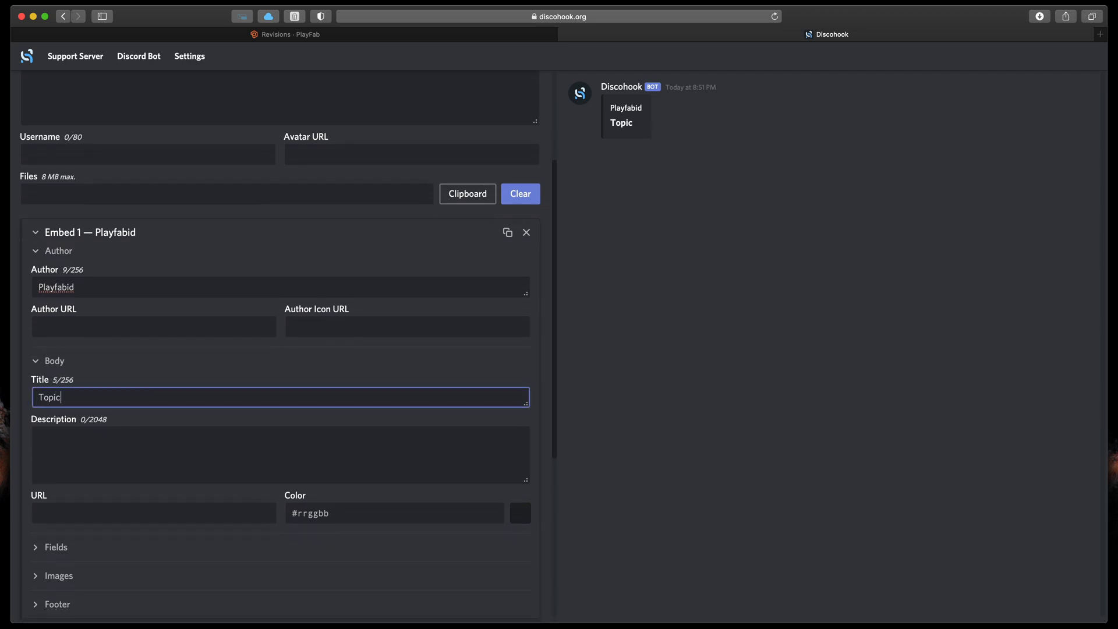
pyautogui.write('M')
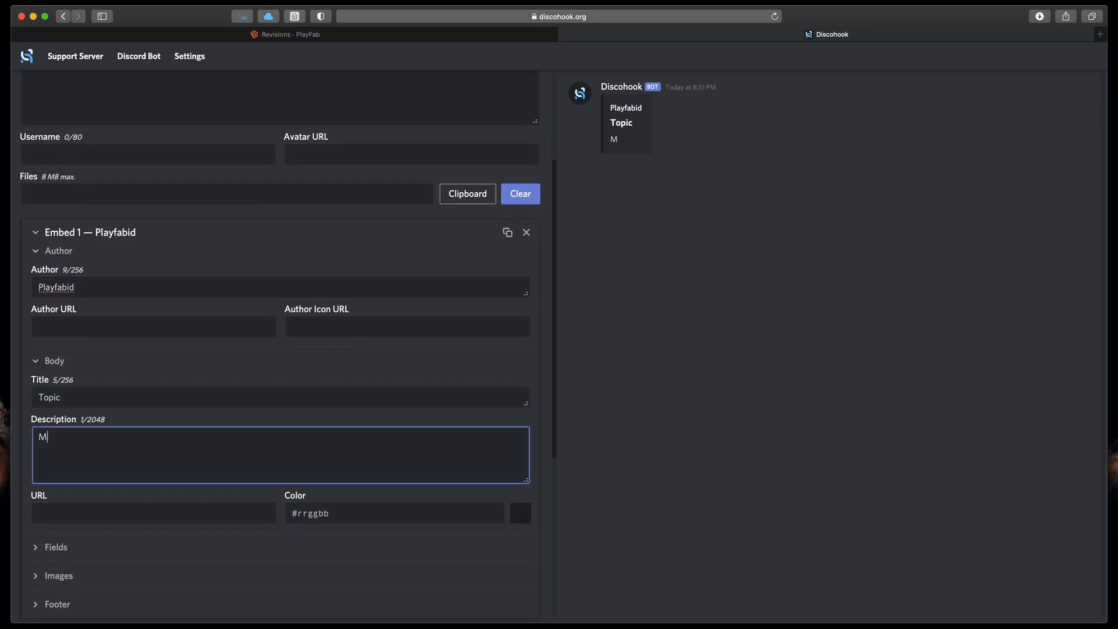
pyautogui.write('essage')
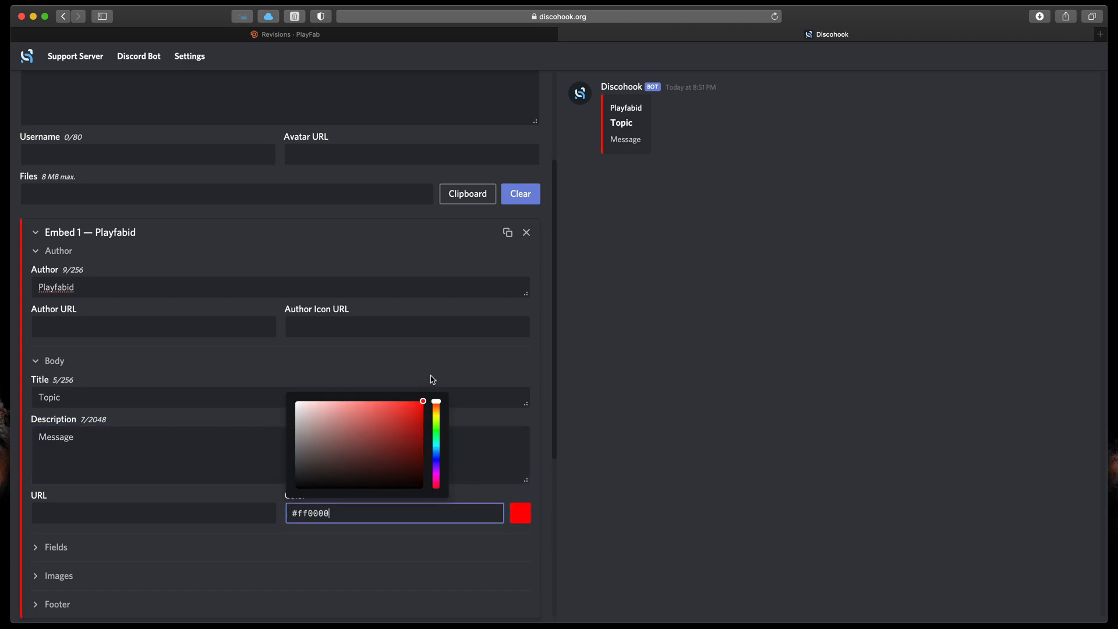
pyautogui.click(649, 473)
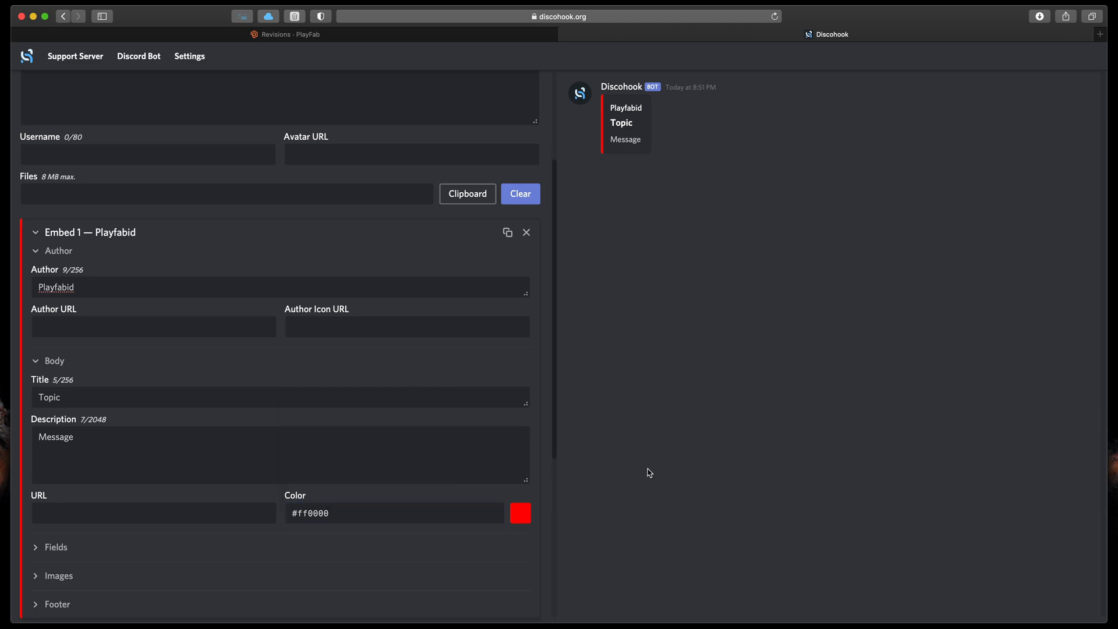
pyautogui.scroll(-3)
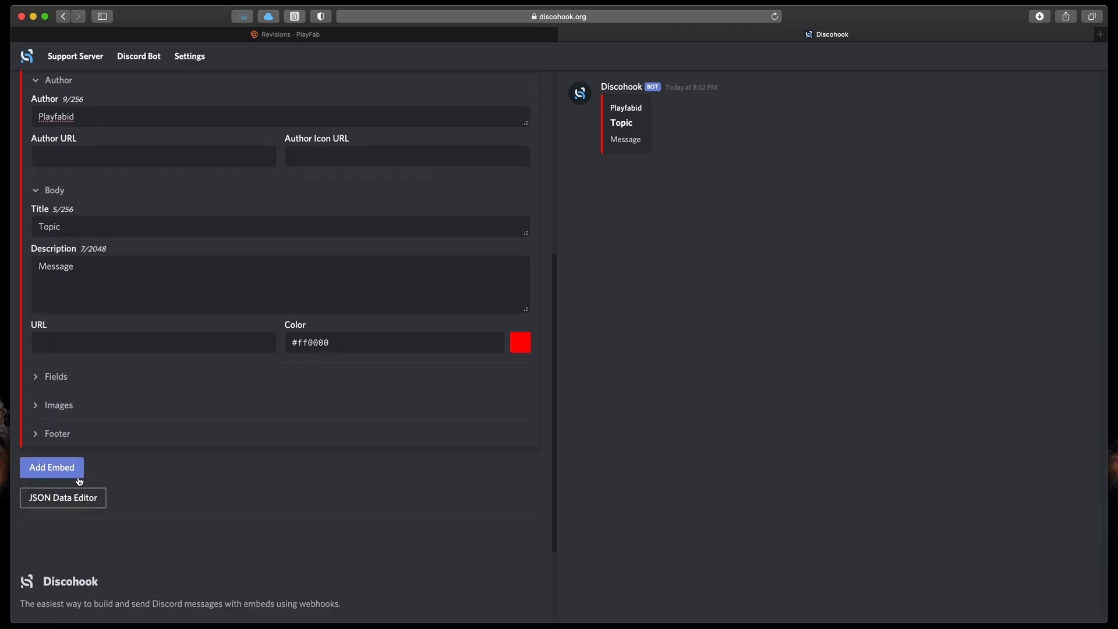
pyautogui.click(63, 497)
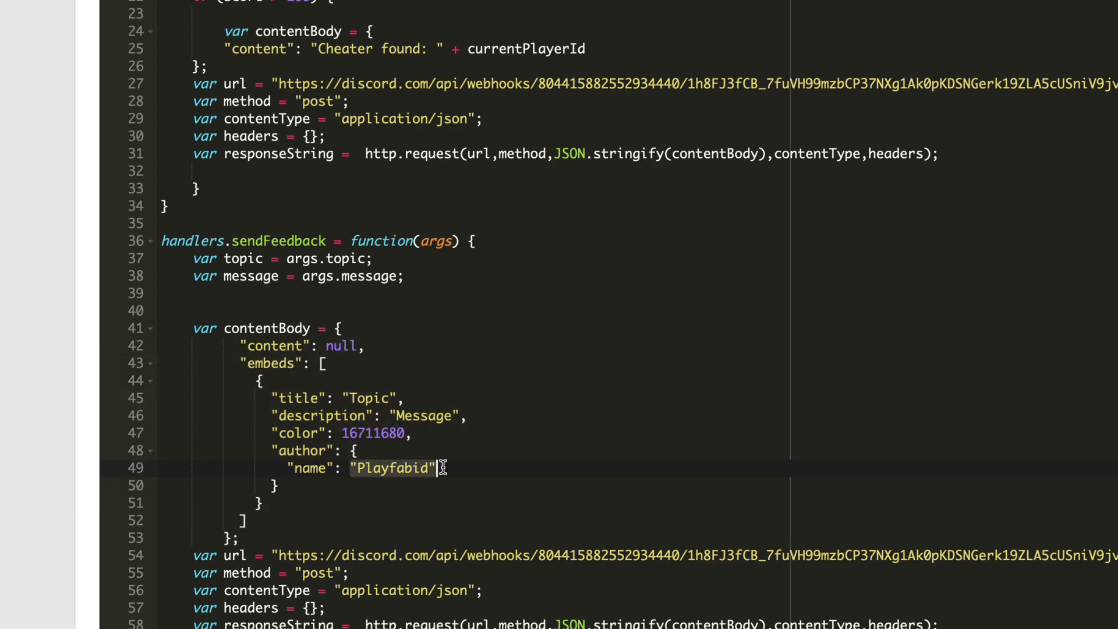
# Step: Swap the embed values for currentPlayerId and message, then save the Cloud Script revision
pyautogui.write('currentPlayerId')
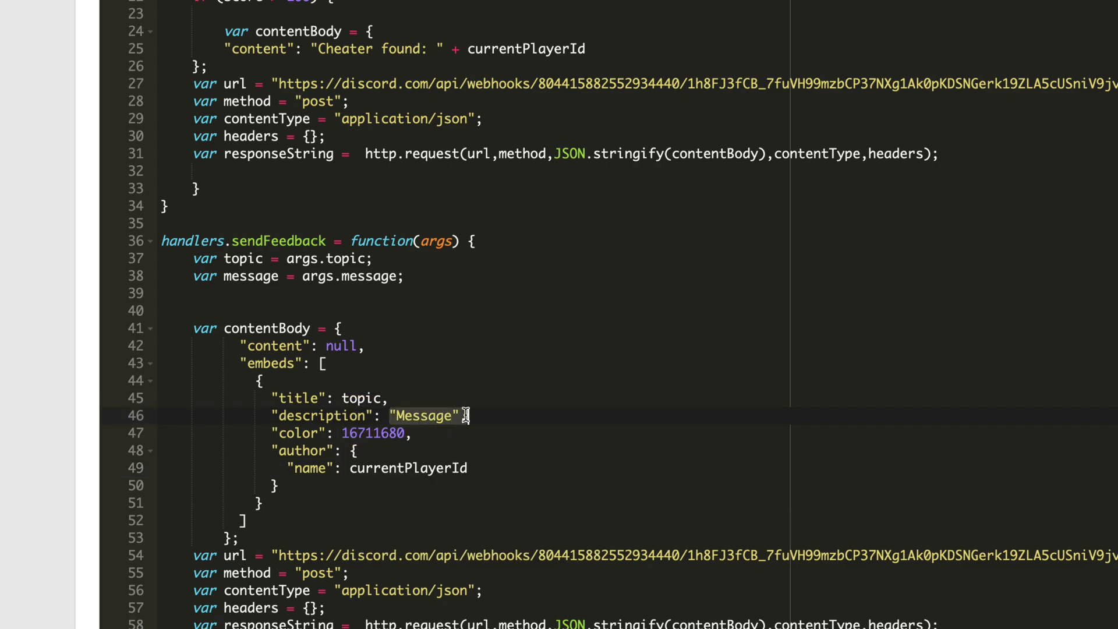
pyautogui.write('message')
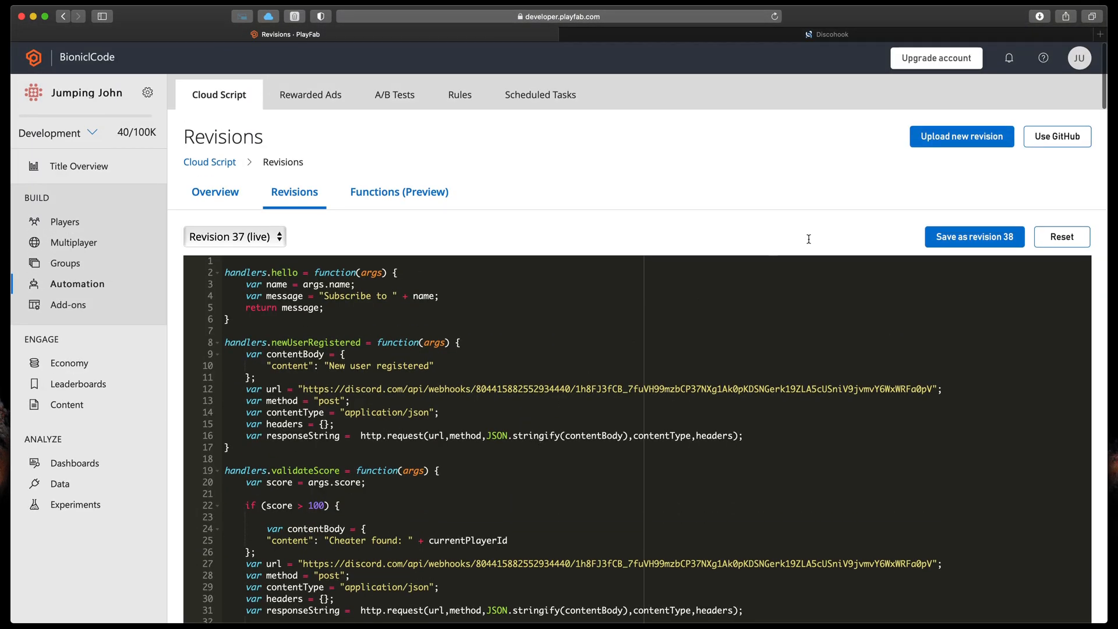
pyautogui.click(975, 236)
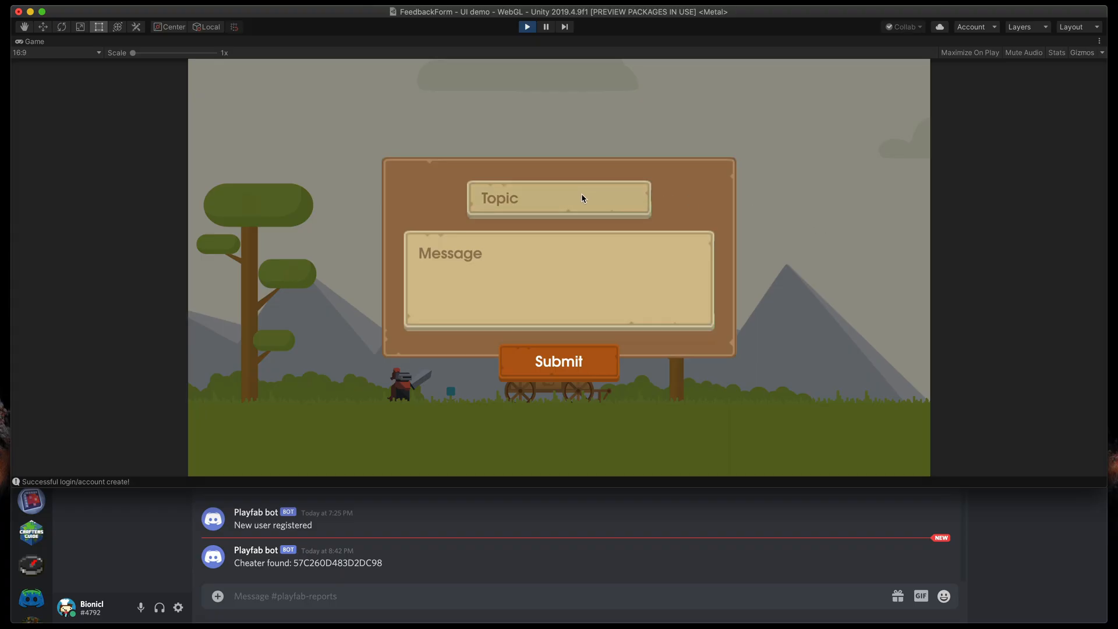
# Step: Submit feedback with topic 'What a great channel!' and message 'Subscribe to COCO CODE!'
pyautogui.write('What')
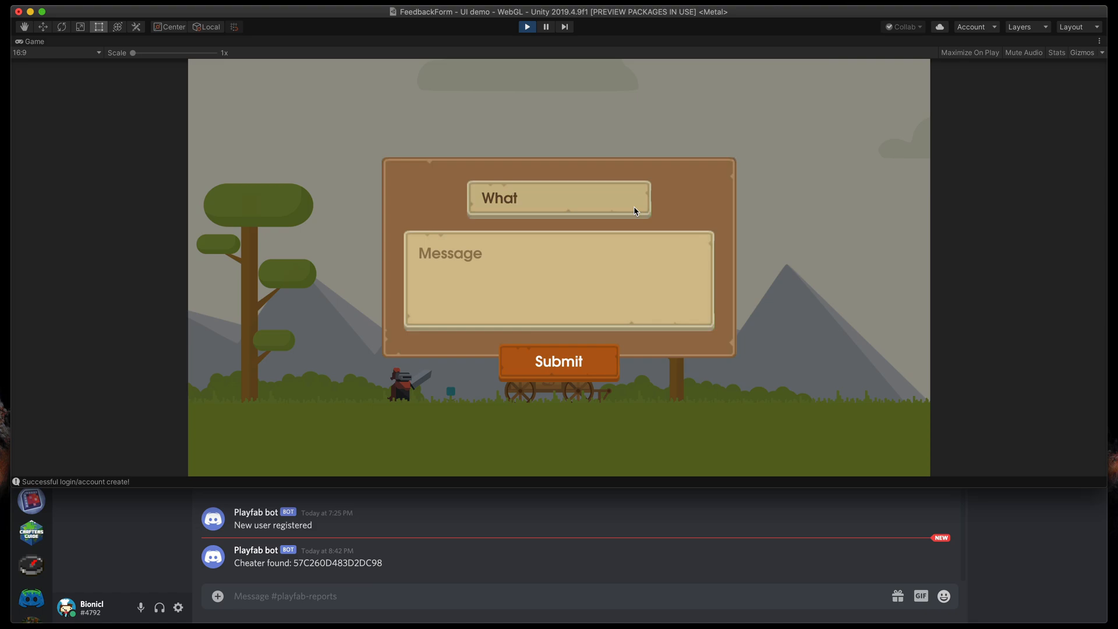
pyautogui.write('a great ch')
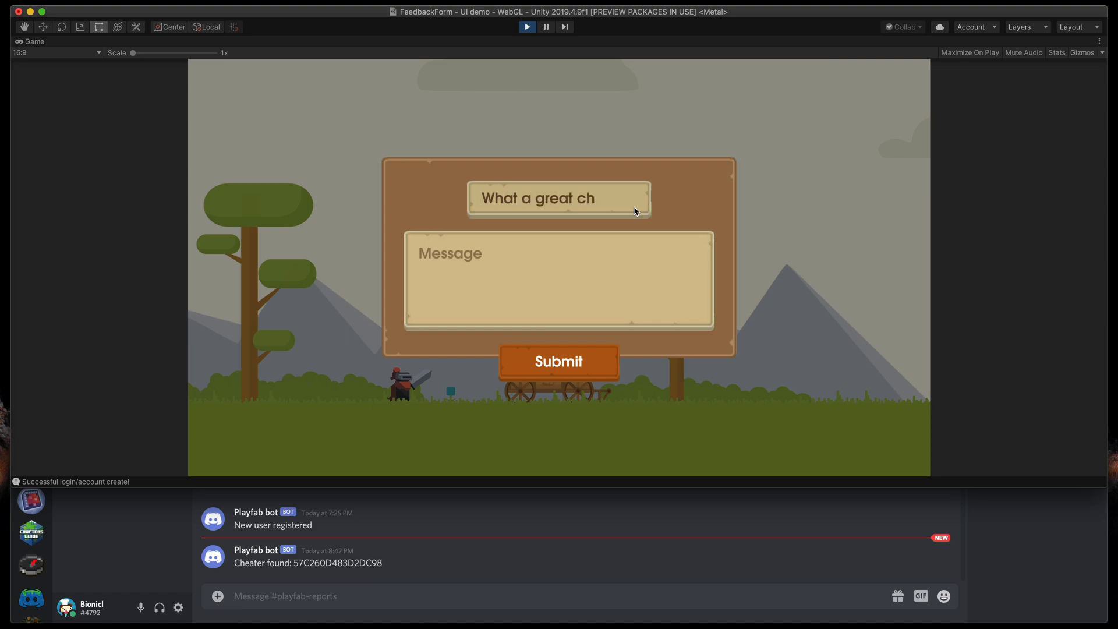
pyautogui.write('annel!')
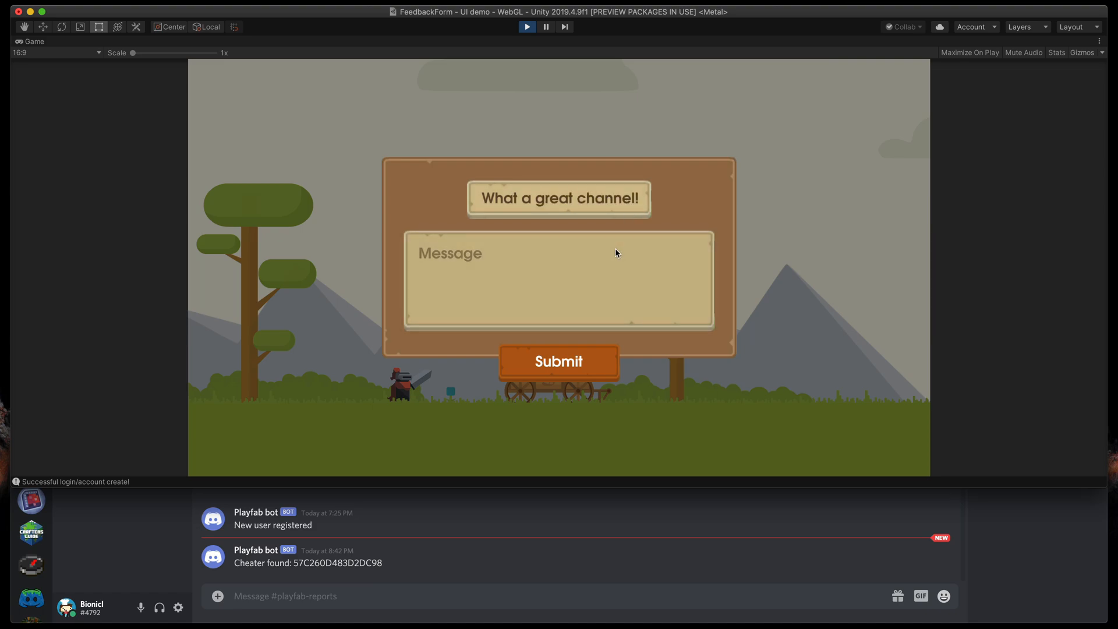
pyautogui.write('Subscribe to COCO CODE!')
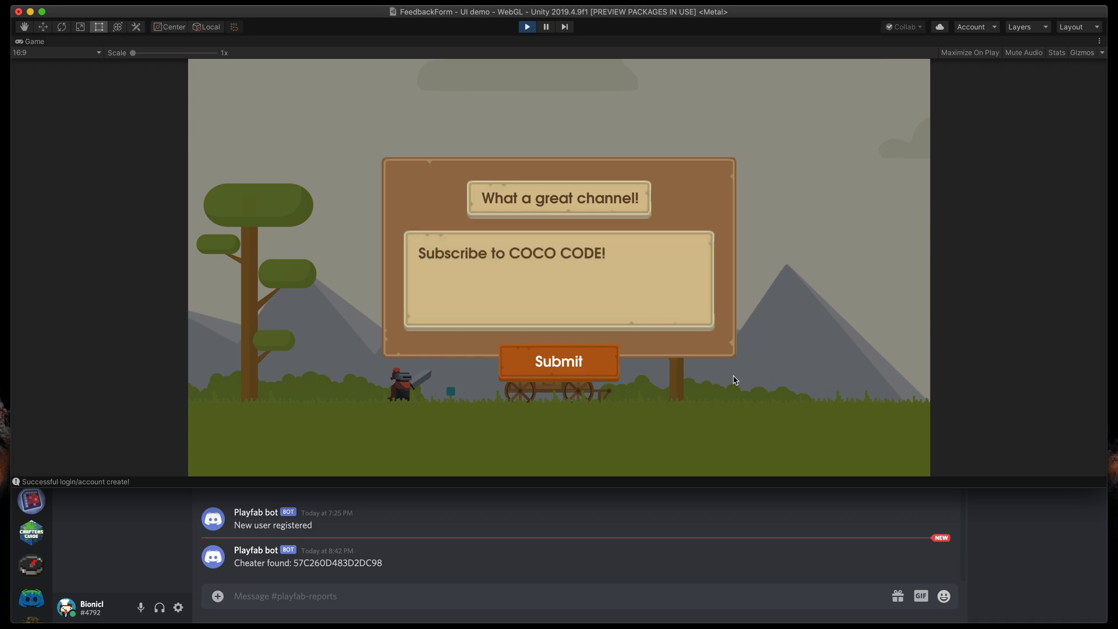
pyautogui.click(559, 361)
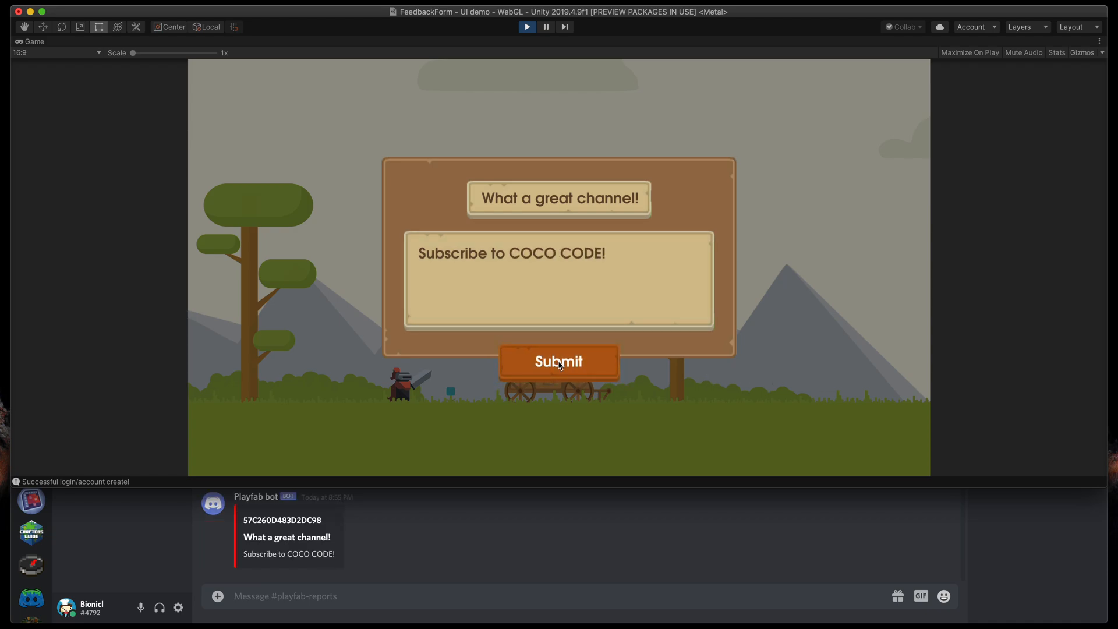
pyautogui.moveTo(396, 540)
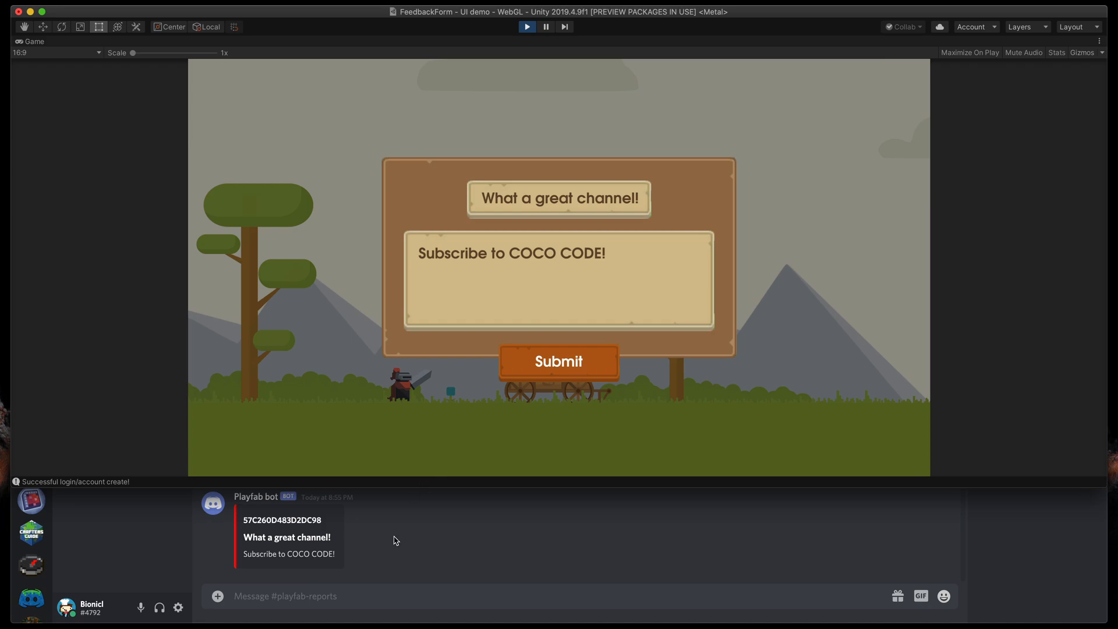